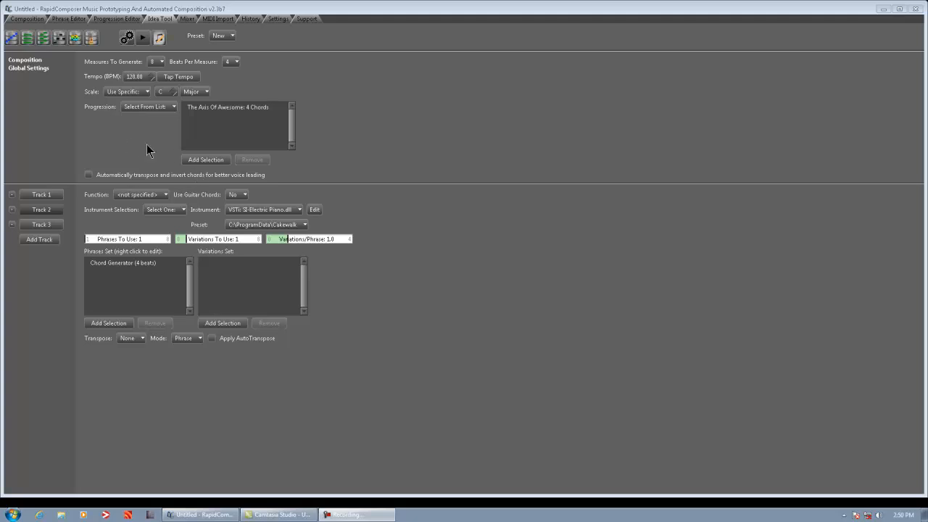
mouse_move(132, 125)
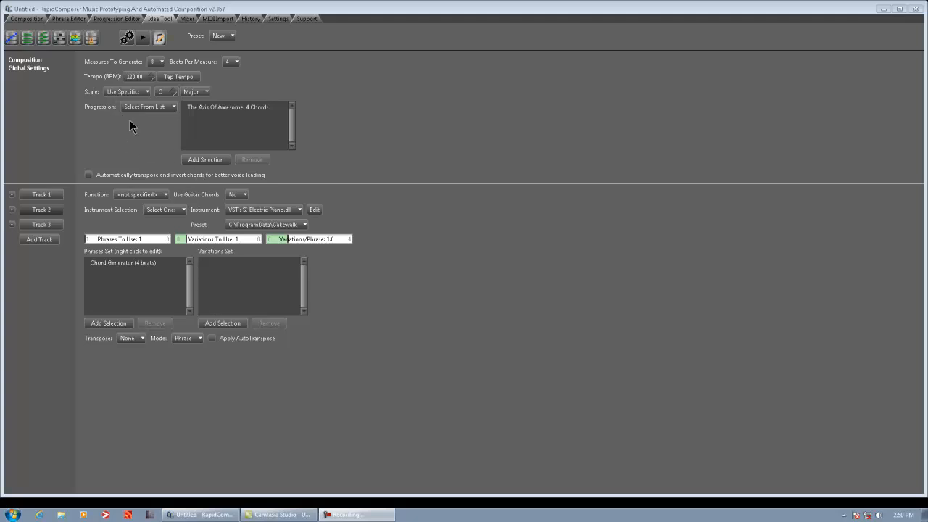
mouse_move(174, 104)
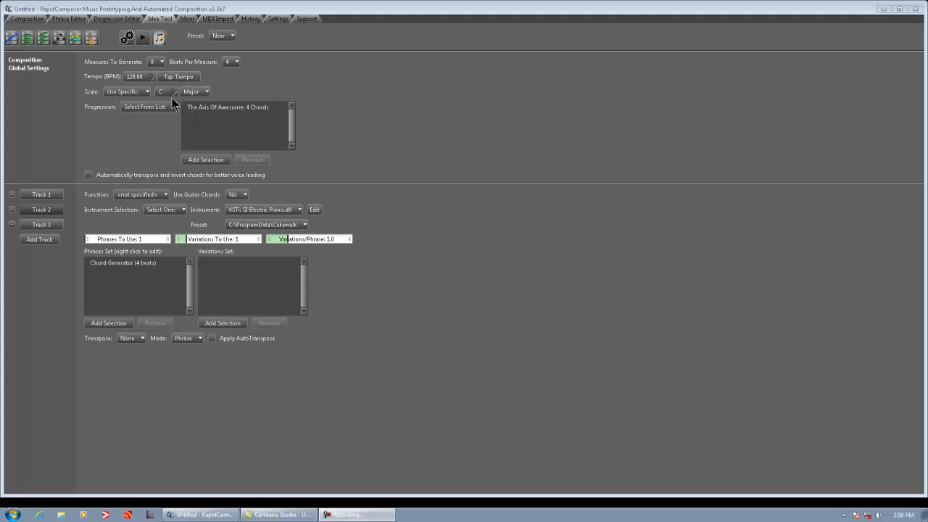
mouse_move(205, 68)
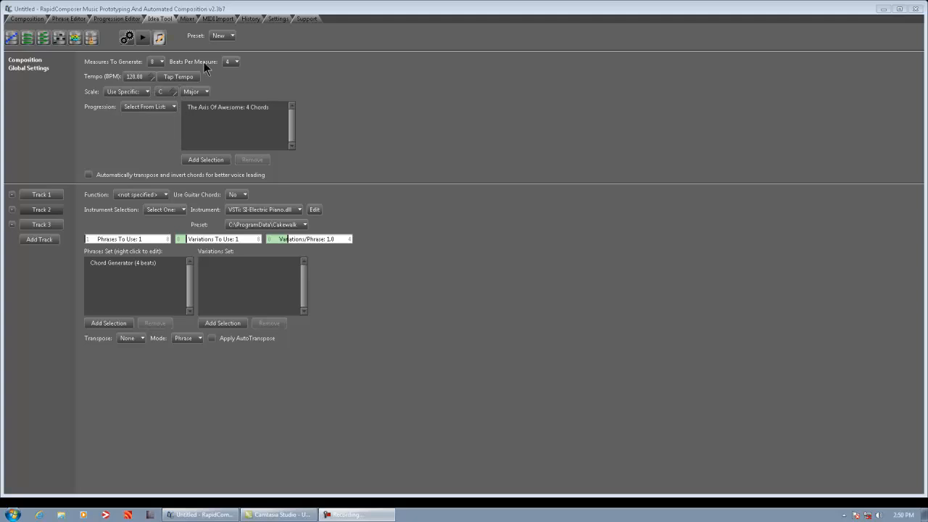
mouse_move(280, 78)
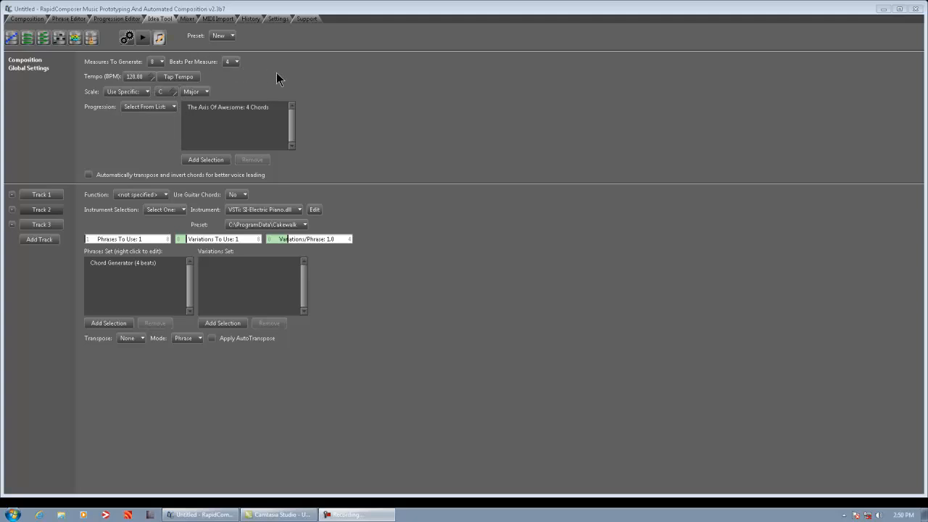
mouse_move(270, 88)
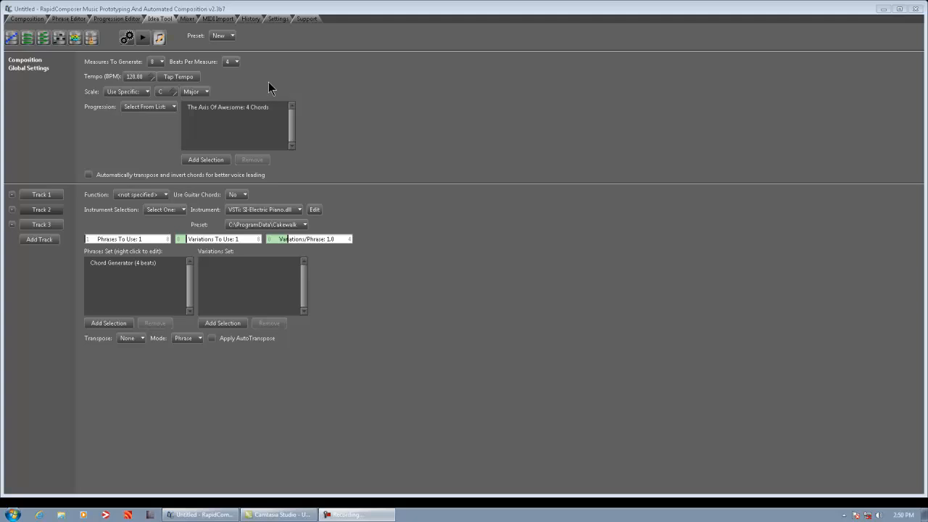
mouse_move(93, 76)
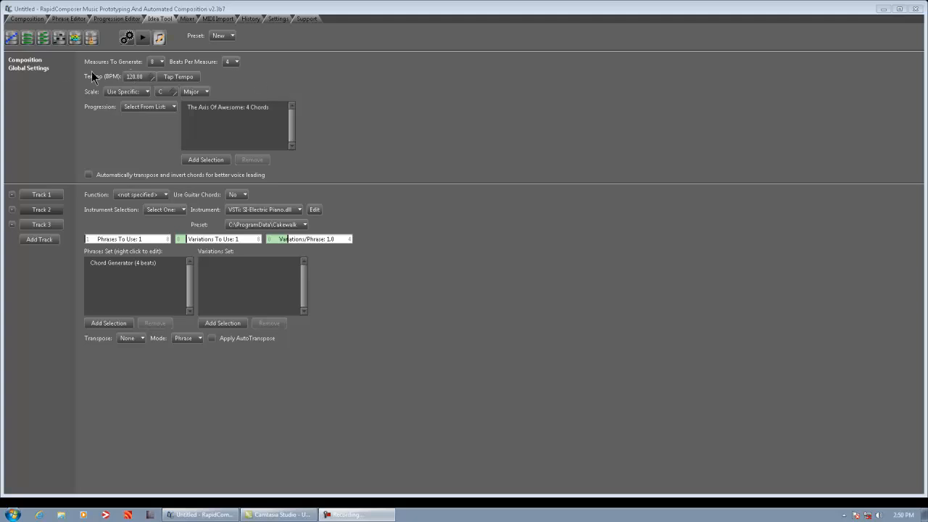
mouse_move(72, 33)
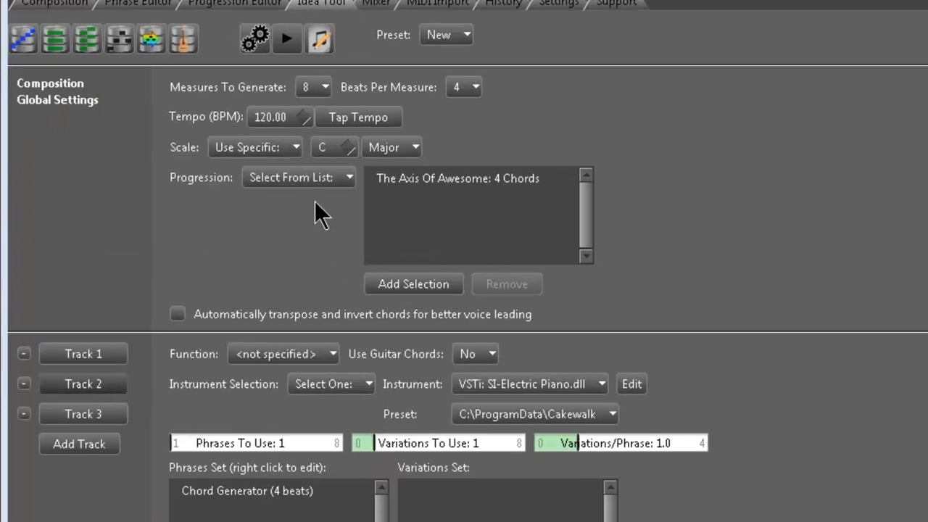
mouse_move(272, 116)
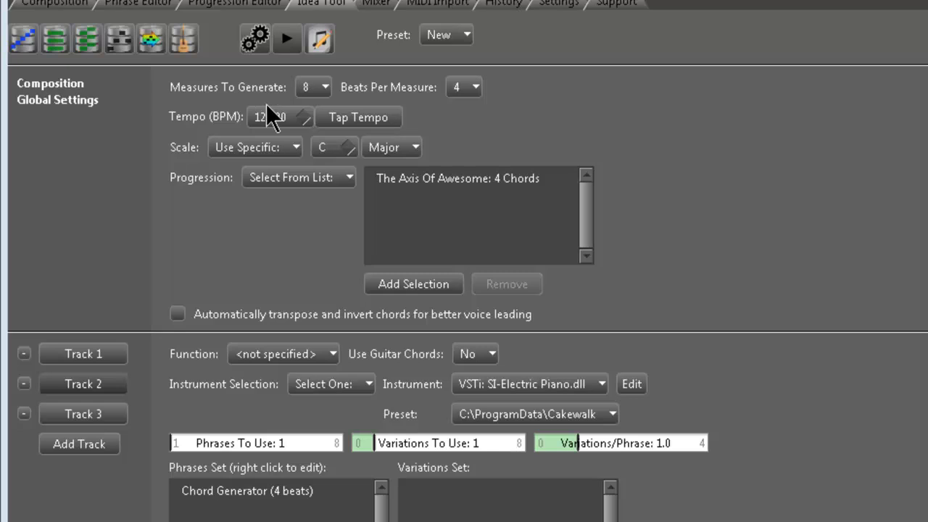
Step: Review the scale and progression selection modes, then pick The Axis Of Awesome: 4 Chords
left_click(254, 147)
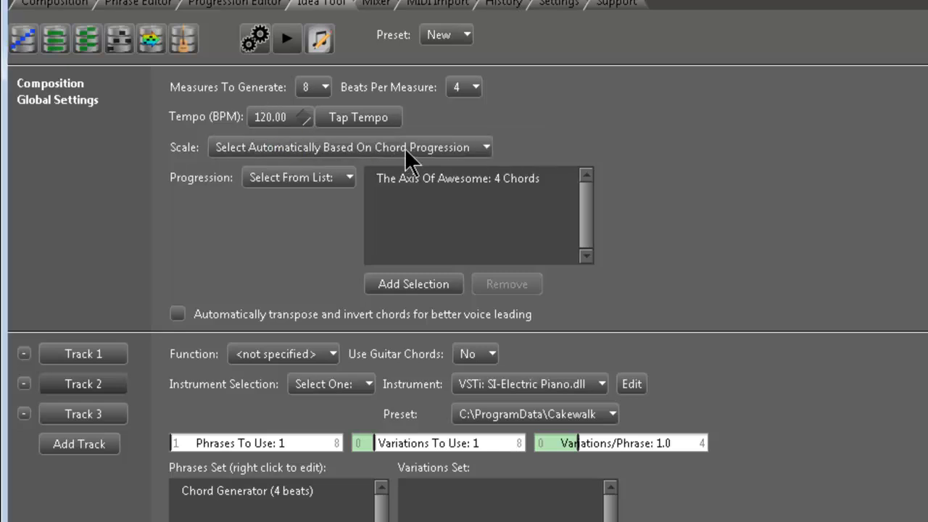
mouse_move(217, 149)
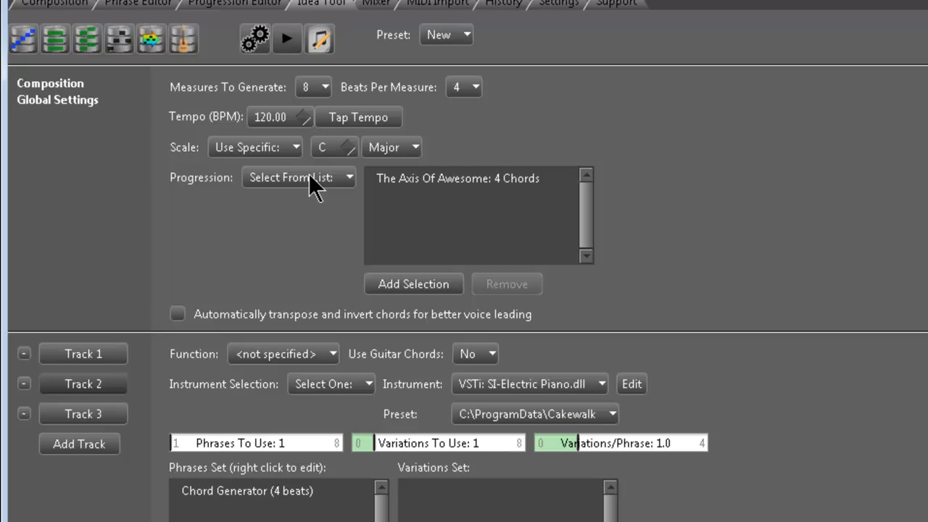
left_click(297, 177)
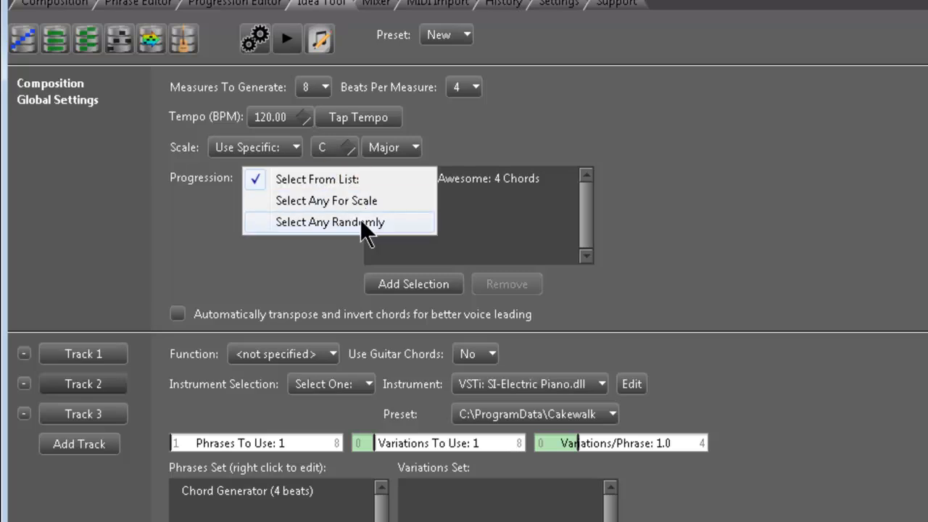
mouse_move(341, 211)
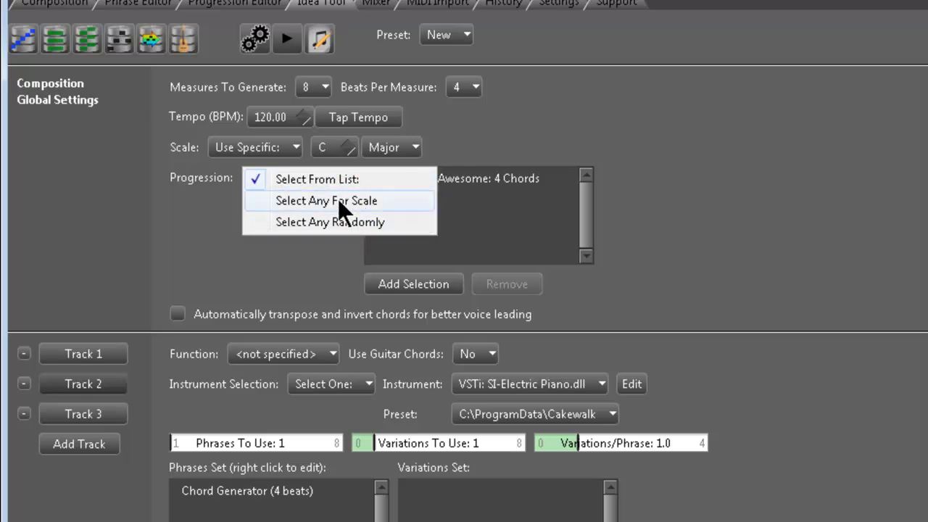
left_click(326, 200)
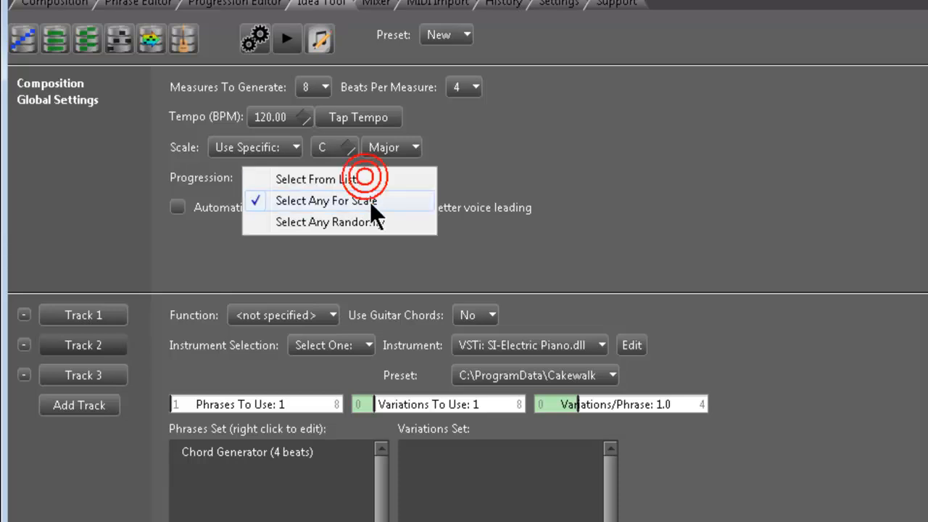
left_click(293, 179)
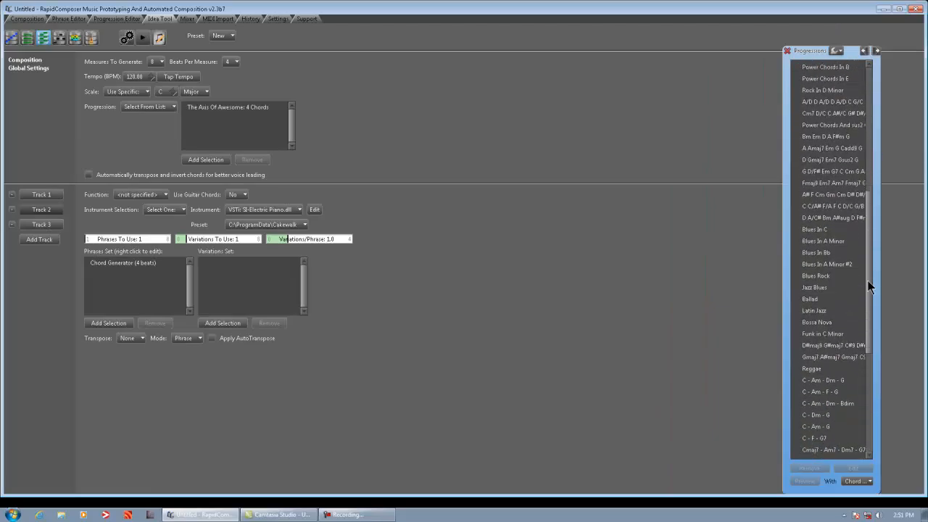
scroll("down", 3)
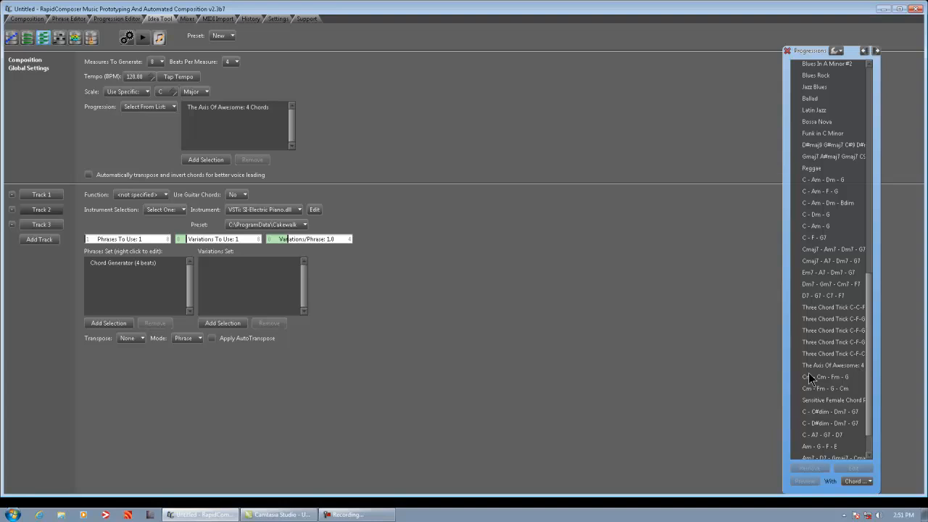
left_click(830, 364)
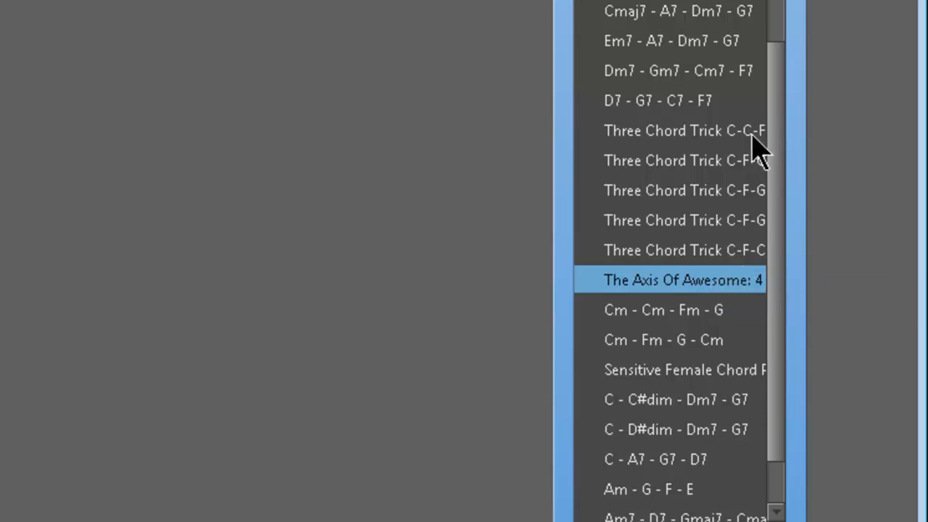
mouse_move(757, 153)
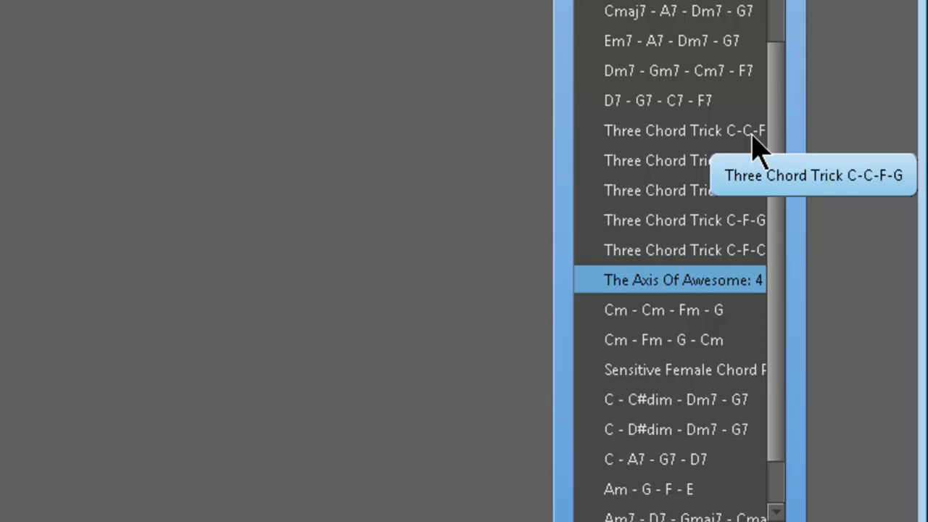
mouse_move(754, 301)
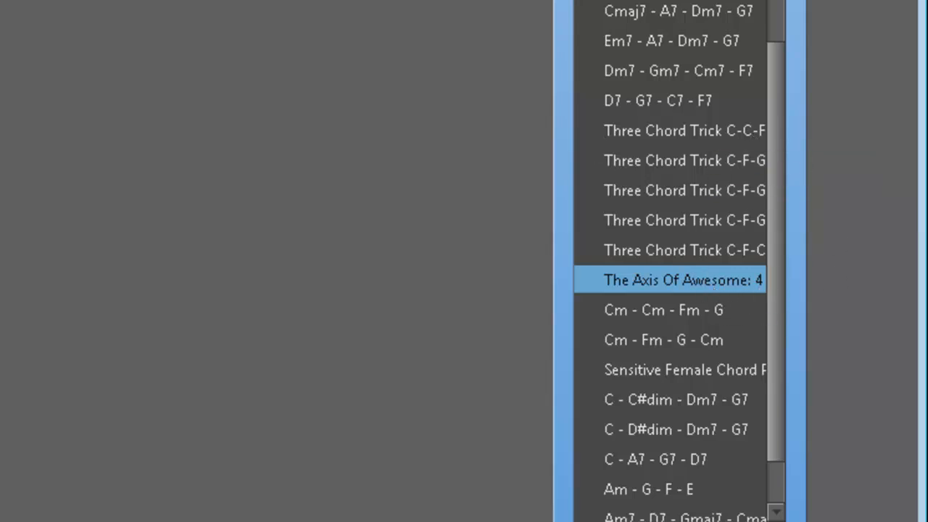
mouse_move(649, 297)
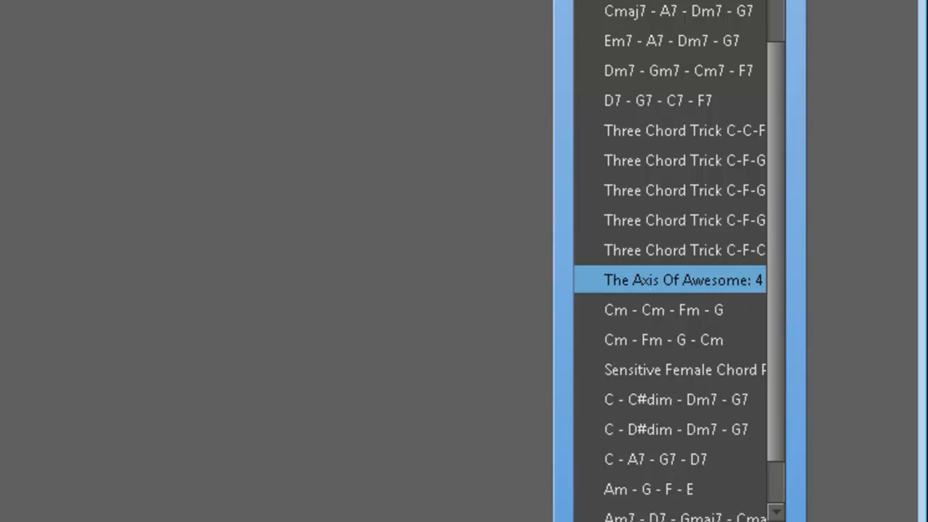
mouse_move(392, 34)
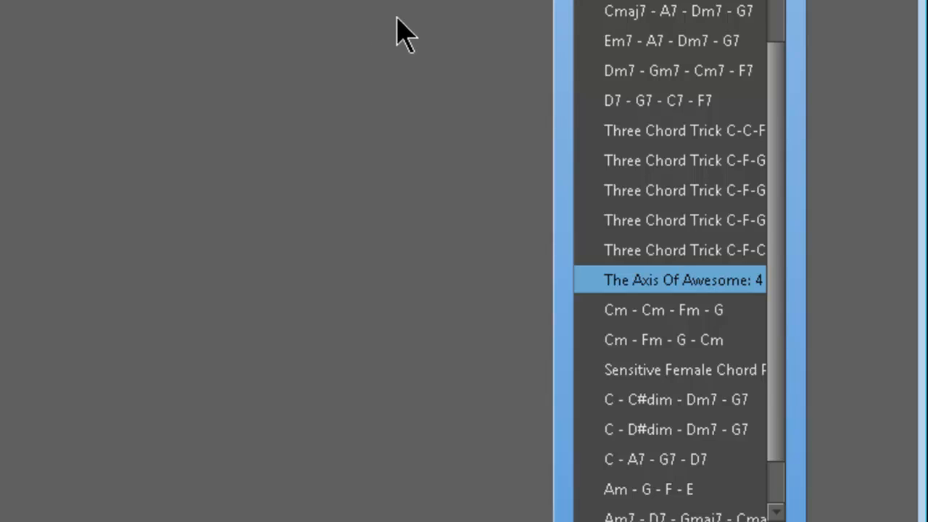
mouse_move(776, 163)
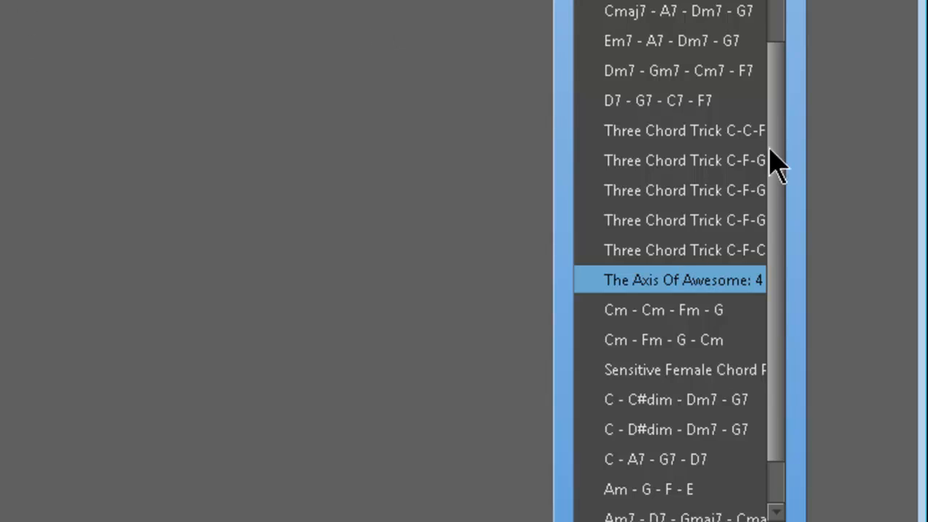
mouse_move(721, 334)
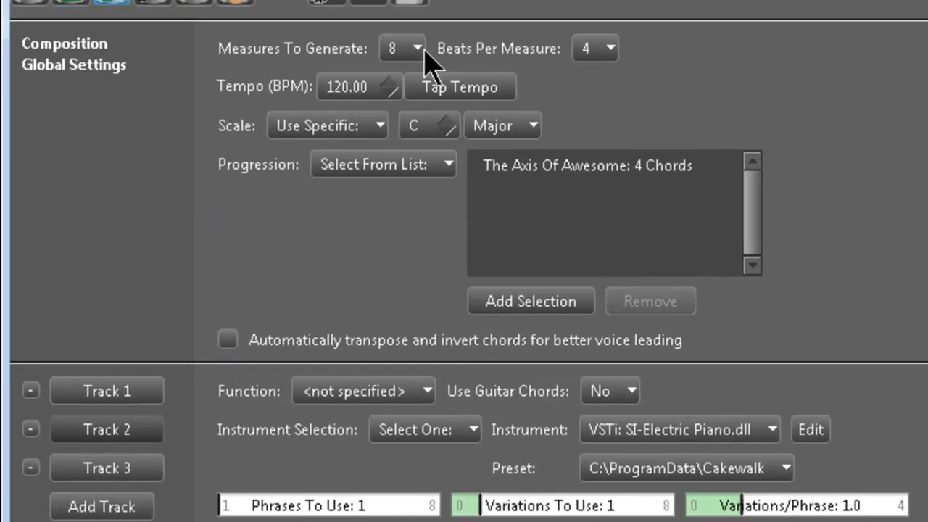
mouse_move(401, 49)
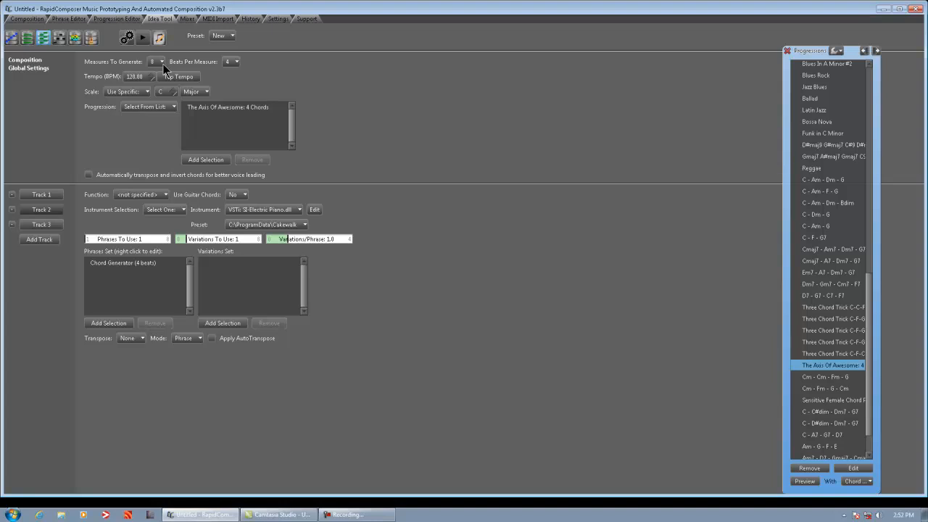
mouse_move(134, 209)
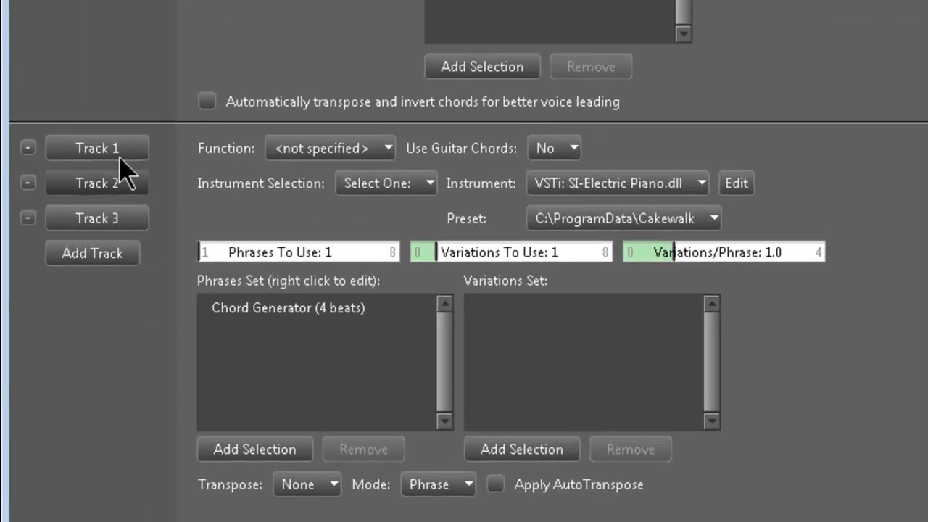
mouse_move(101, 167)
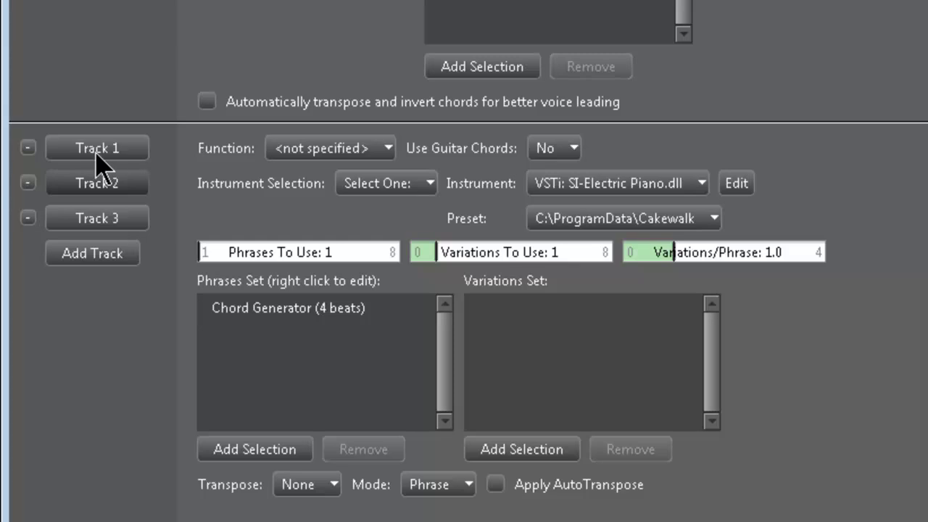
mouse_move(90, 257)
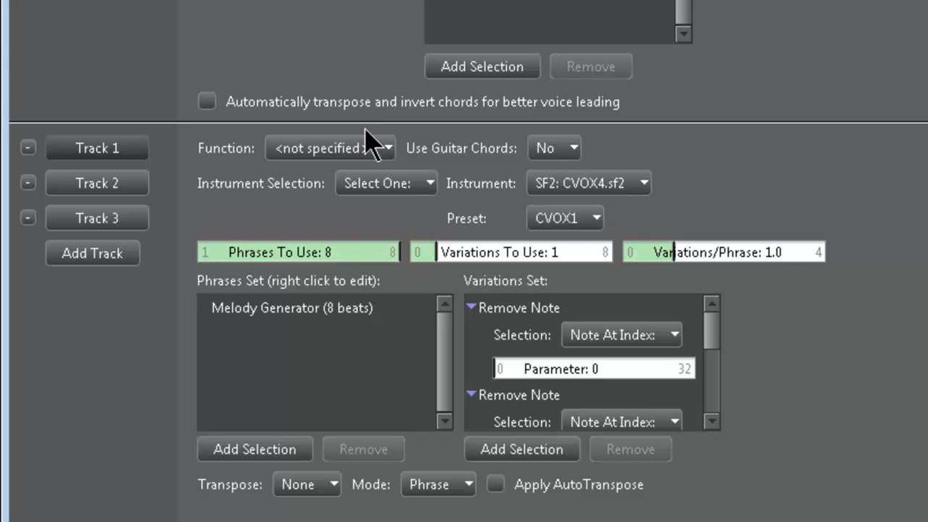
mouse_move(657, 187)
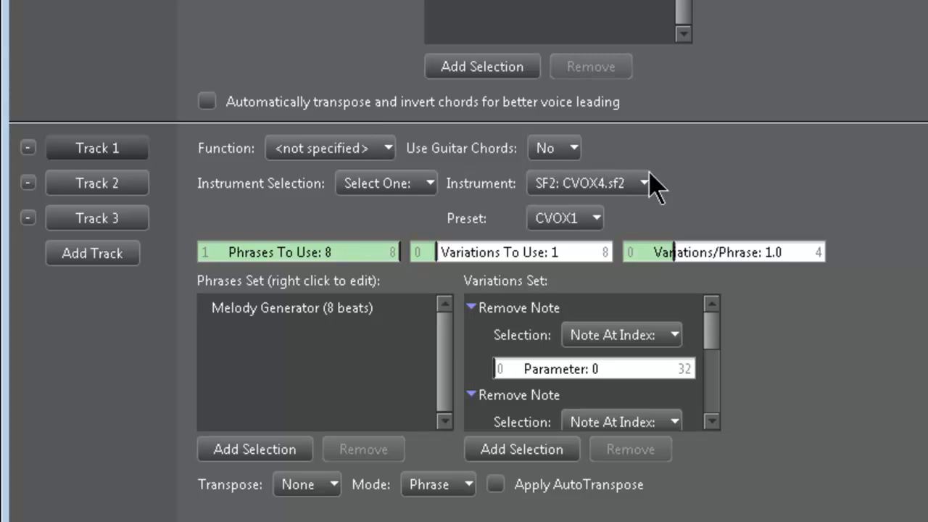
mouse_move(618, 199)
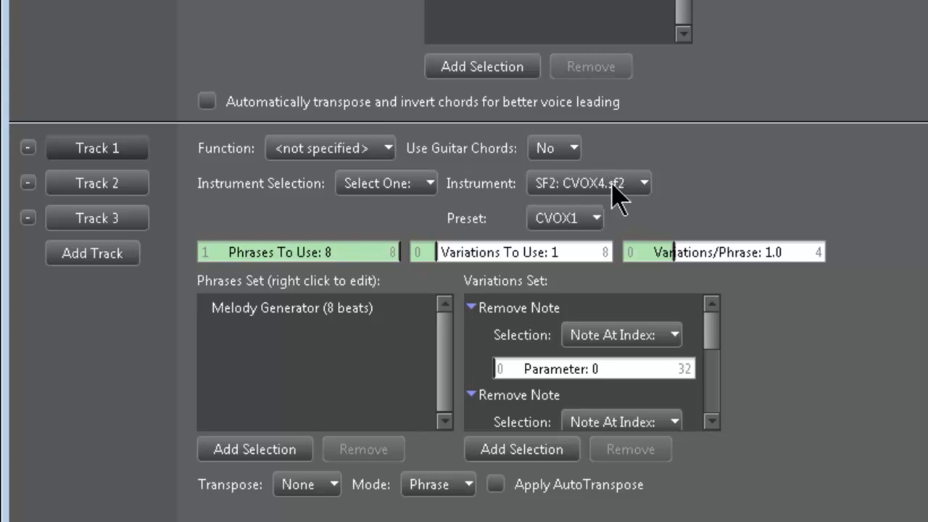
mouse_move(602, 187)
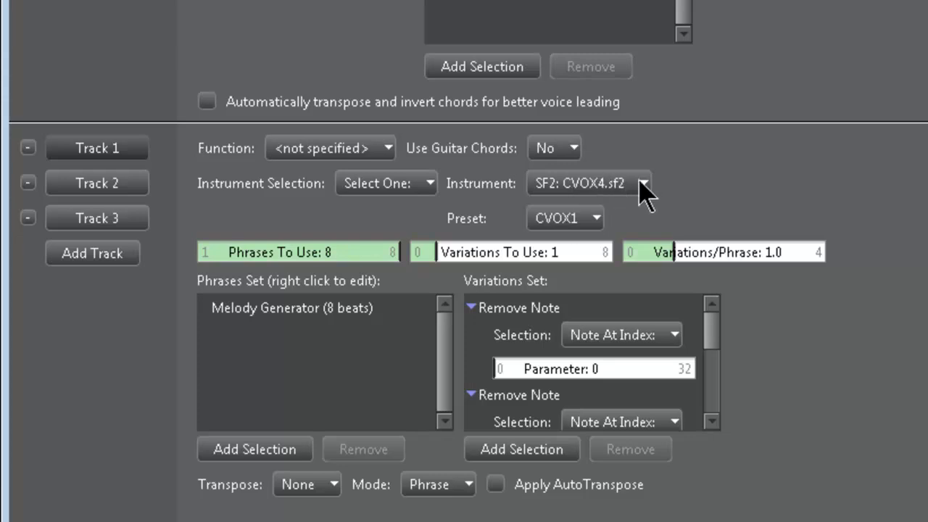
mouse_move(651, 200)
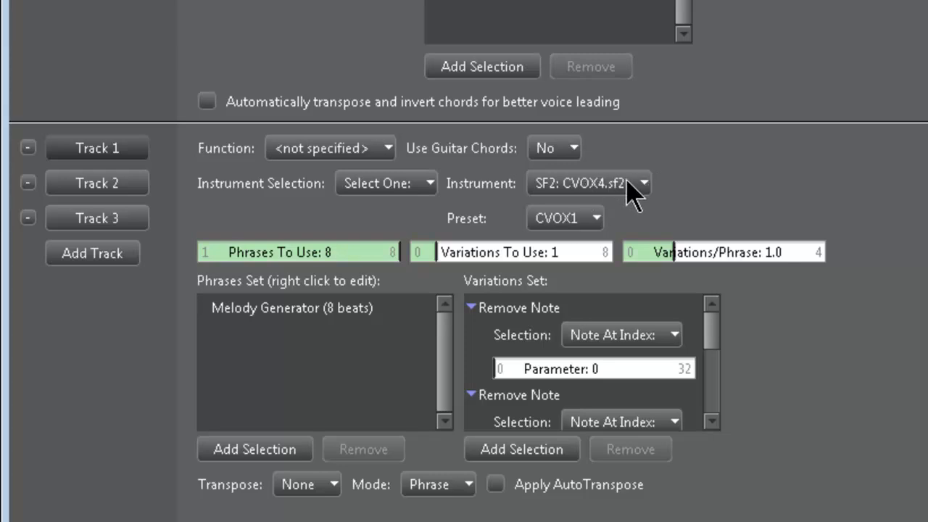
mouse_move(508, 196)
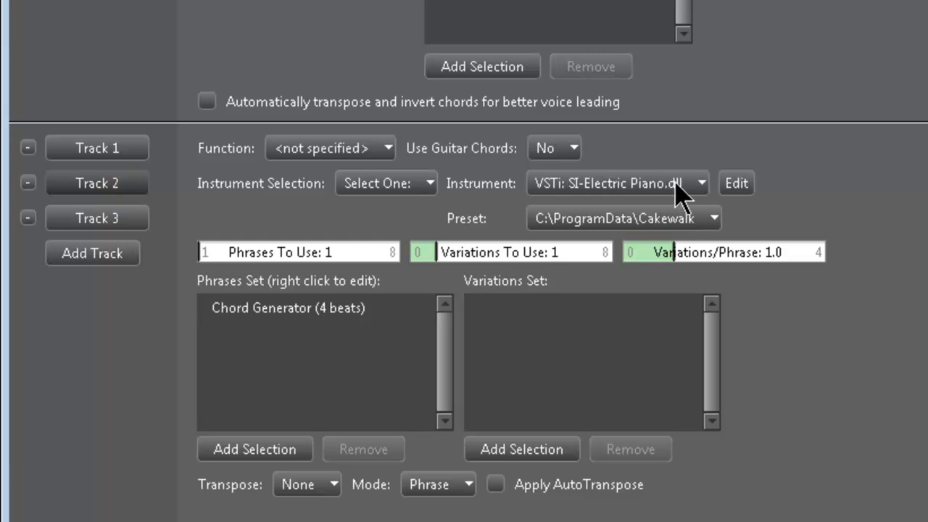
mouse_move(702, 195)
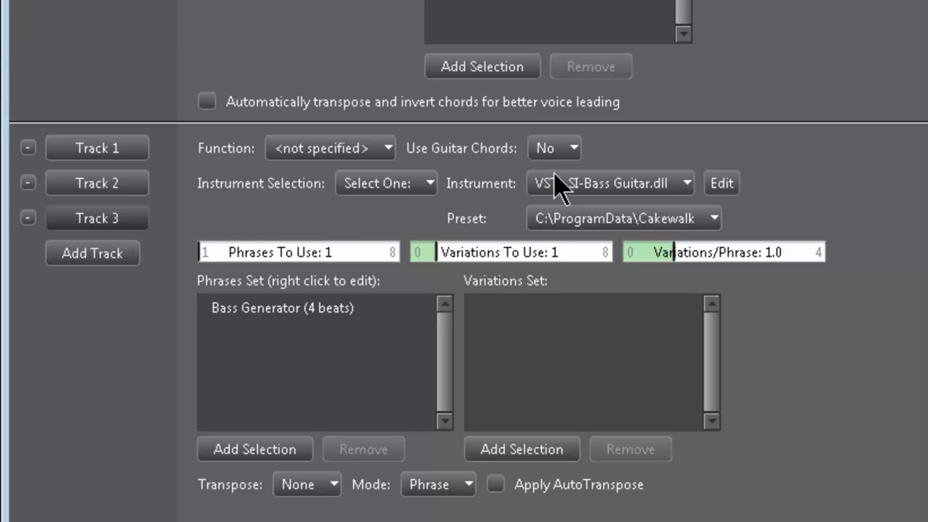
mouse_move(298, 195)
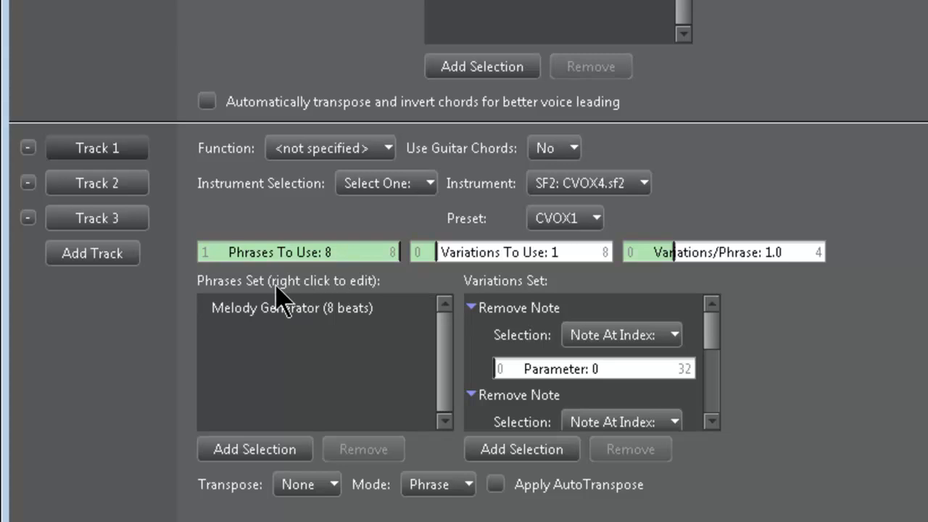
mouse_move(308, 357)
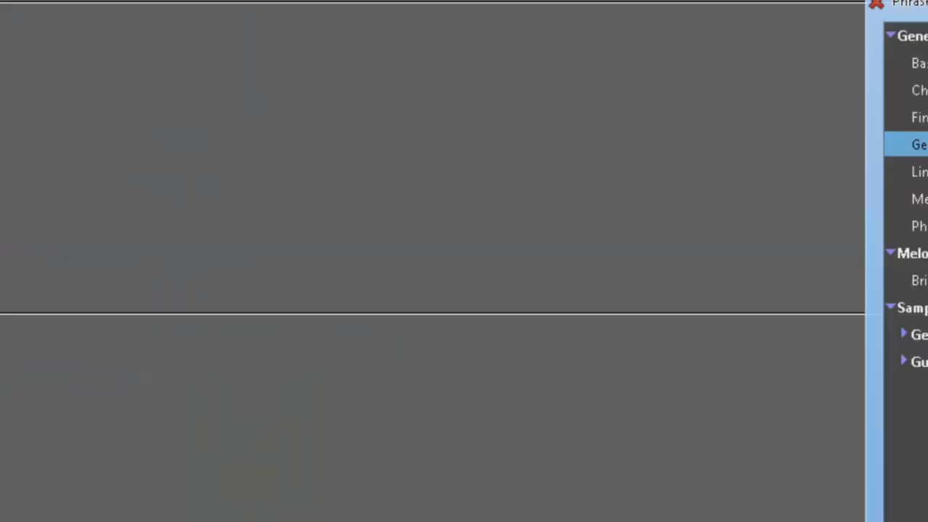
left_click(788, 230)
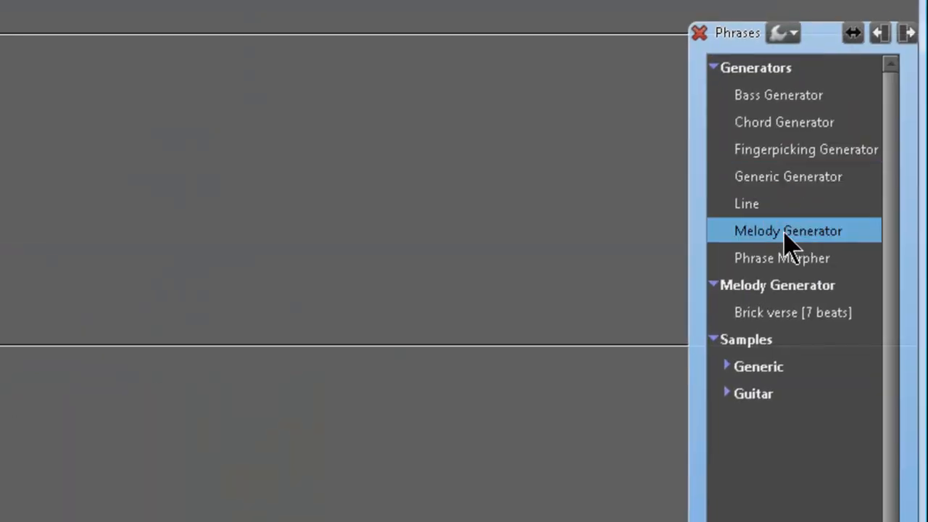
mouse_move(823, 239)
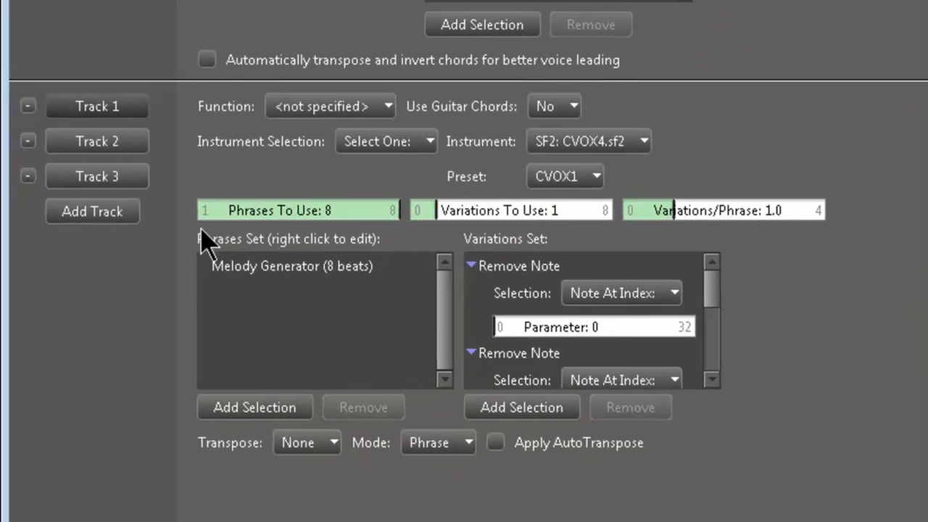
mouse_move(236, 228)
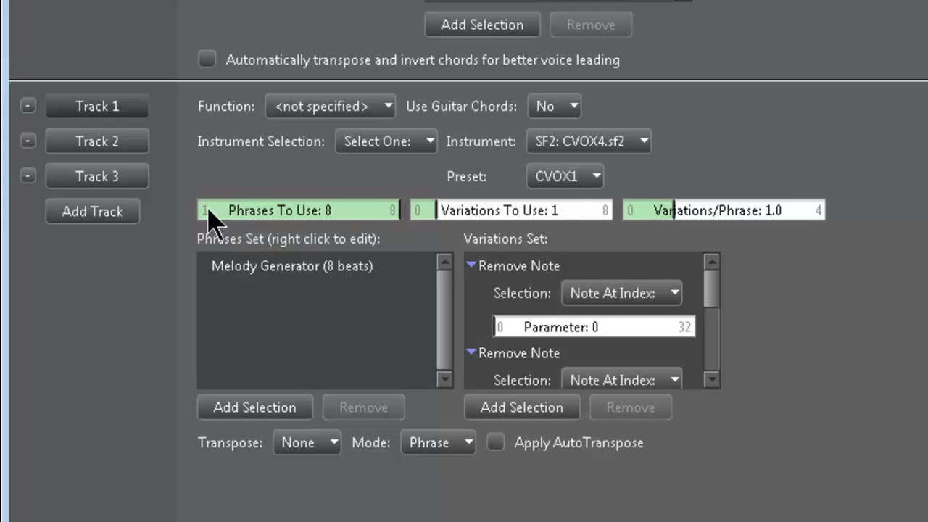
mouse_move(577, 304)
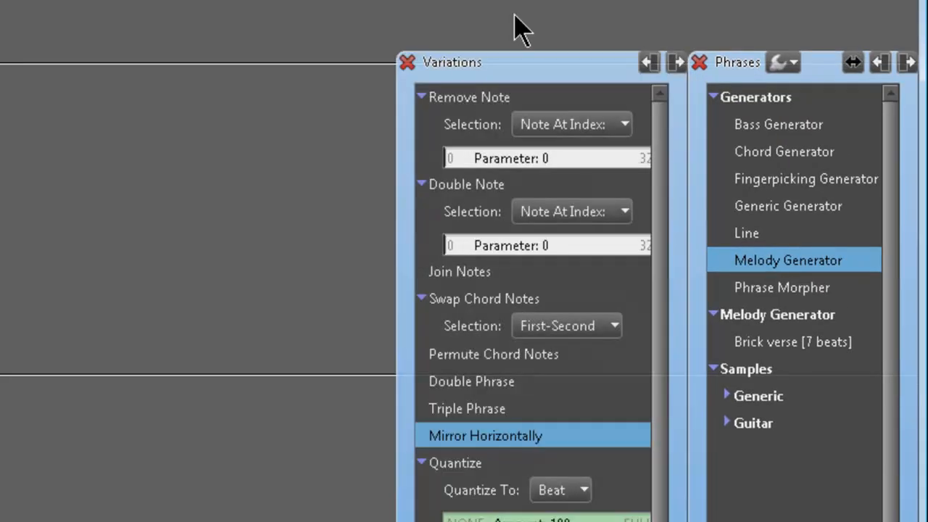
mouse_move(581, 84)
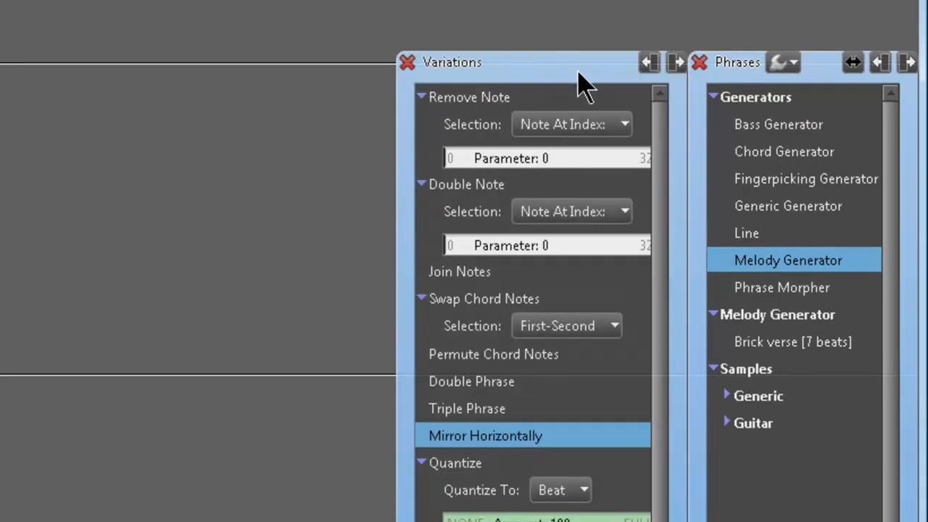
mouse_move(598, 73)
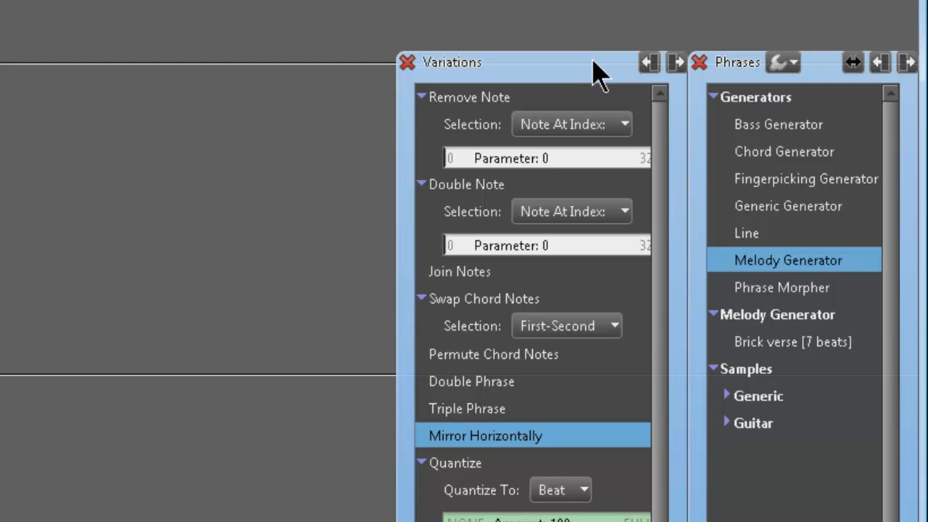
mouse_move(450, 148)
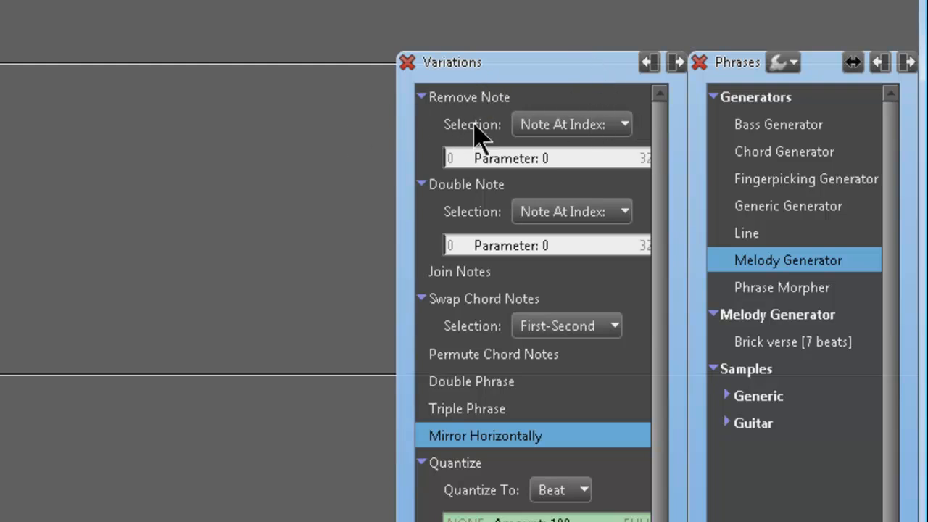
mouse_move(494, 112)
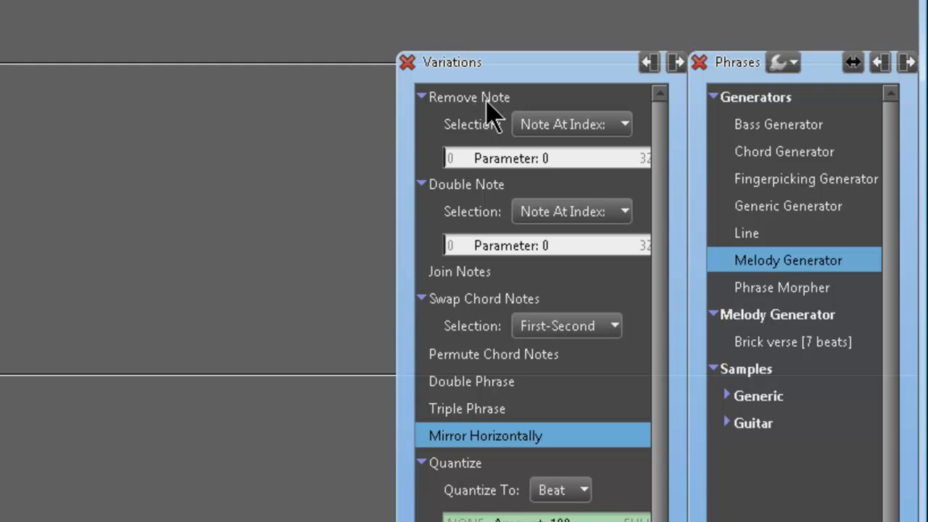
mouse_move(482, 171)
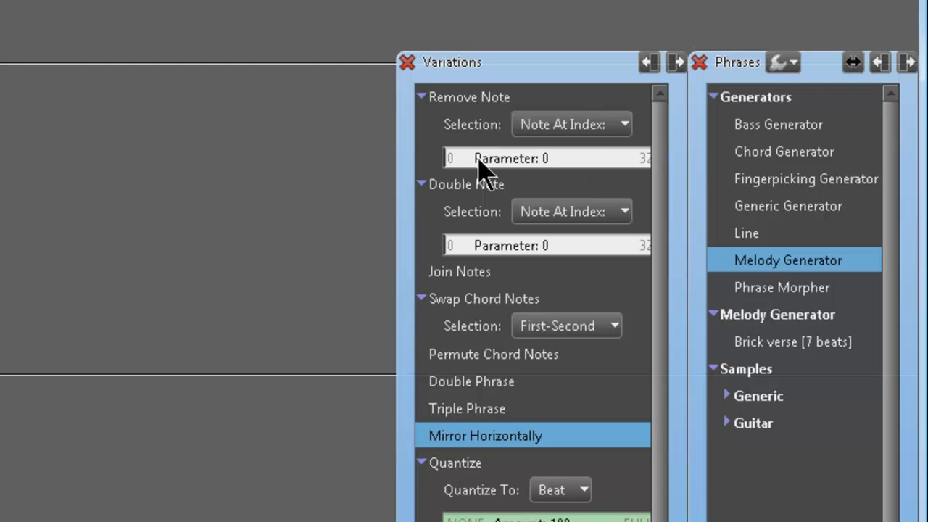
mouse_move(624, 161)
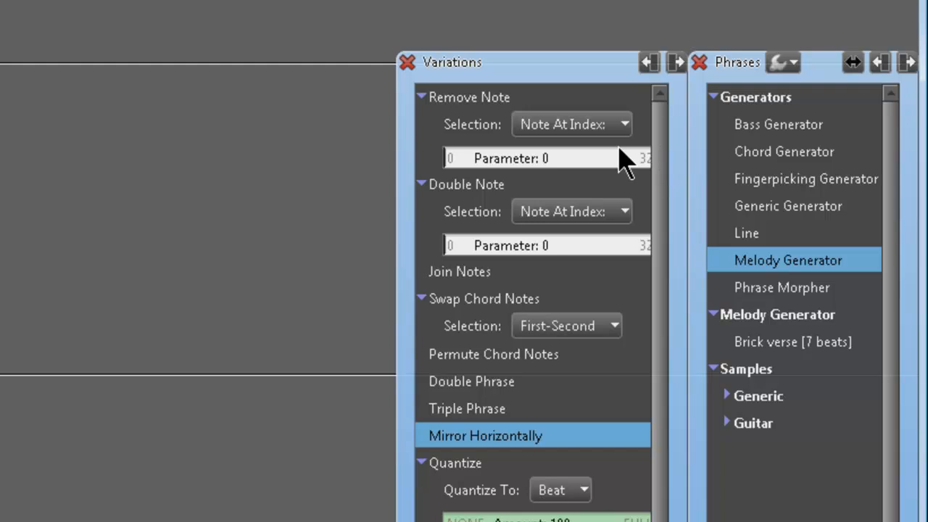
mouse_move(414, 137)
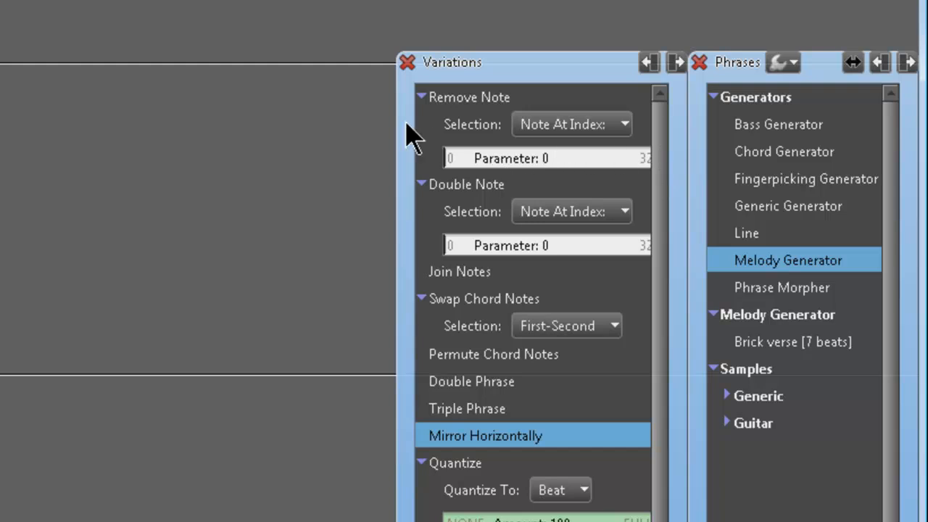
mouse_move(514, 170)
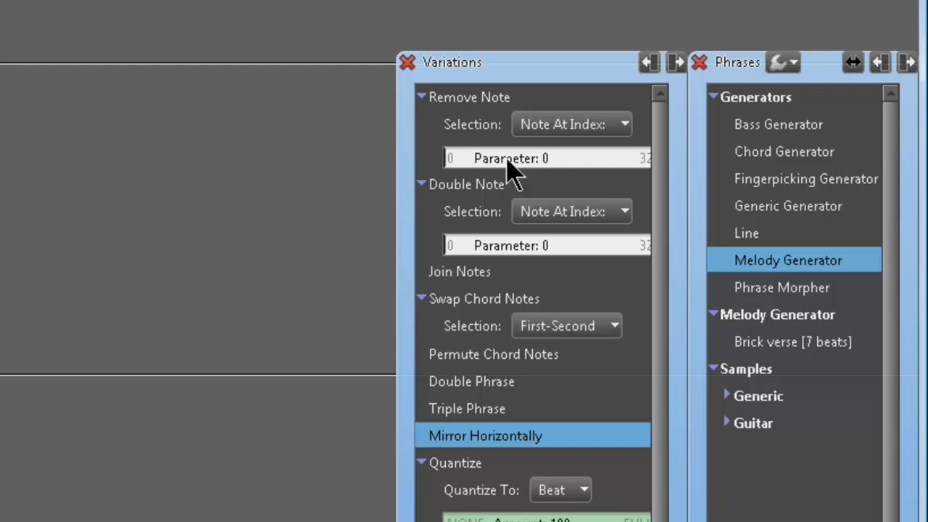
mouse_move(613, 165)
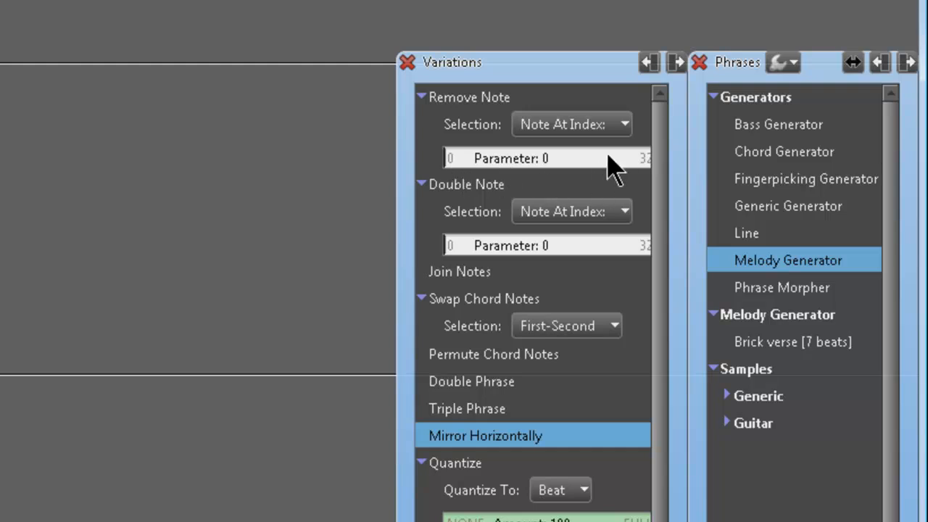
left_click(572, 124)
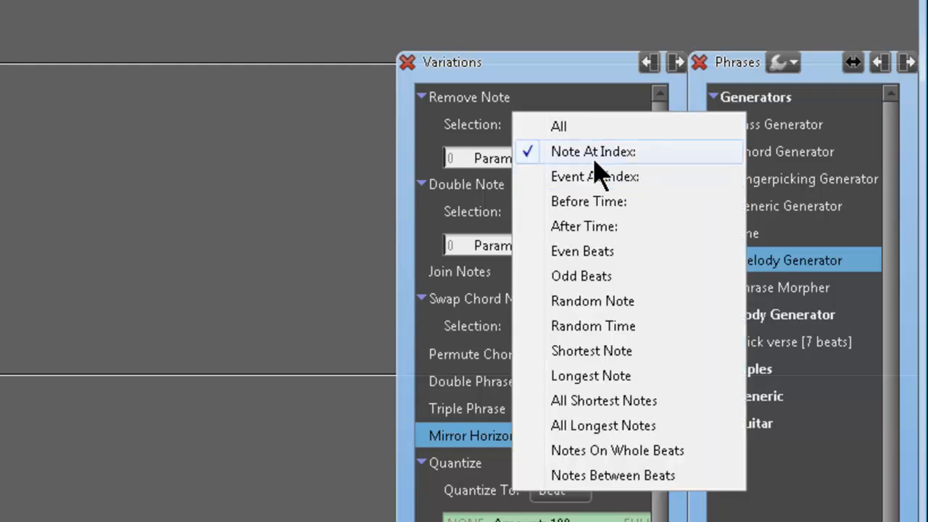
mouse_move(582, 251)
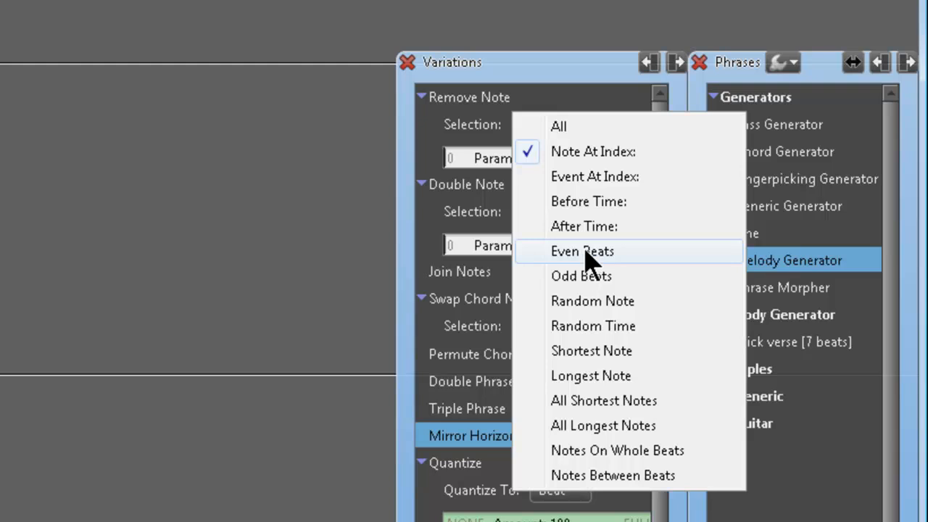
mouse_move(616, 283)
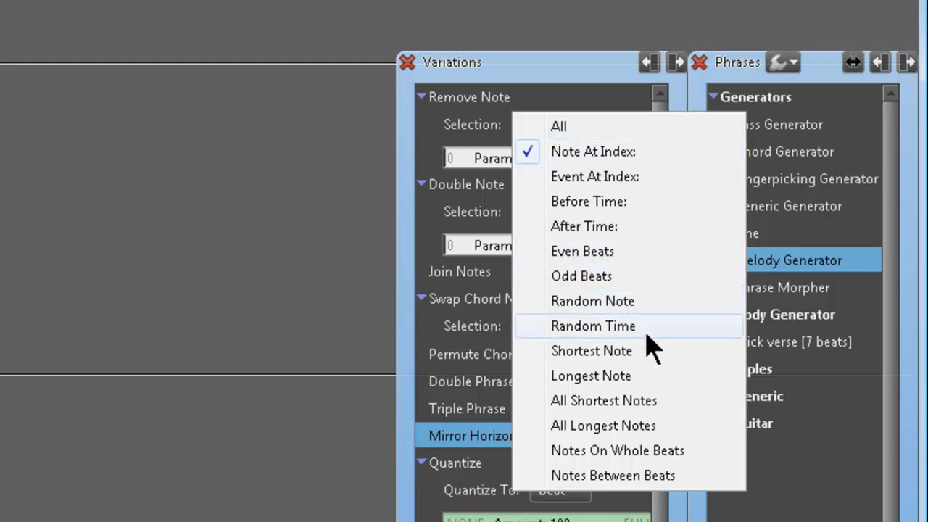
mouse_move(595, 80)
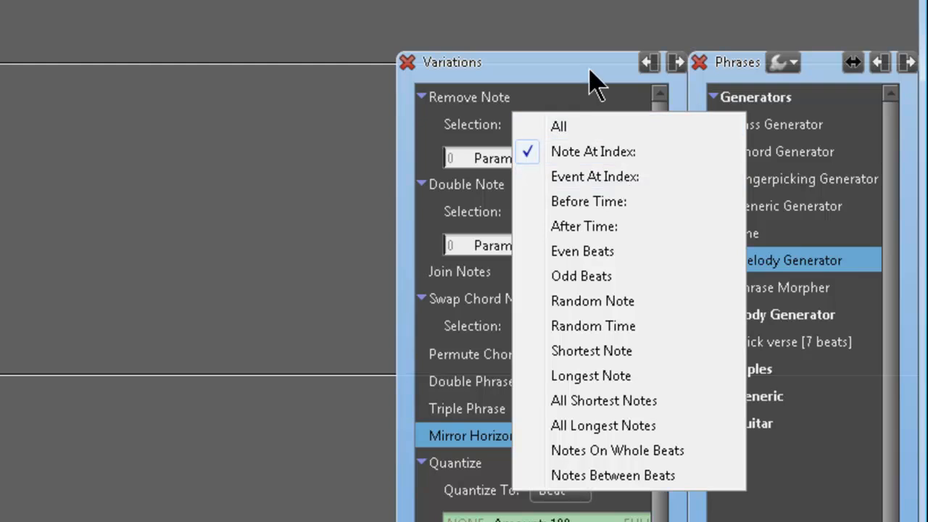
left_click(593, 152)
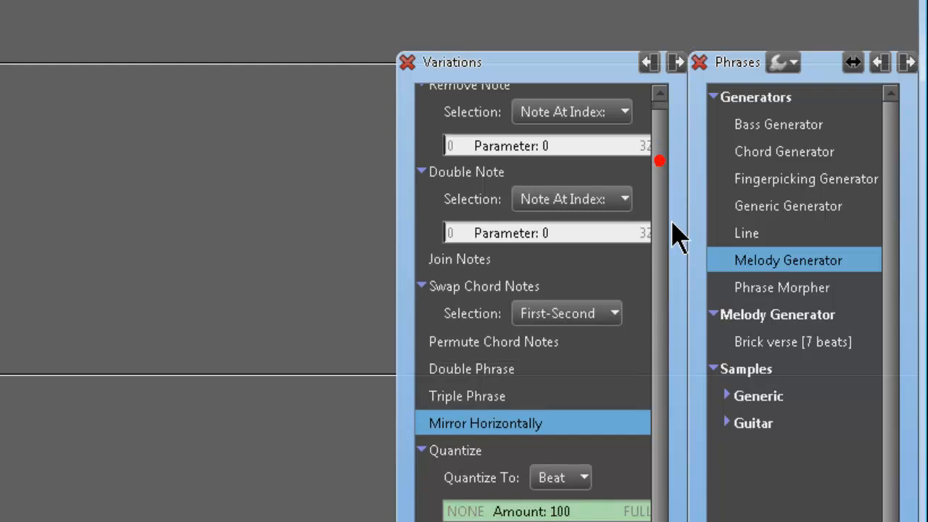
scroll("up", 3)
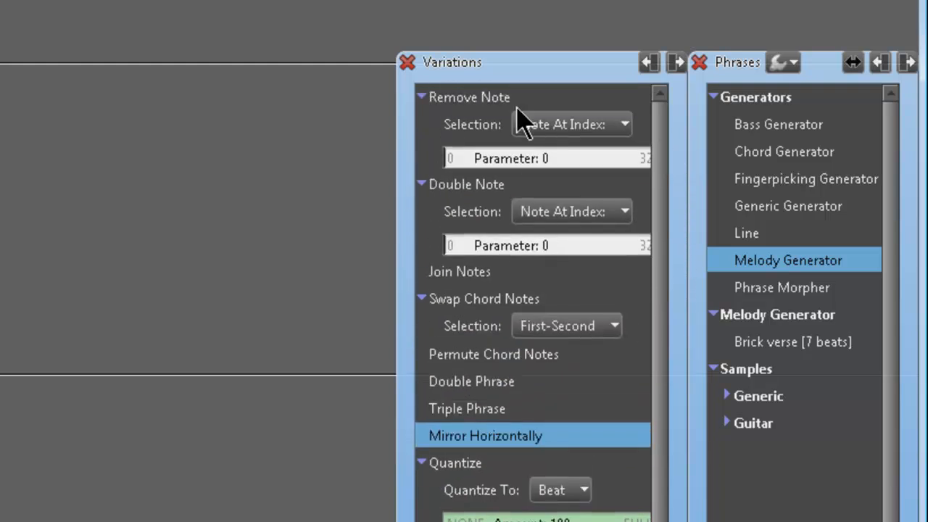
mouse_move(541, 377)
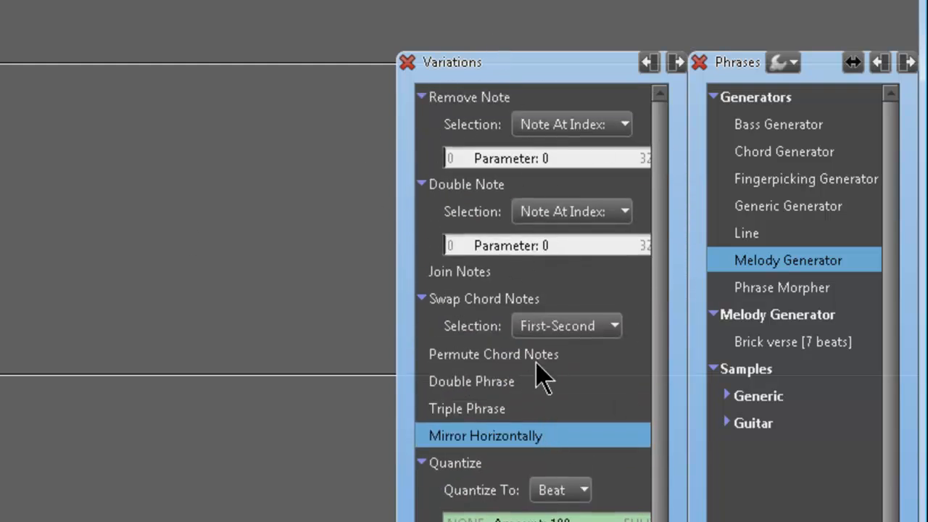
Step: Scroll the Variations list past humanize, strumming, swing, transpose and MIDI echo entries
scroll("down", 3)
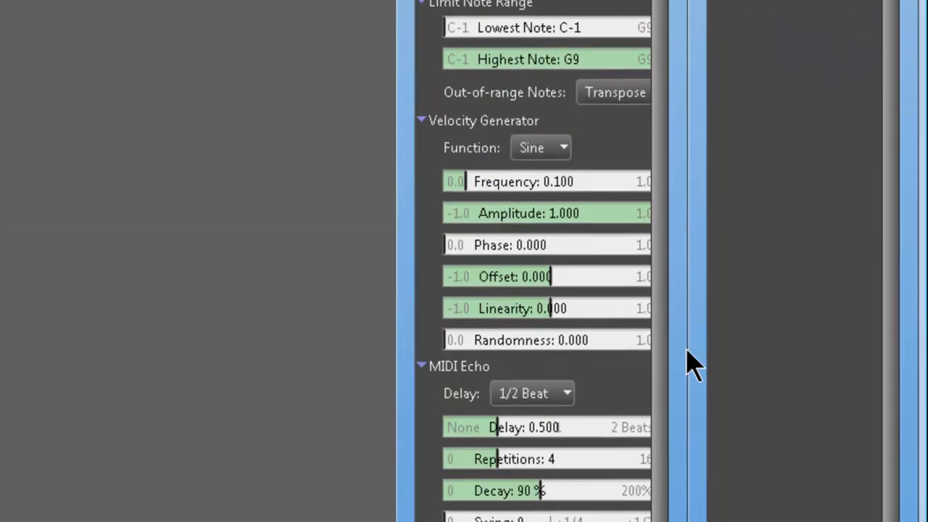
scroll("down", 3)
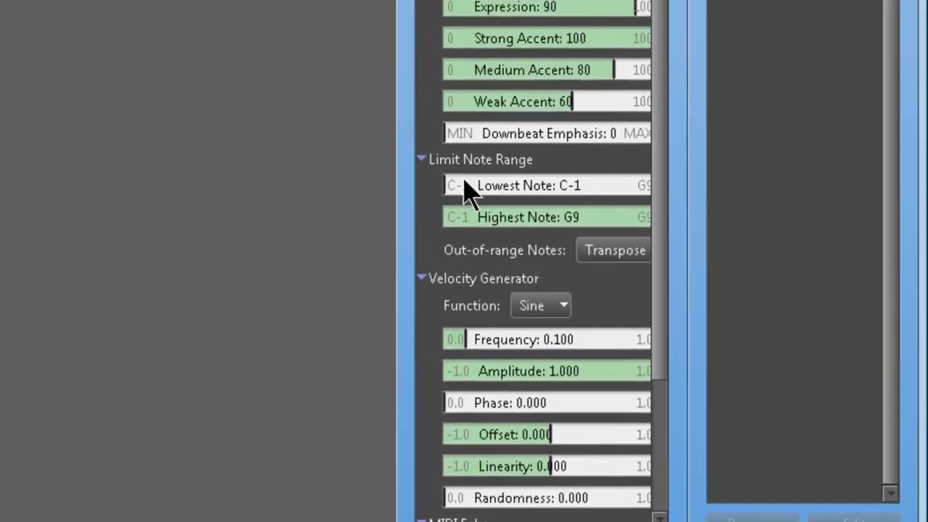
mouse_move(665, 61)
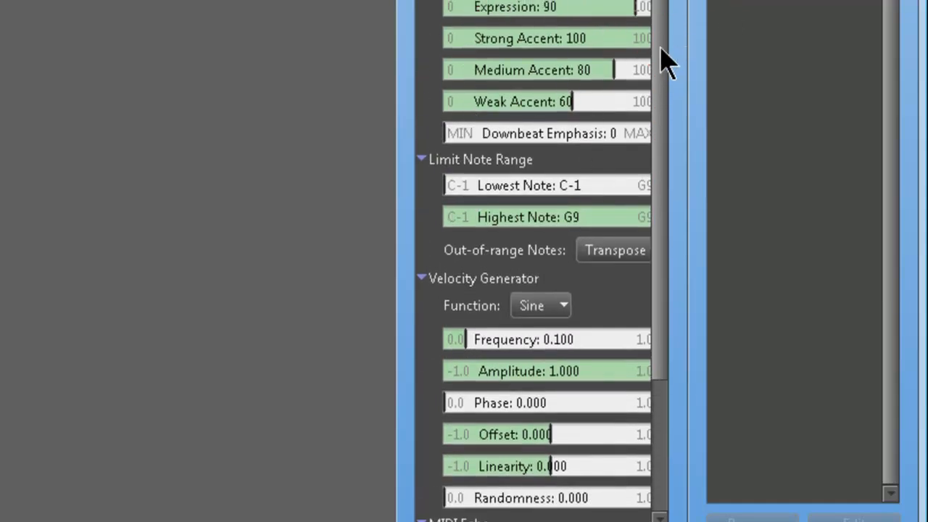
scroll("down", 3)
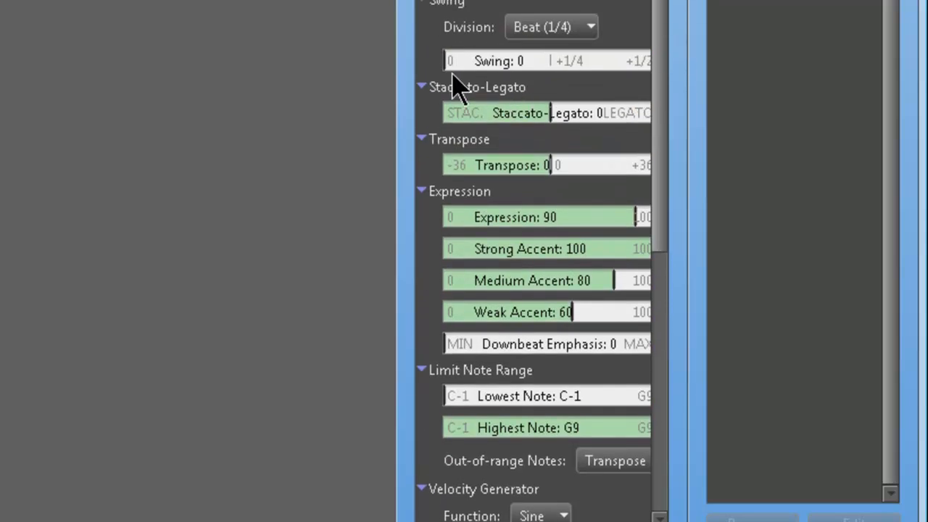
scroll("down", 3)
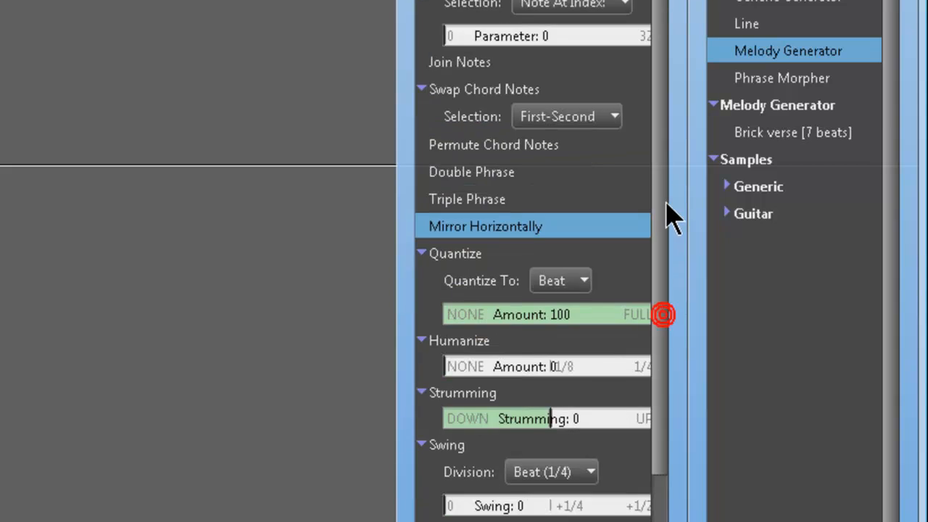
mouse_move(525, 388)
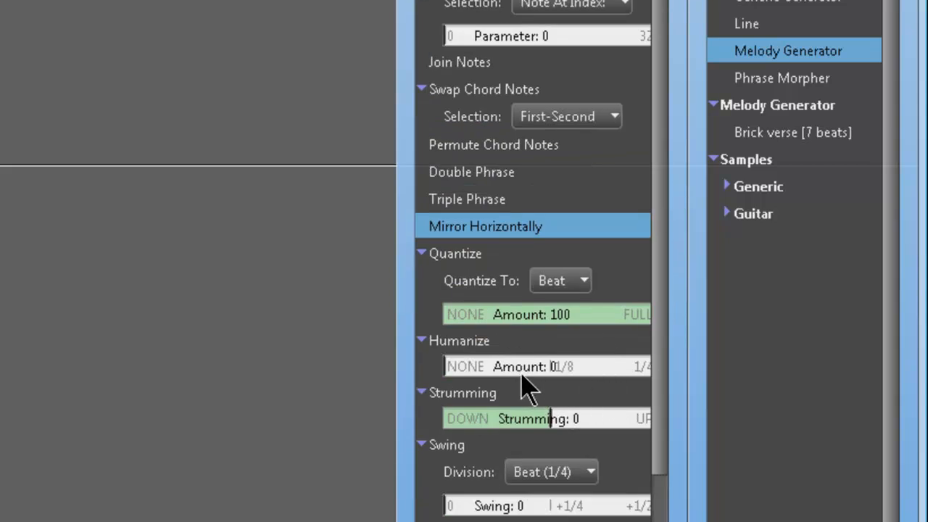
mouse_move(488, 361)
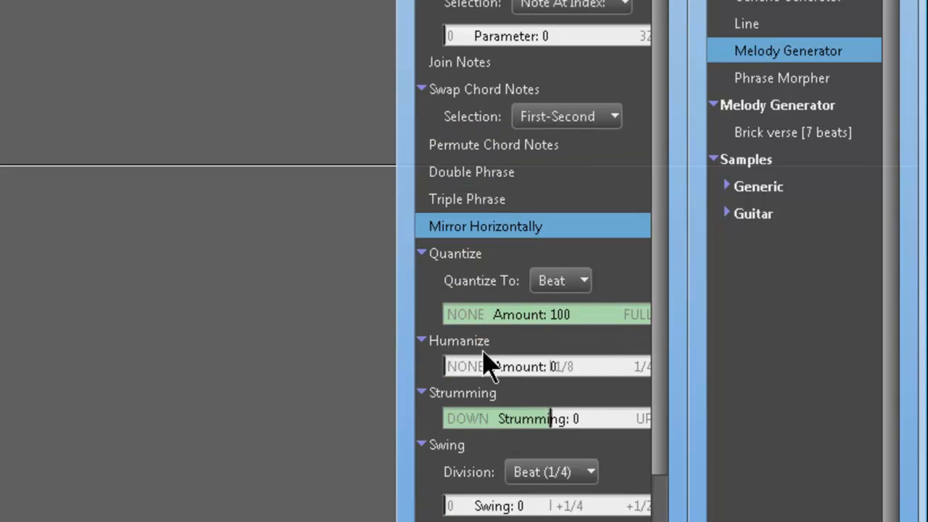
mouse_move(465, 210)
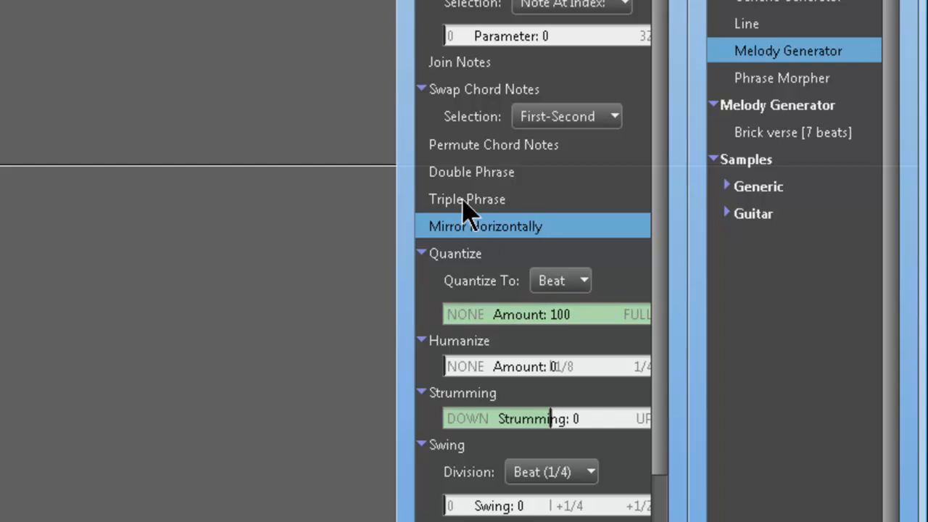
mouse_move(496, 183)
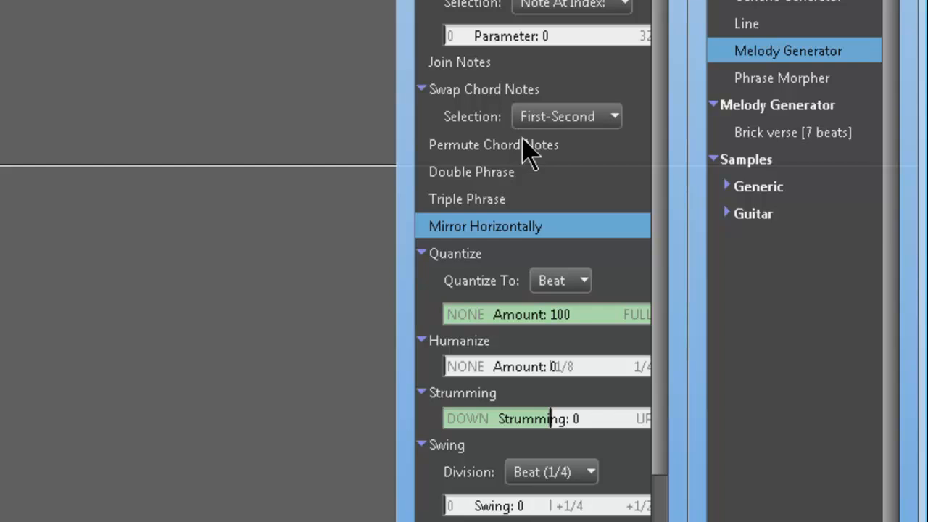
mouse_move(649, 29)
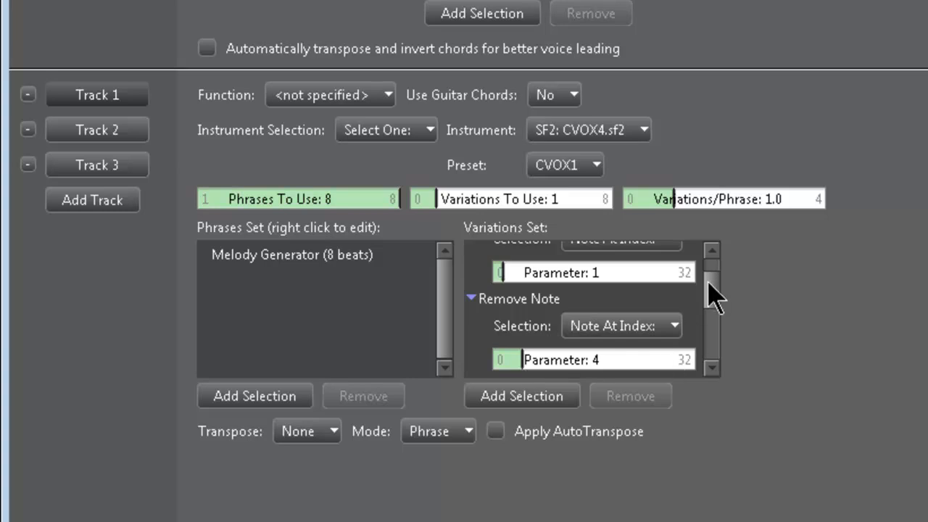
Step: Set Track 1 to use 4 variations at 2.0 variations per phrase
scroll("down", 3)
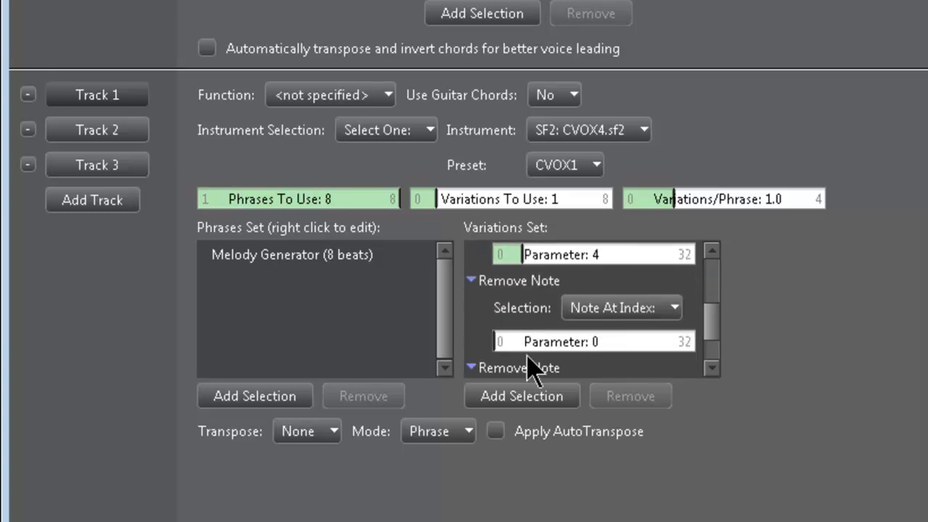
left_click(593, 341)
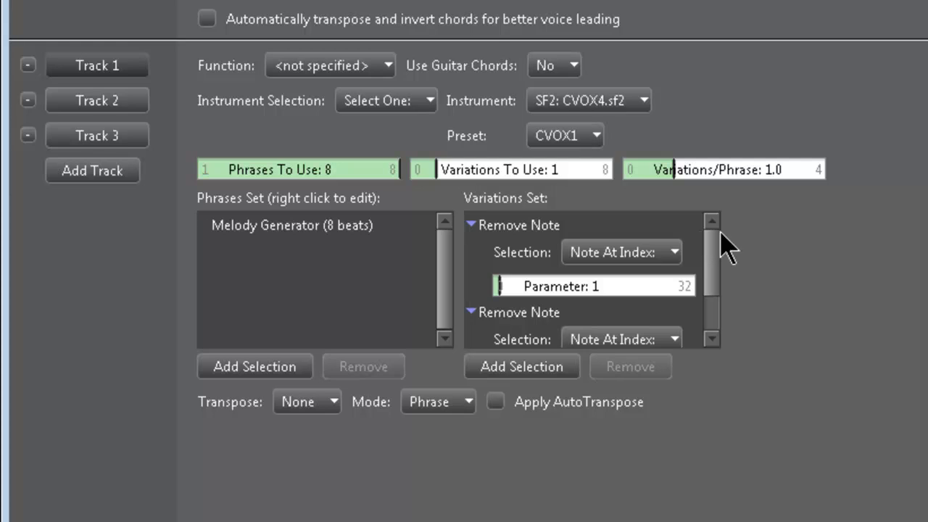
left_click(442, 179)
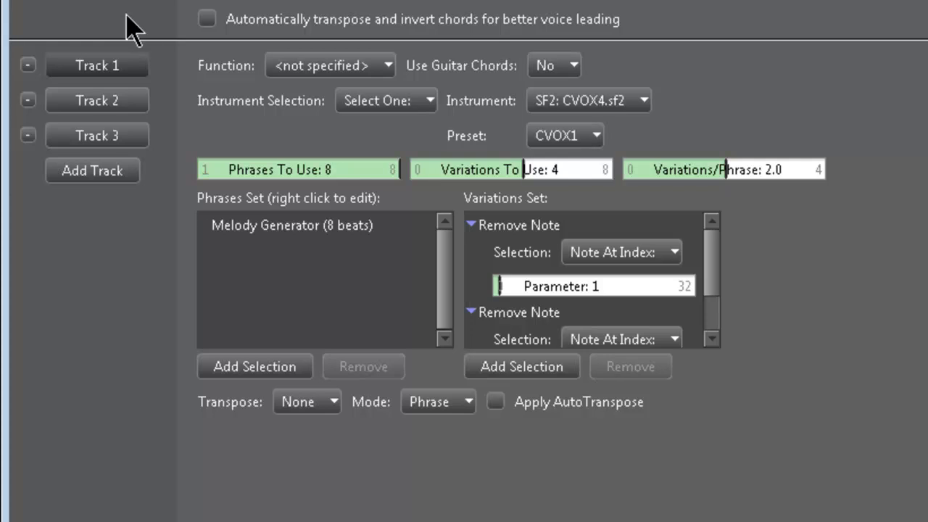
mouse_move(262, 257)
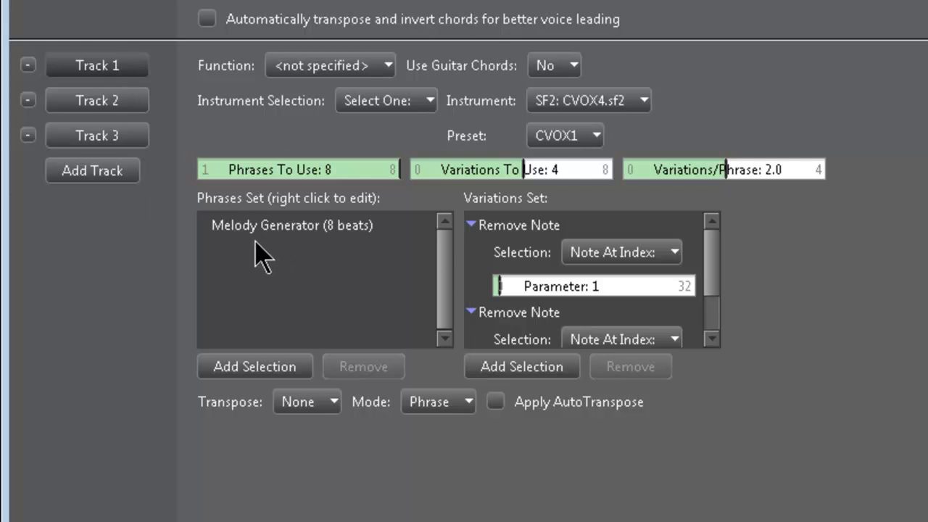
mouse_move(791, 152)
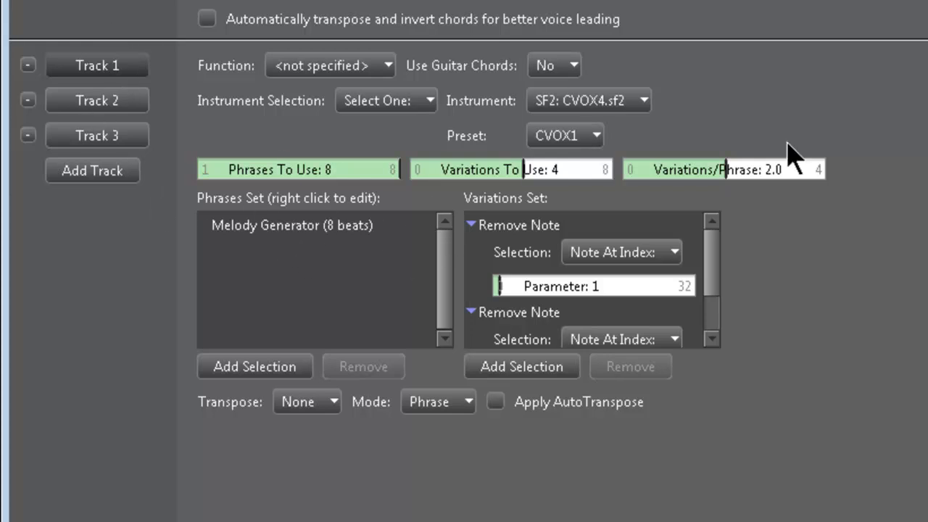
mouse_move(113, 107)
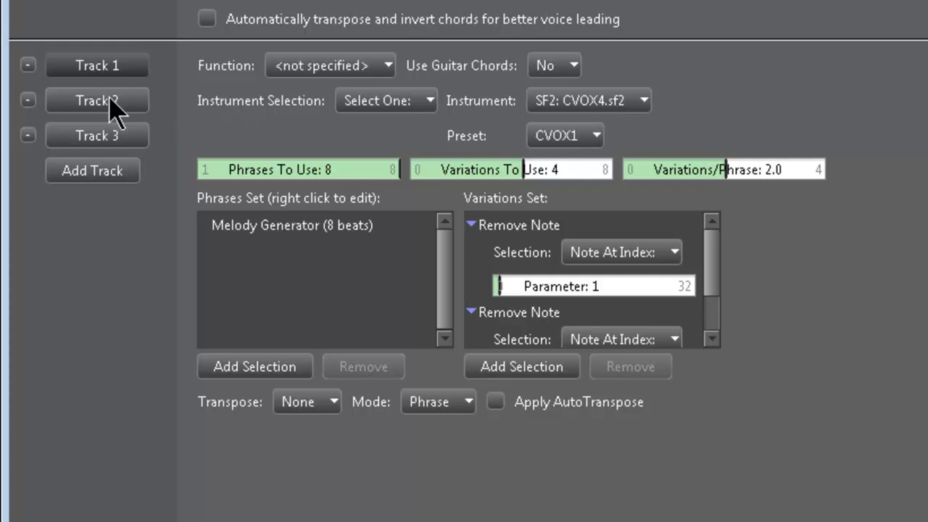
Step: Show Track 2's settings: Chord Generator phrase on SI-Electric Piano
left_click(96, 100)
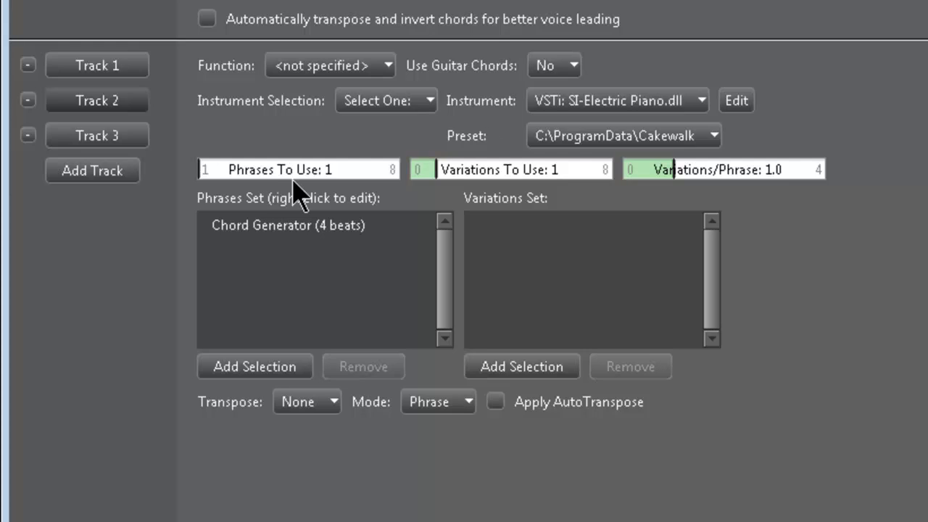
mouse_move(40, 301)
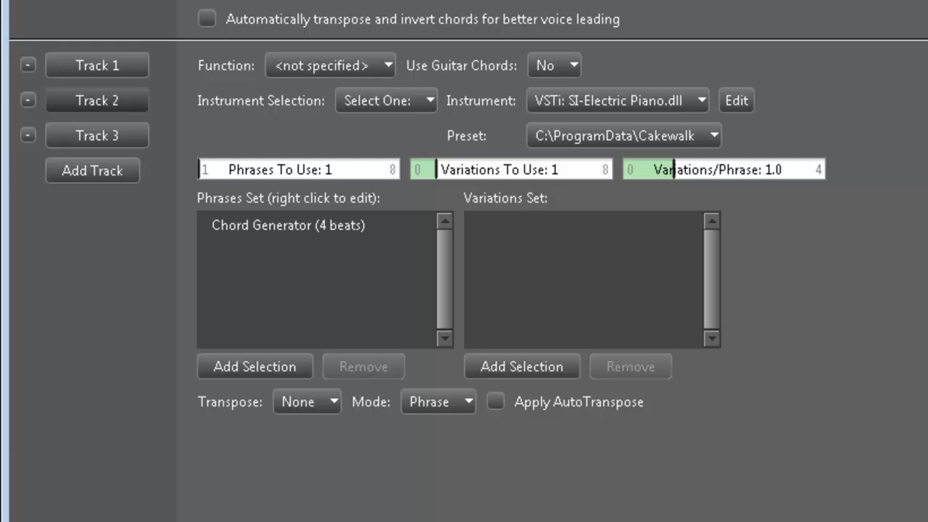
mouse_move(395, 330)
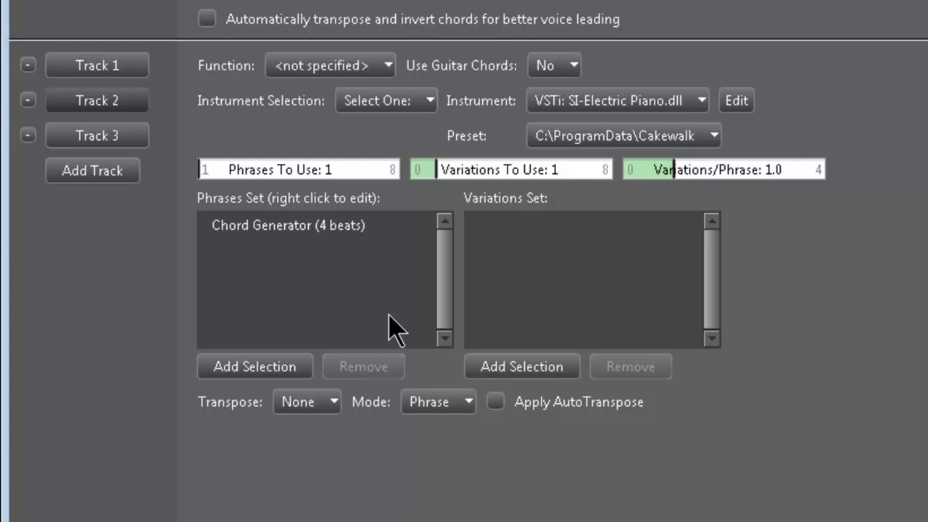
mouse_move(351, 105)
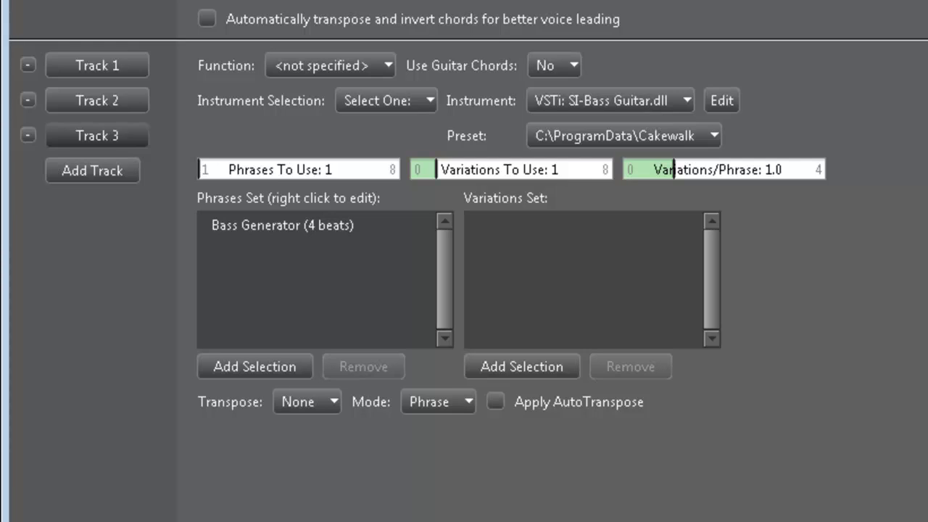
mouse_move(228, 214)
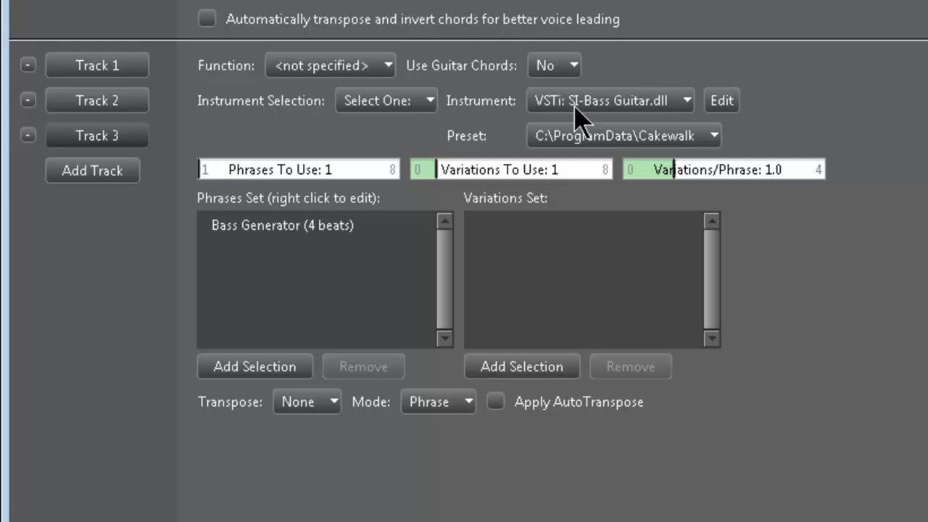
mouse_move(187, 190)
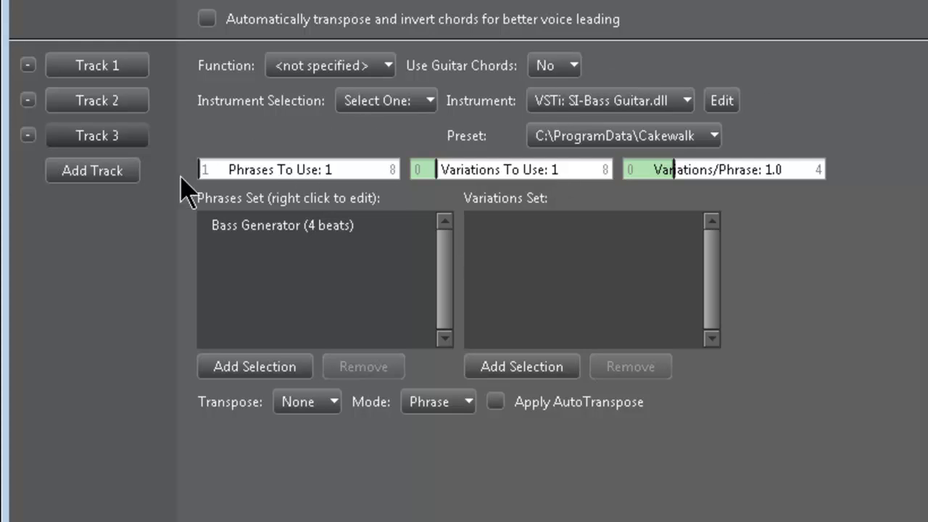
Step: Toggle between Track 1 and Track 2 settings, reviewing the melody's Remove Note variations
left_click(96, 100)
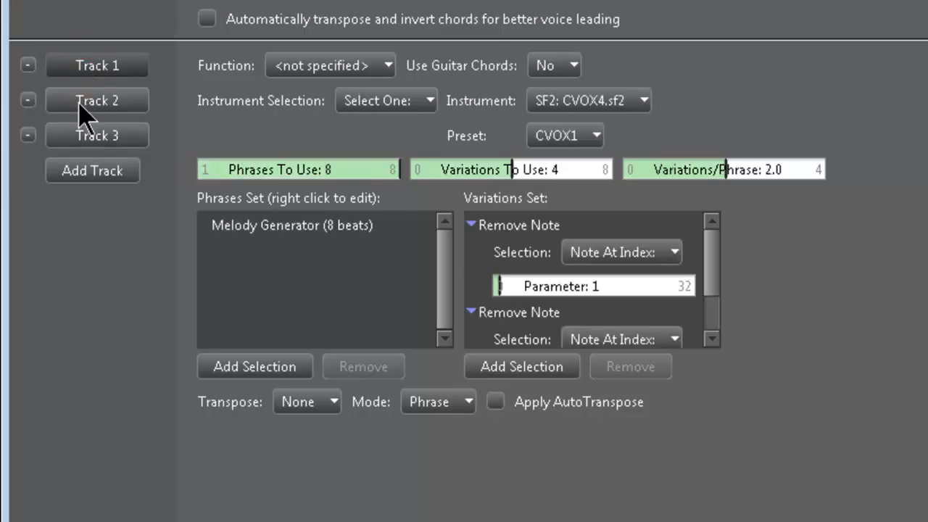
left_click(97, 100)
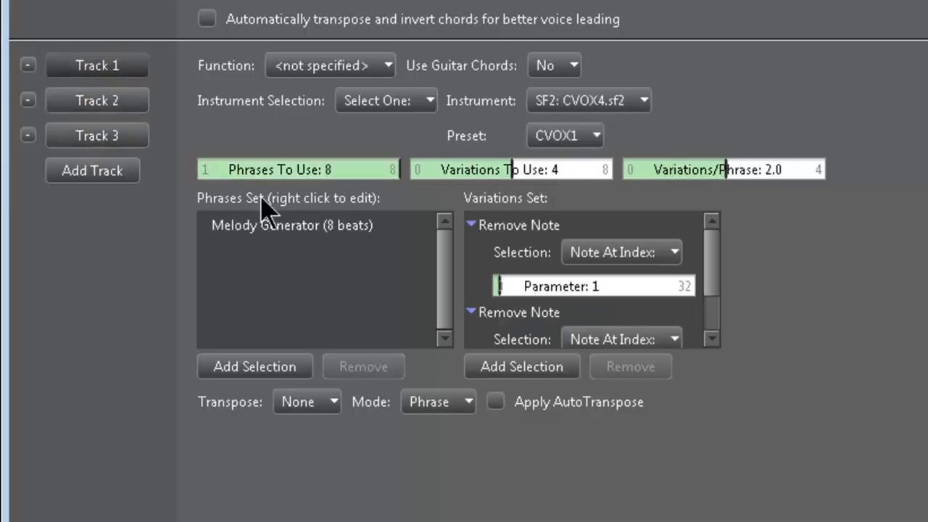
left_click(96, 100)
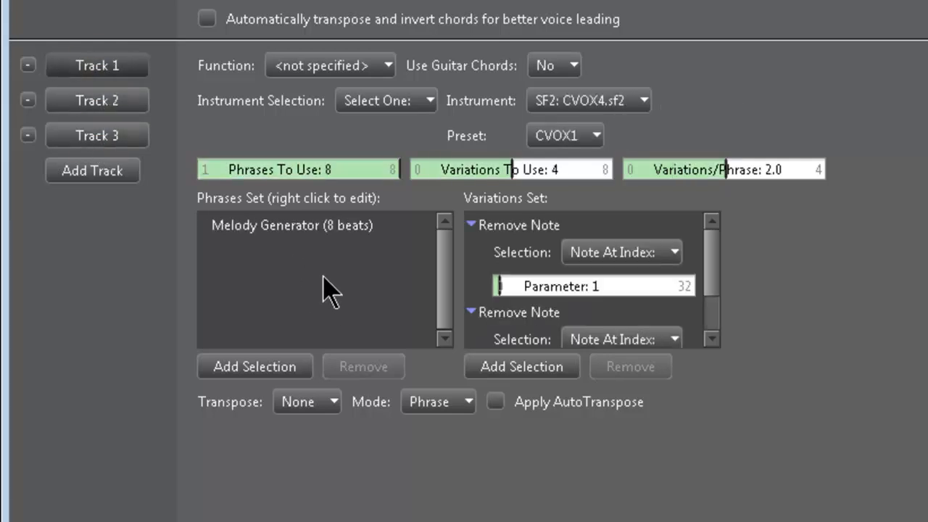
mouse_move(305, 279)
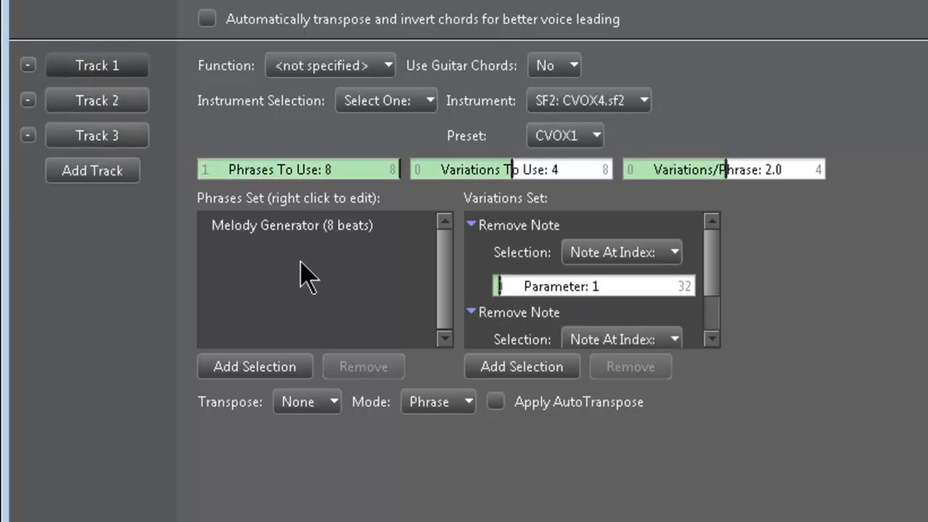
mouse_move(323, 261)
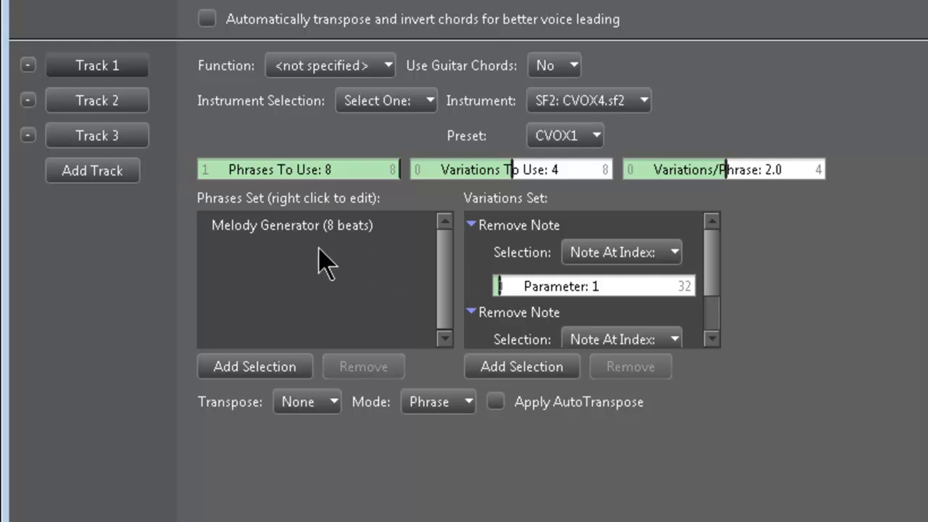
mouse_move(921, 180)
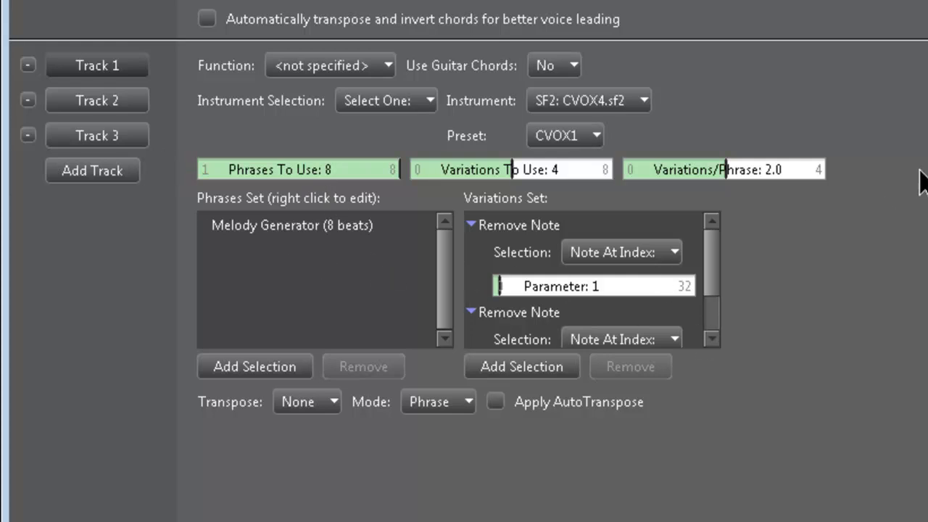
mouse_move(475, 206)
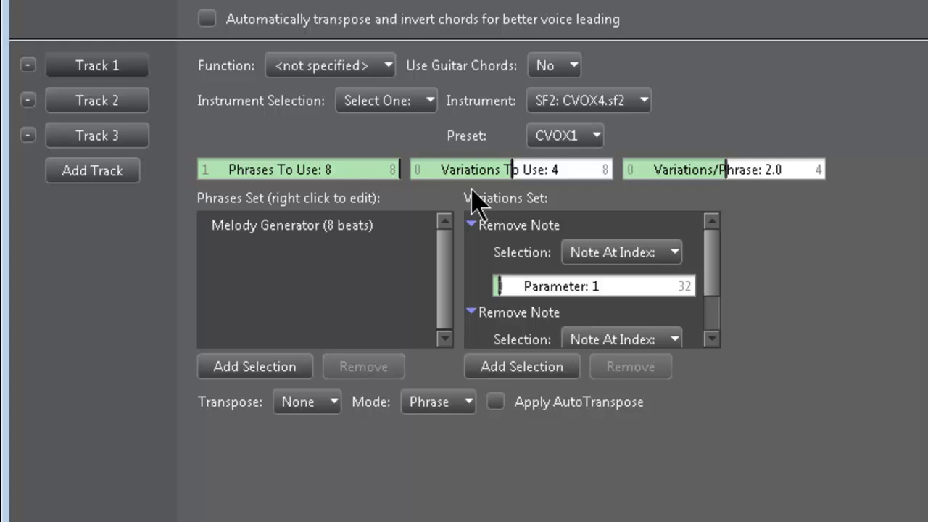
mouse_move(516, 208)
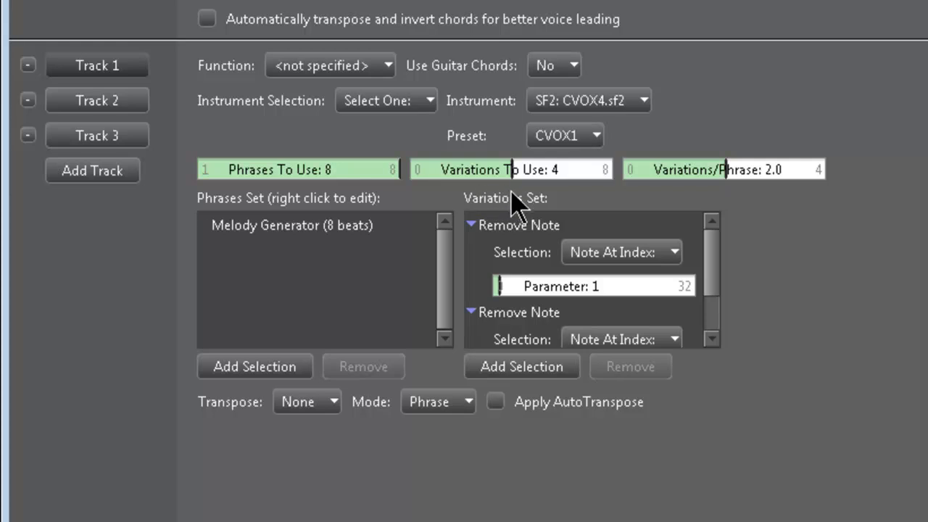
mouse_move(57, 172)
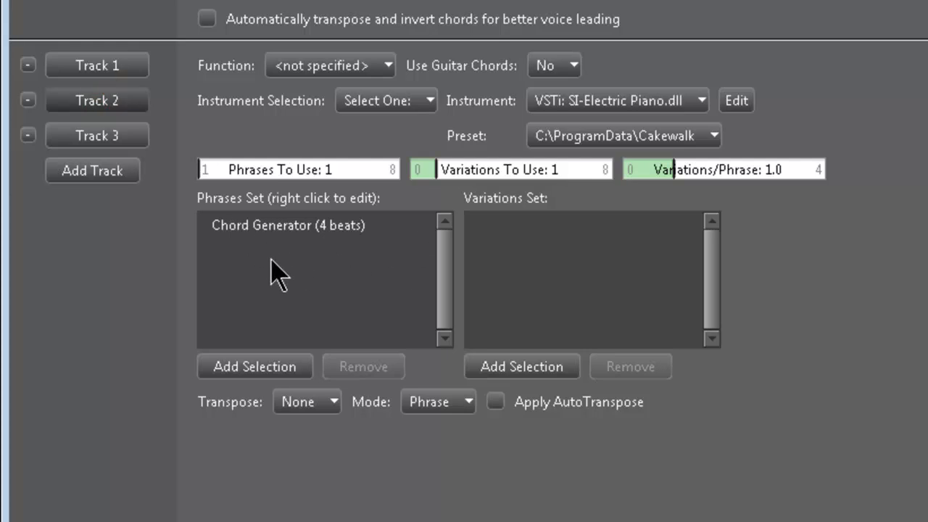
mouse_move(308, 265)
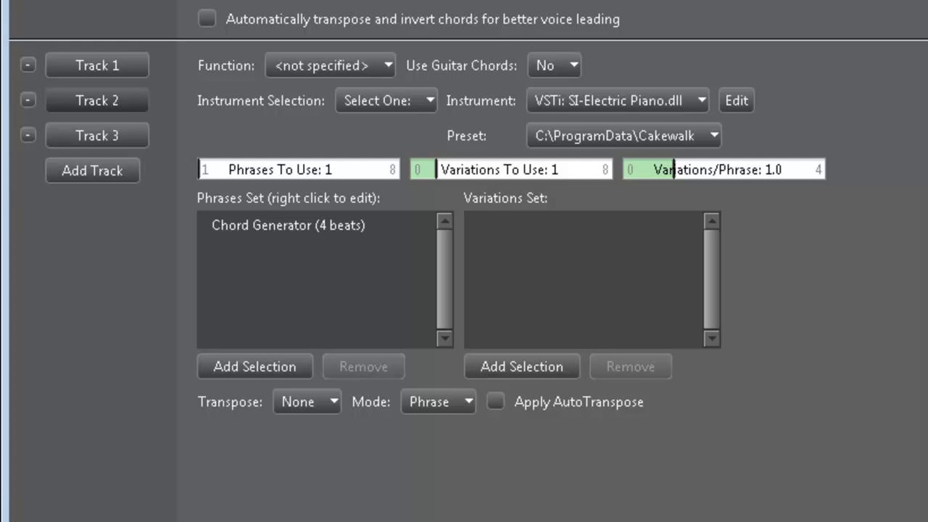
mouse_move(303, 233)
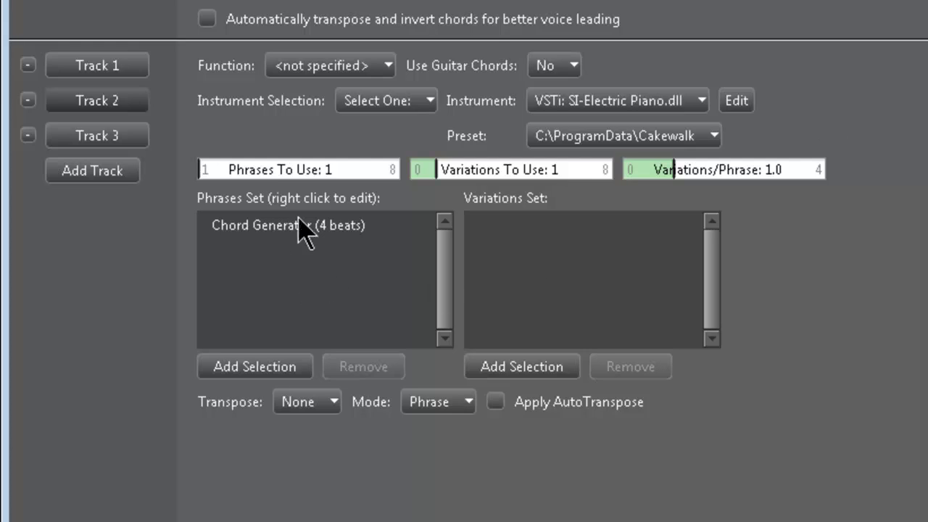
mouse_move(798, 225)
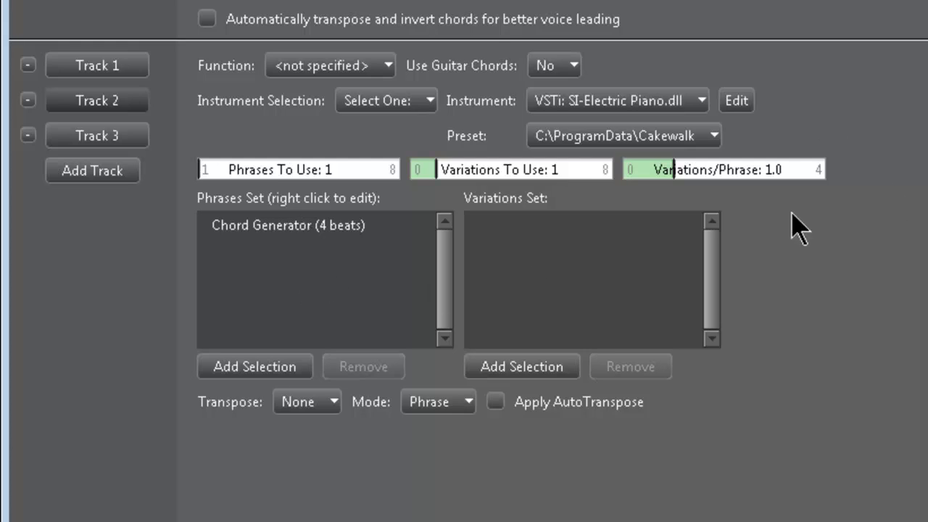
mouse_move(907, 344)
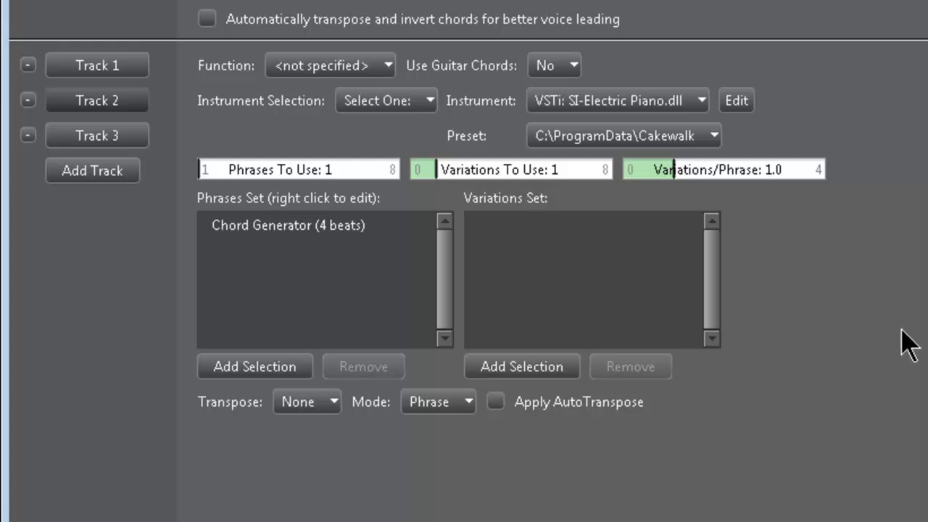
mouse_move(502, 333)
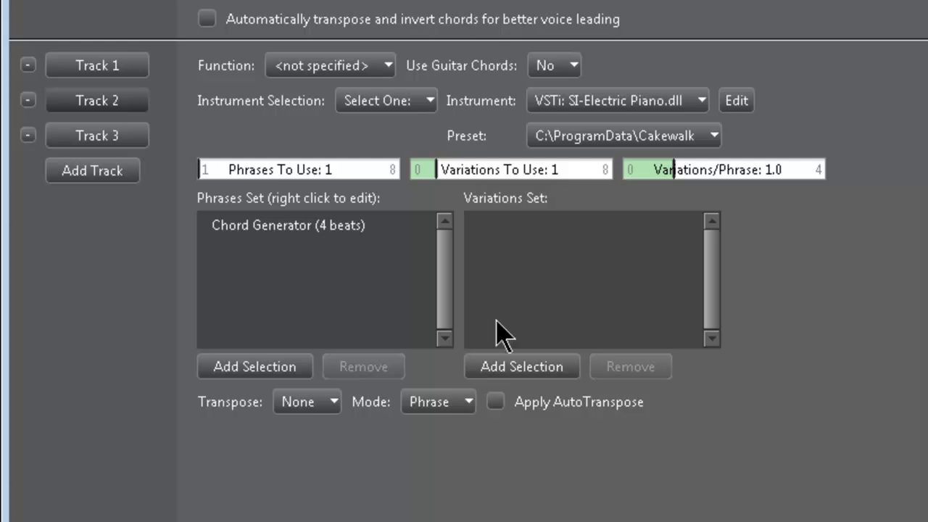
mouse_move(221, 116)
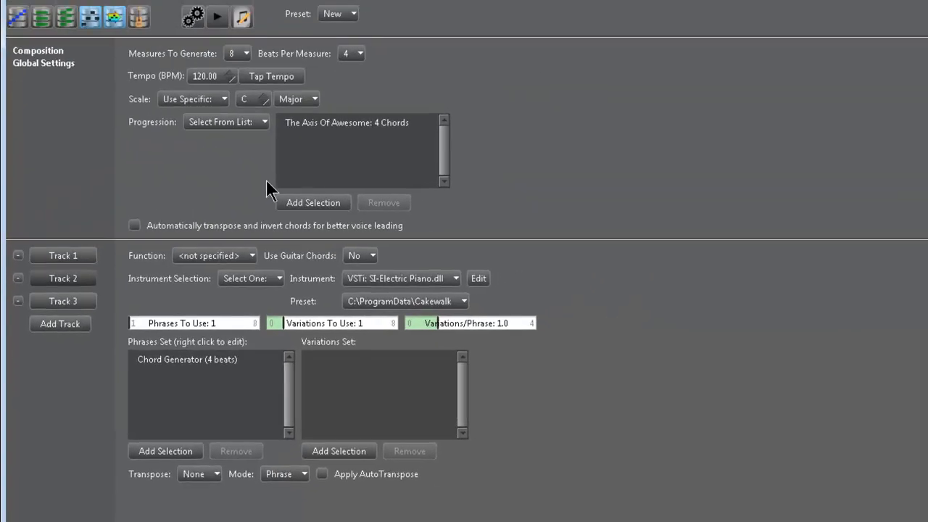
mouse_move(244, 180)
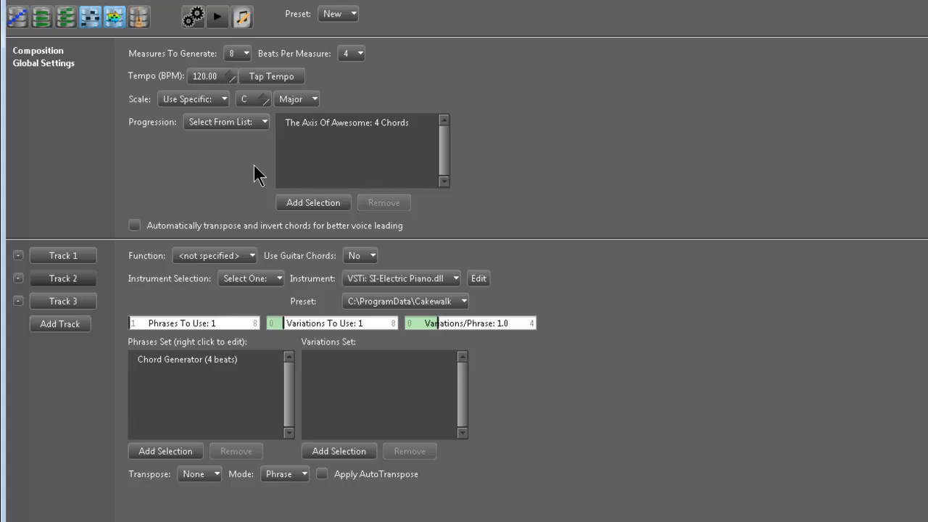
mouse_move(265, 184)
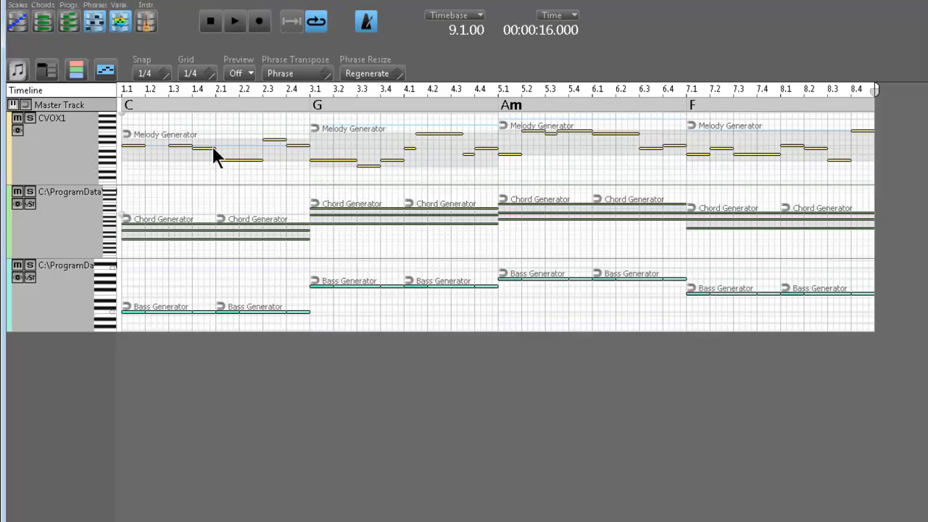
left_click(211, 21)
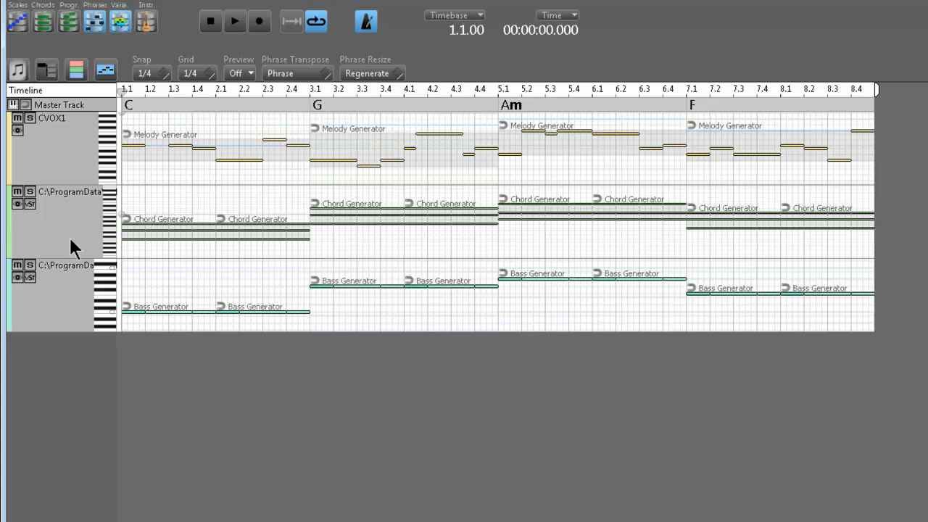
mouse_move(77, 308)
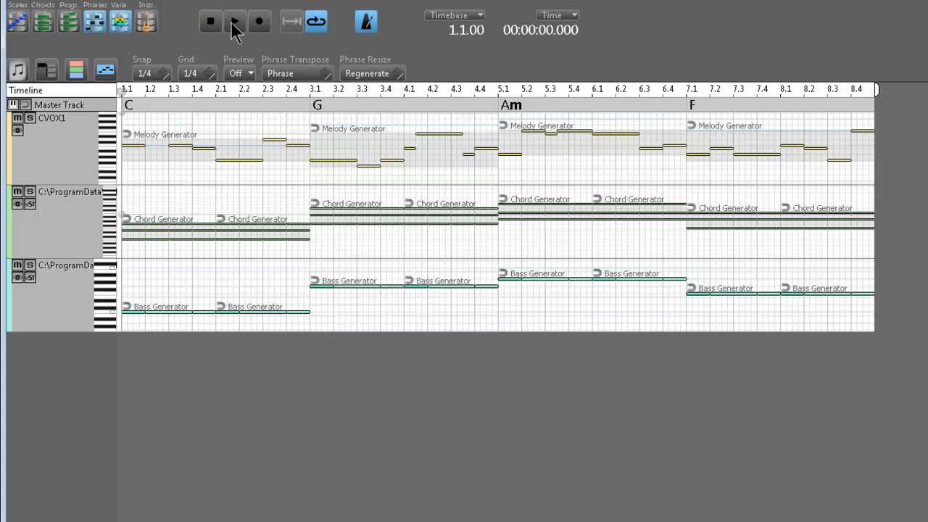
left_click(233, 21)
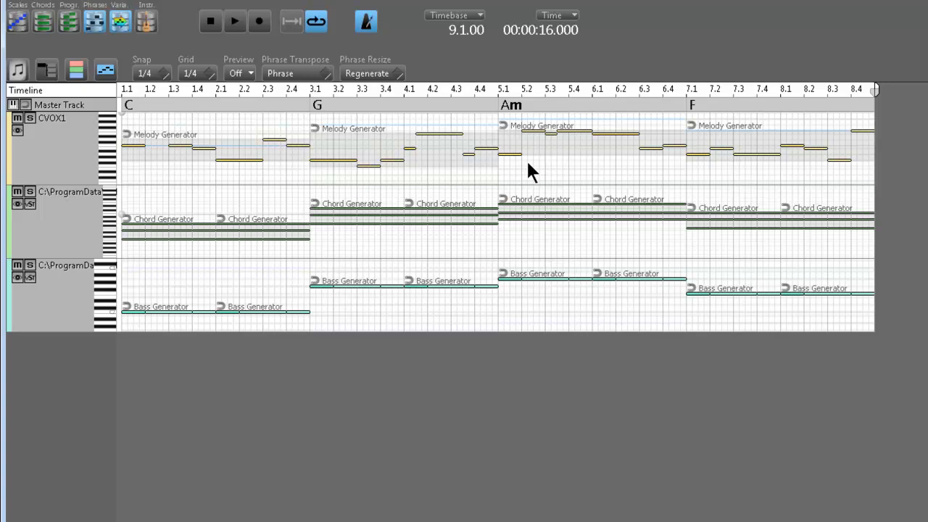
mouse_move(629, 187)
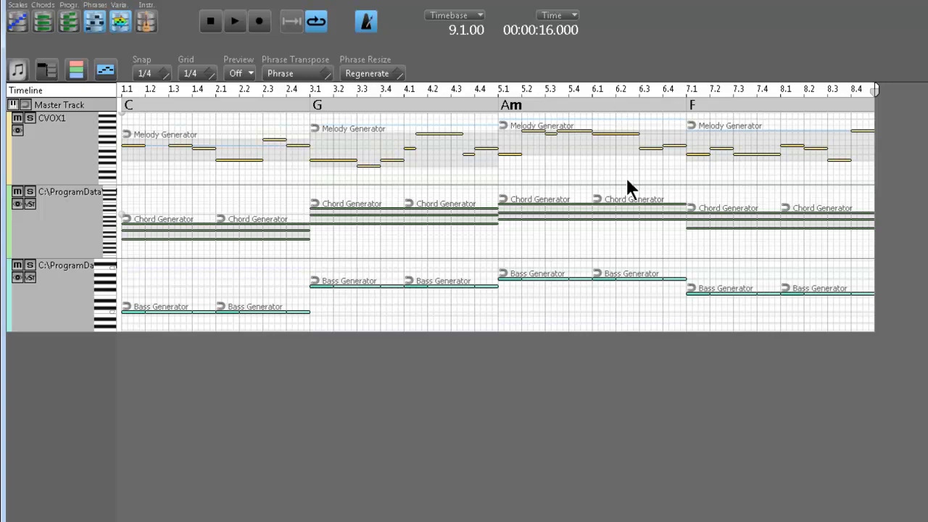
mouse_move(145, 147)
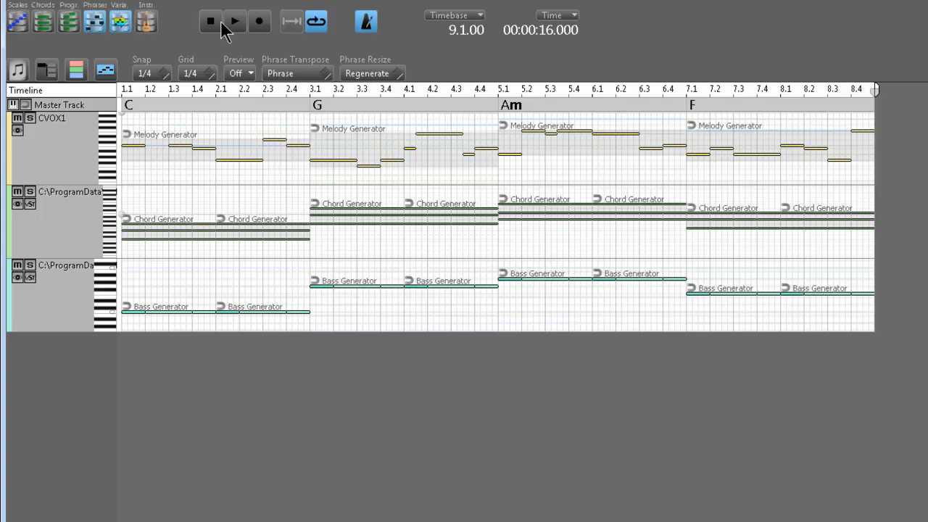
Step: Generate a new melody, audition it, then stop and rewind to measure 1
left_click(211, 21)
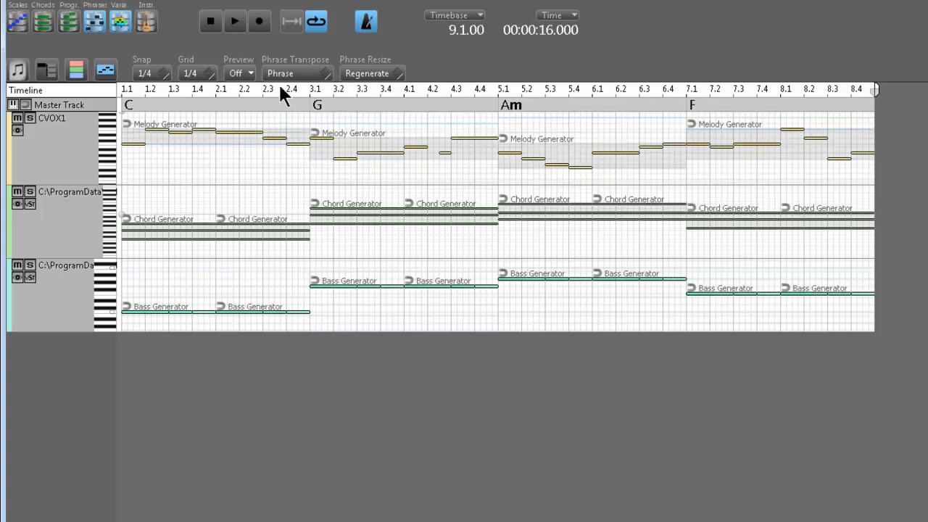
left_click(234, 21)
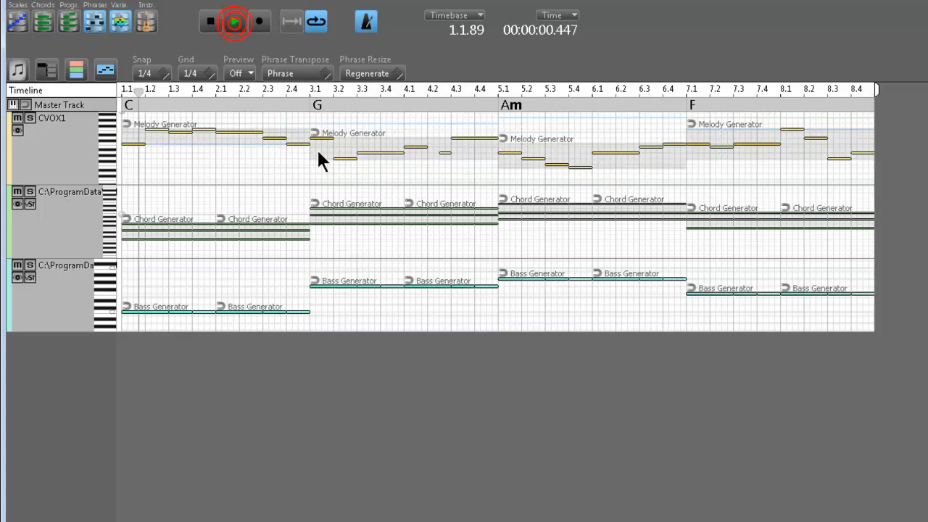
left_click(211, 21)
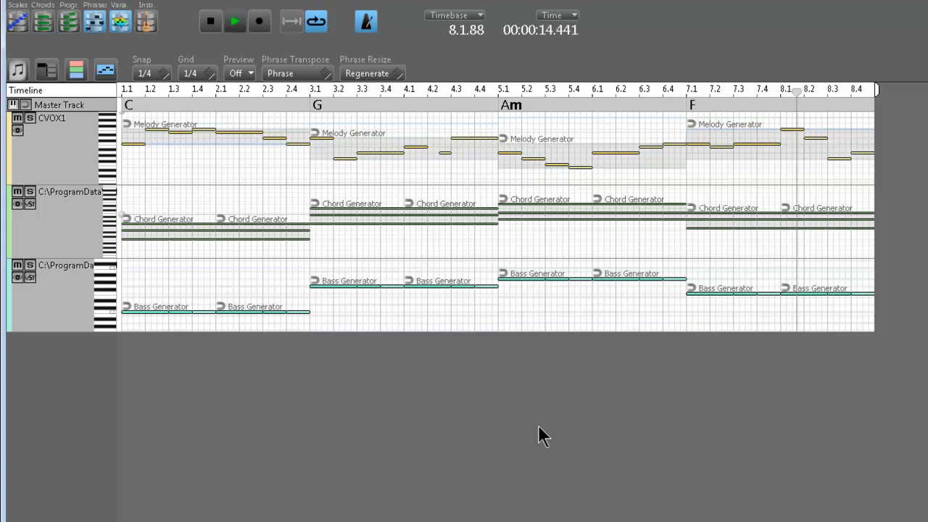
left_click(211, 21)
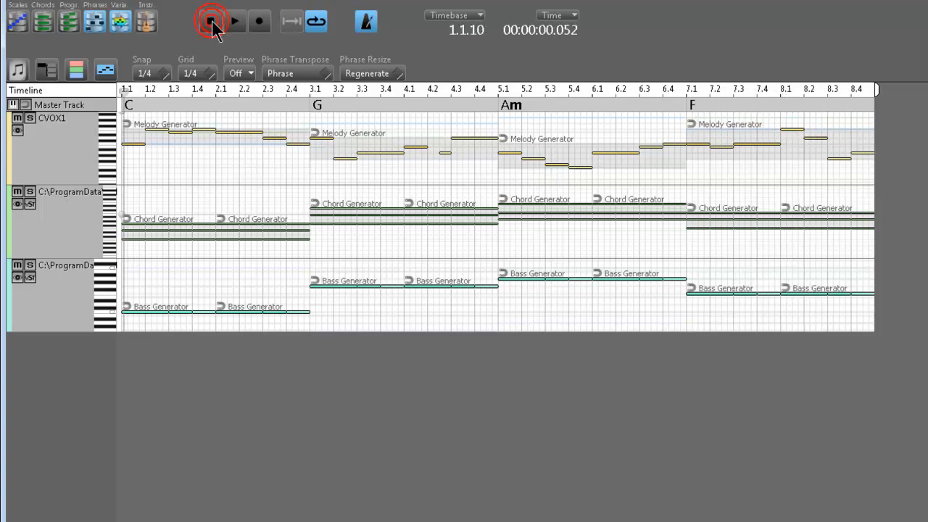
left_click(211, 21)
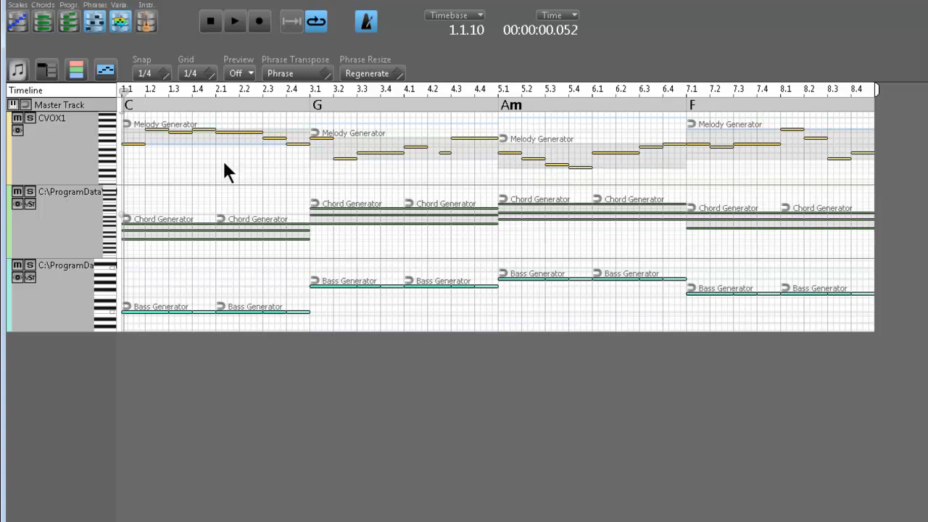
mouse_move(47, 224)
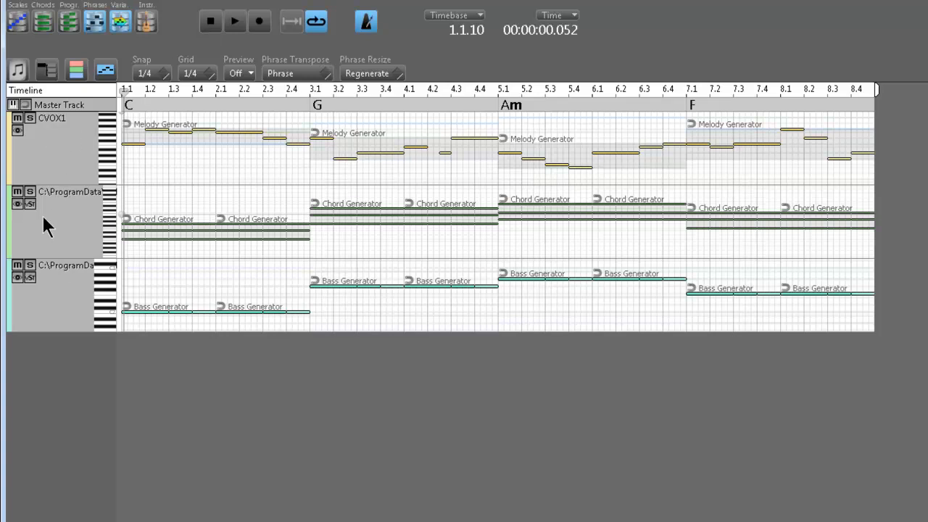
mouse_move(76, 214)
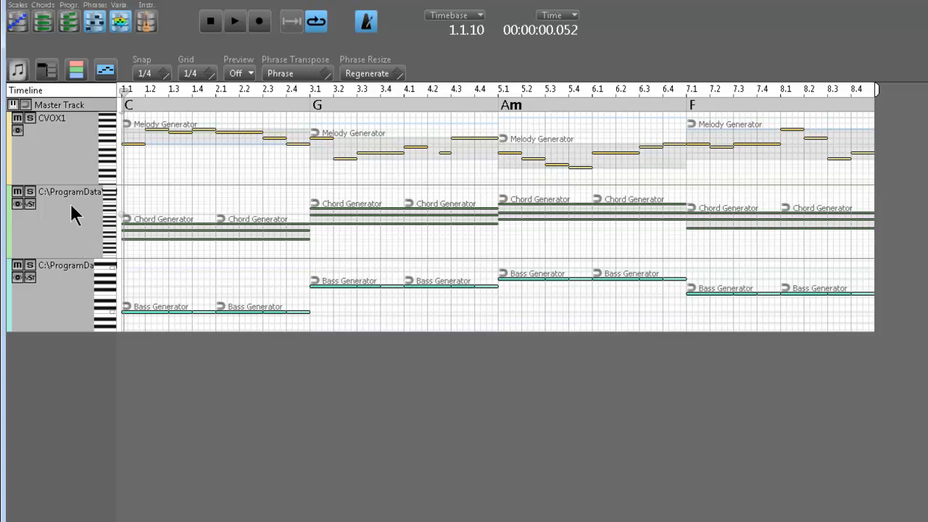
mouse_move(100, 286)
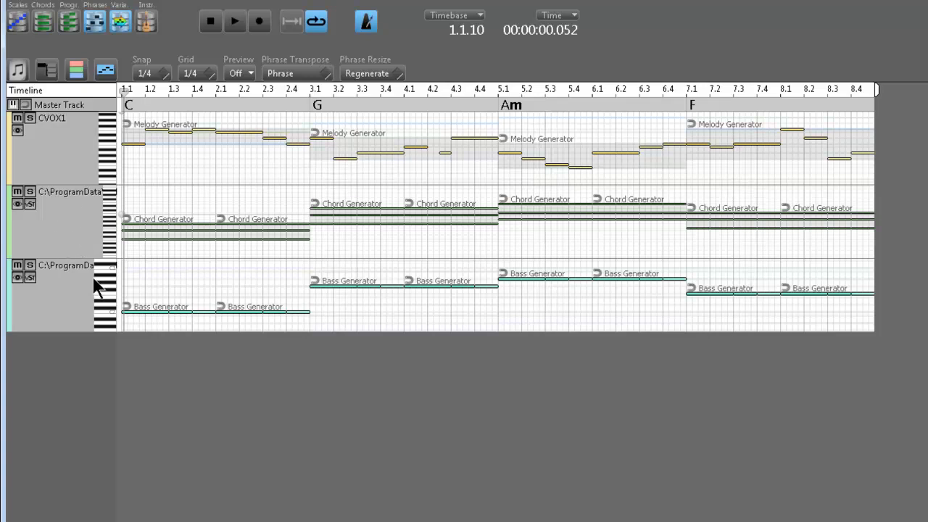
mouse_move(65, 261)
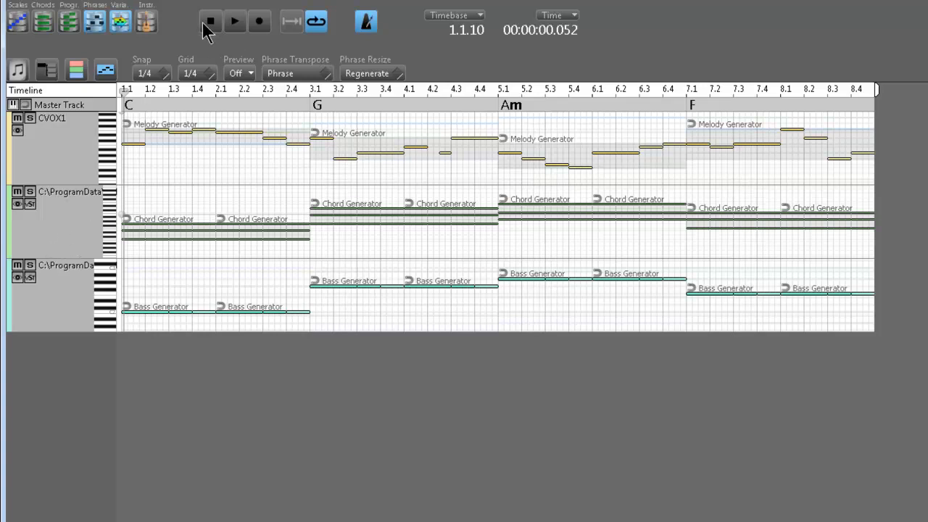
left_click(211, 21)
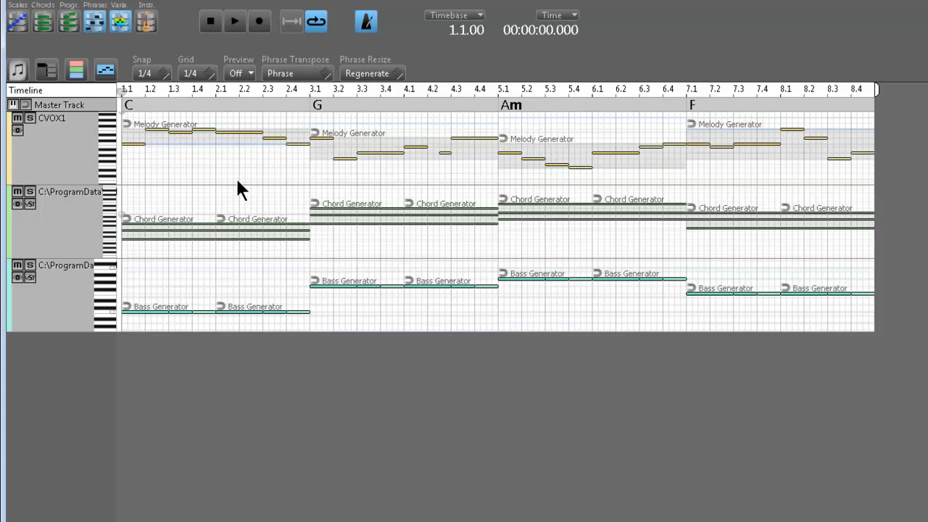
mouse_move(230, 158)
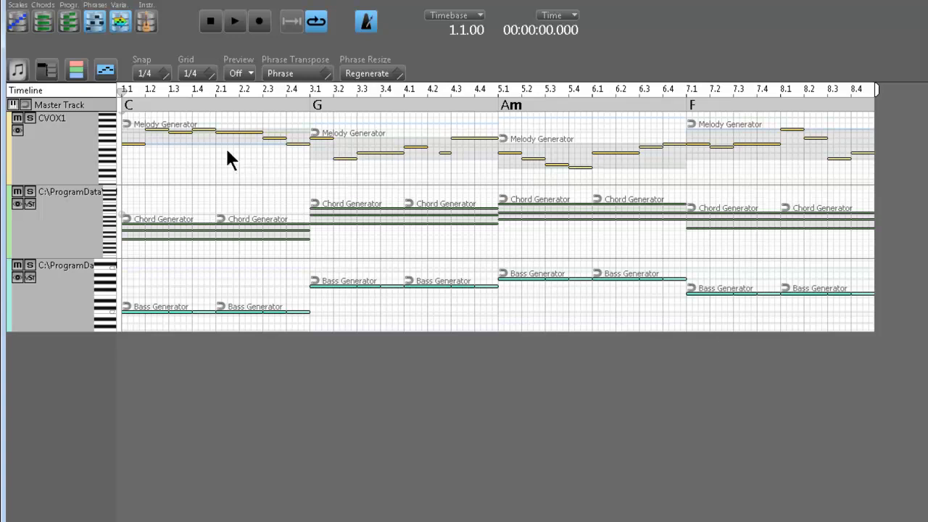
mouse_move(254, 170)
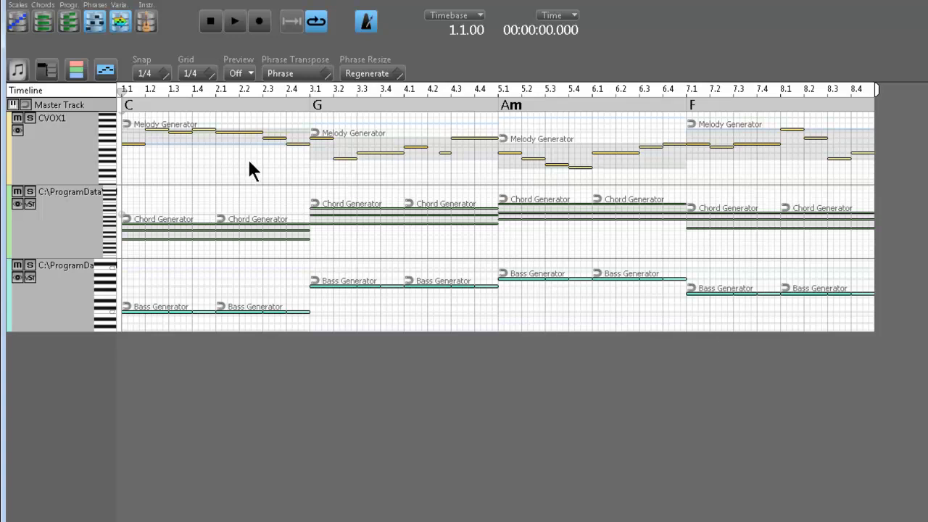
Step: Generate and play two more melodies, the latest reaching about 16 seconds
left_click(211, 21)
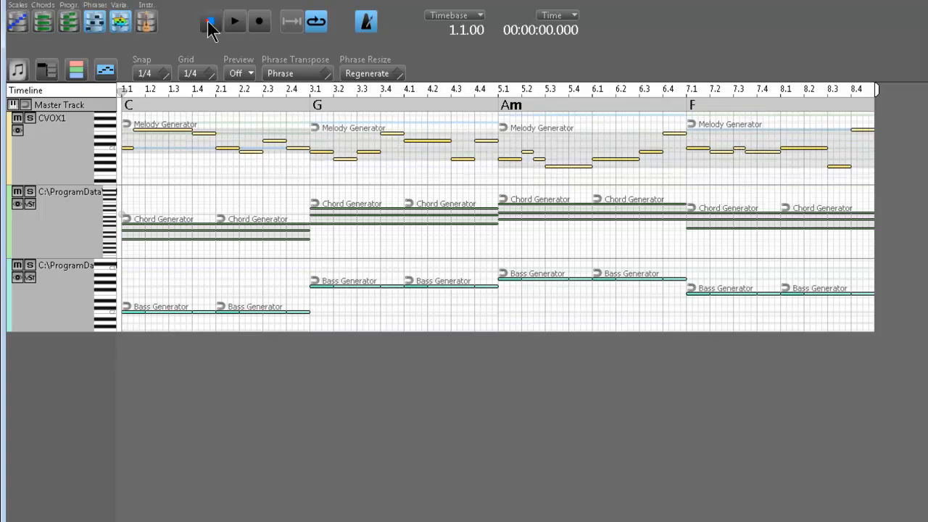
left_click(234, 21)
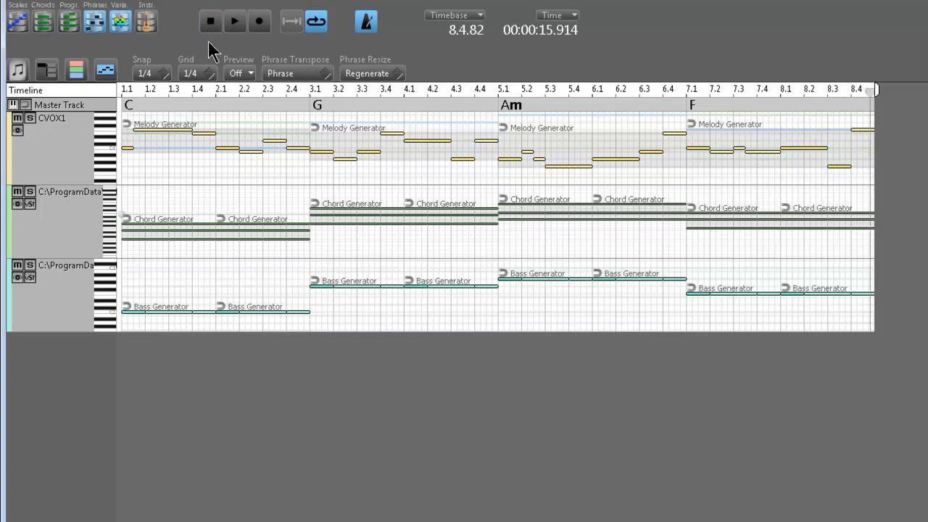
left_click(234, 21)
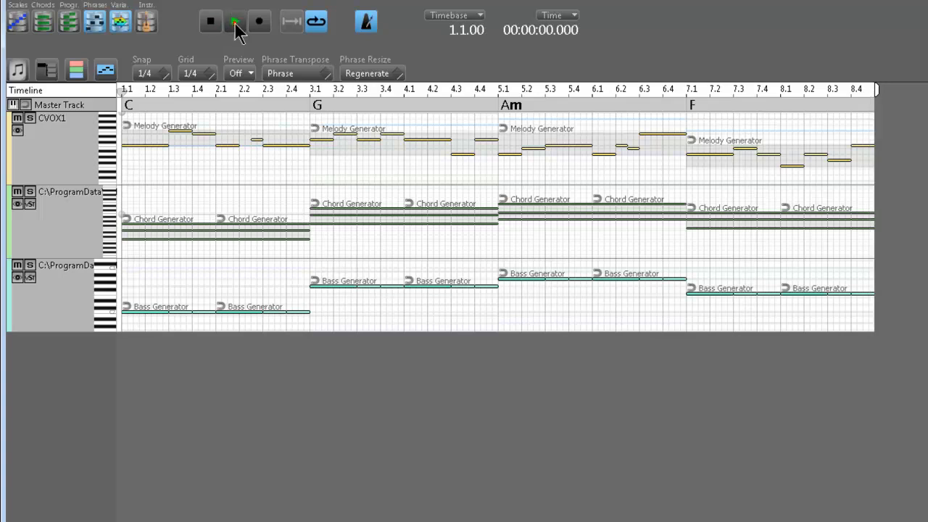
left_click(235, 21)
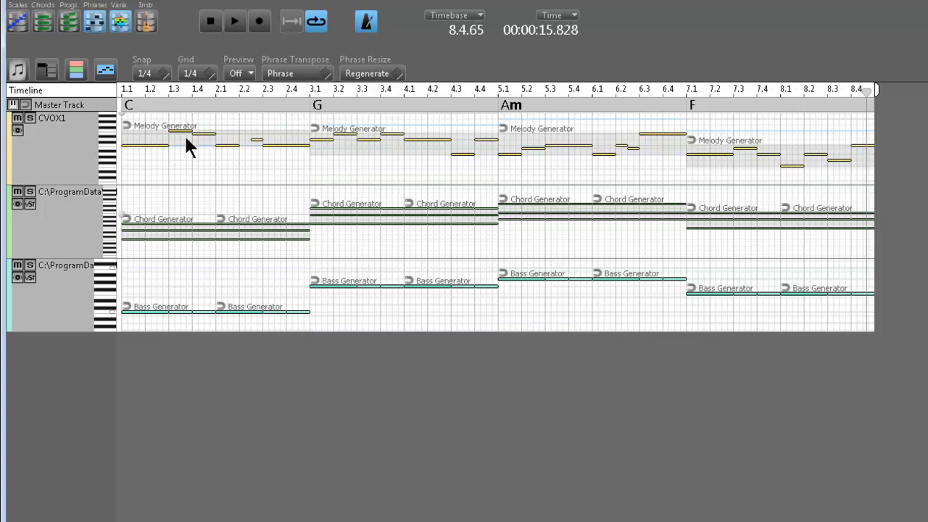
mouse_move(242, 93)
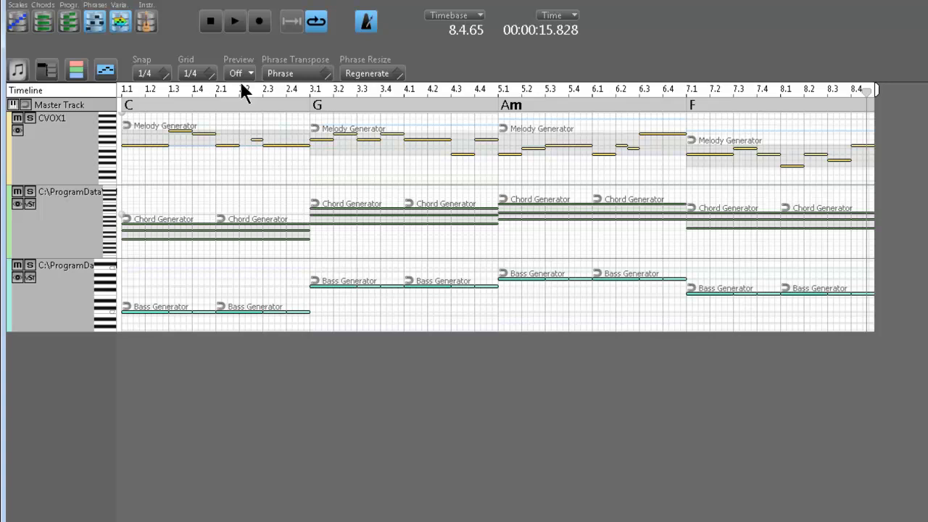
mouse_move(212, 29)
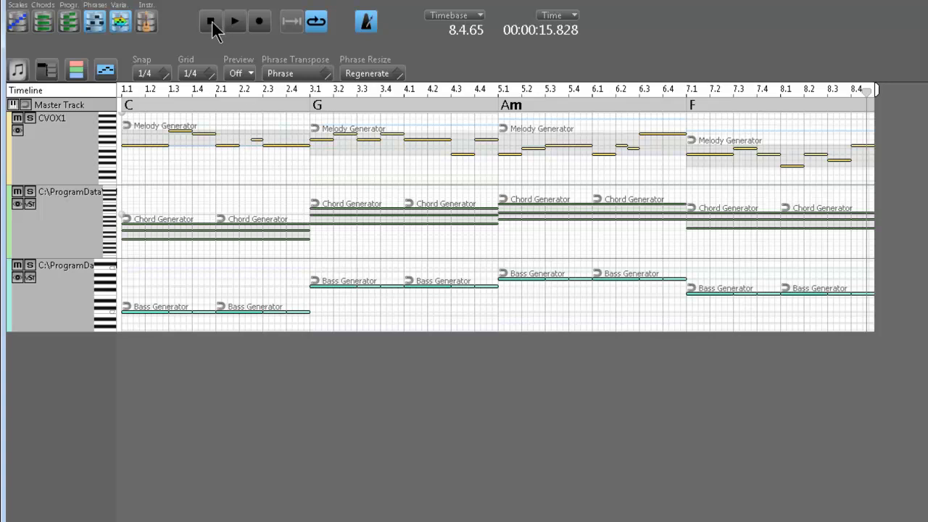
left_click(210, 21)
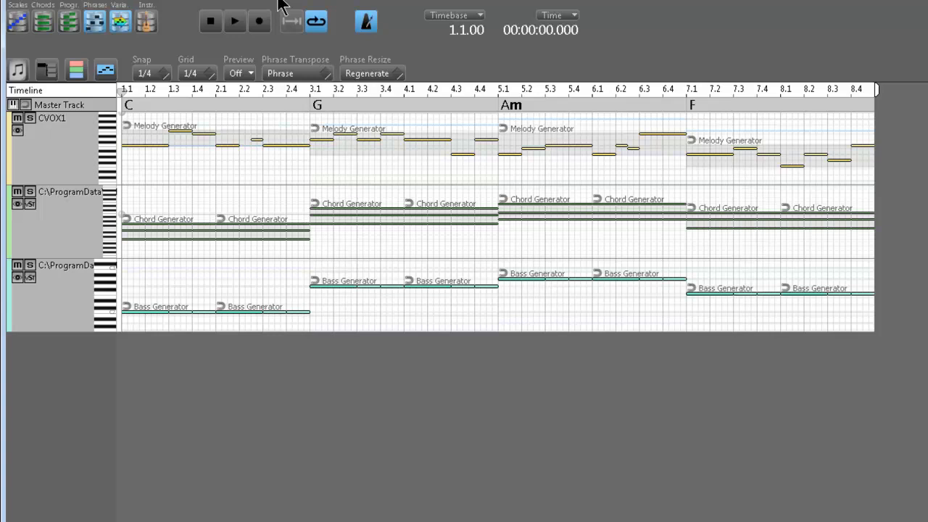
mouse_move(294, 5)
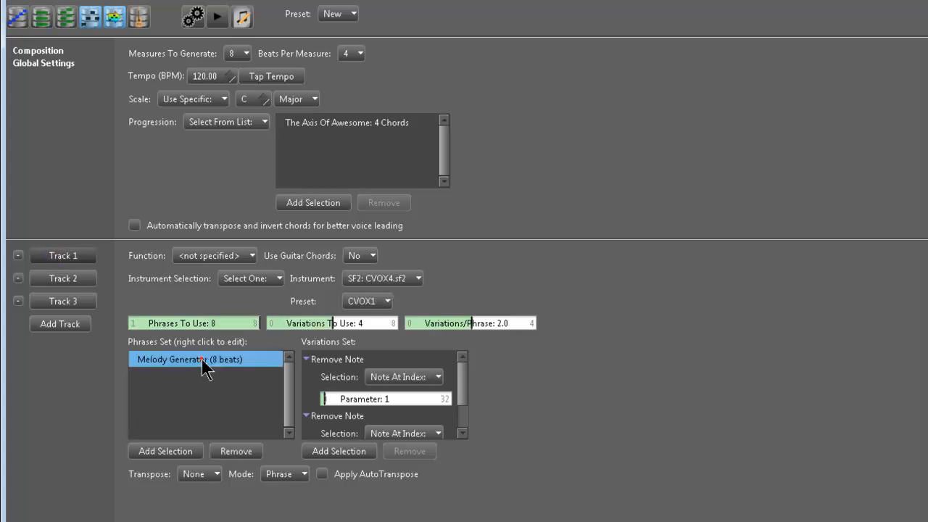
double_click(190, 359)
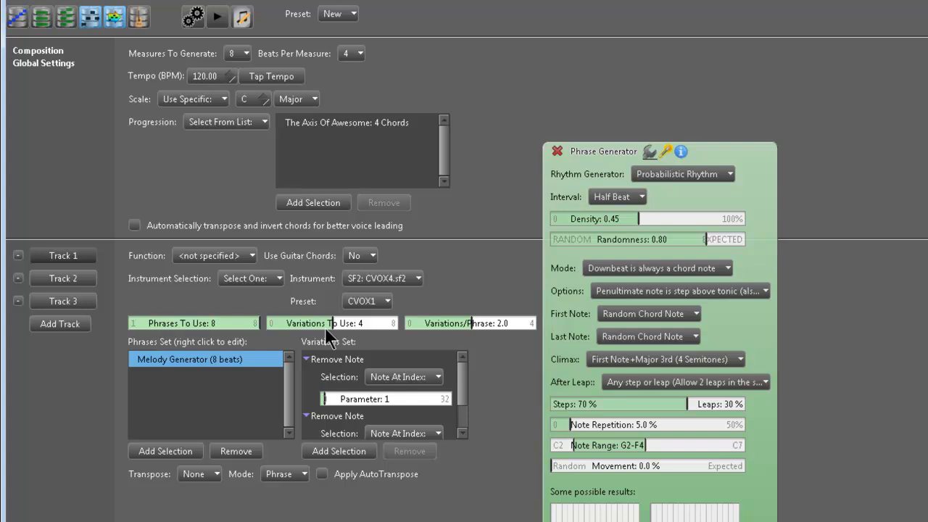
mouse_move(731, 219)
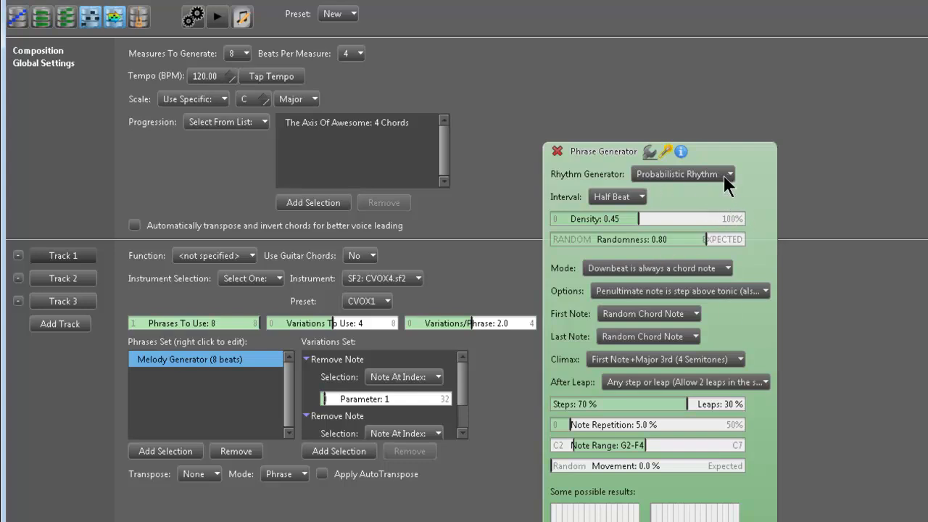
mouse_move(638, 209)
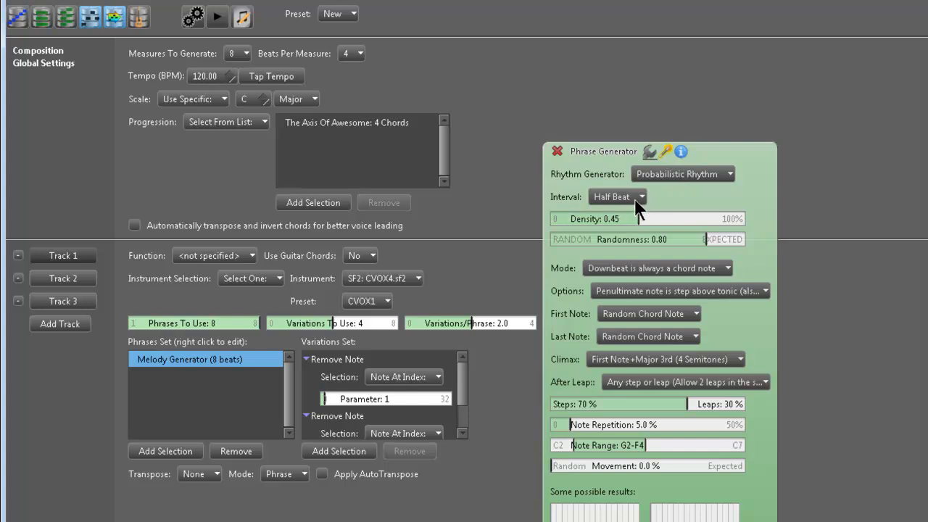
mouse_move(624, 392)
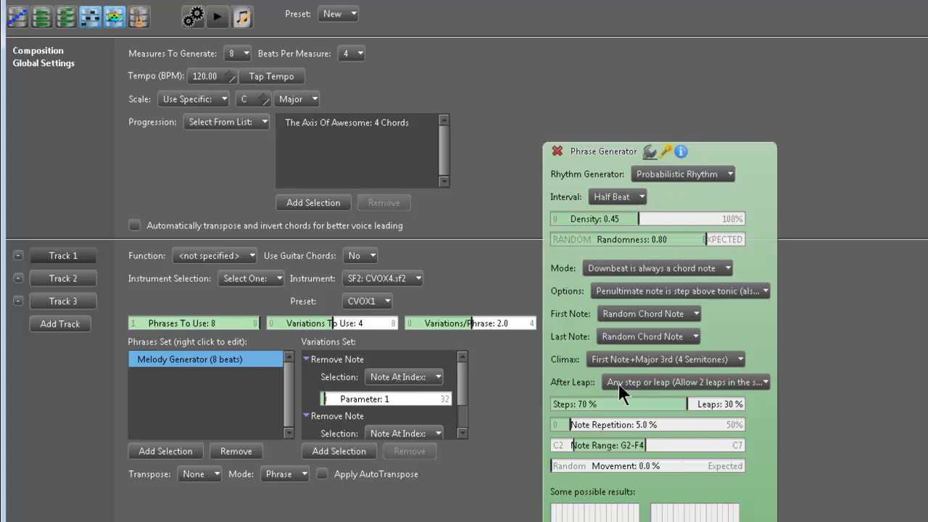
mouse_move(653, 203)
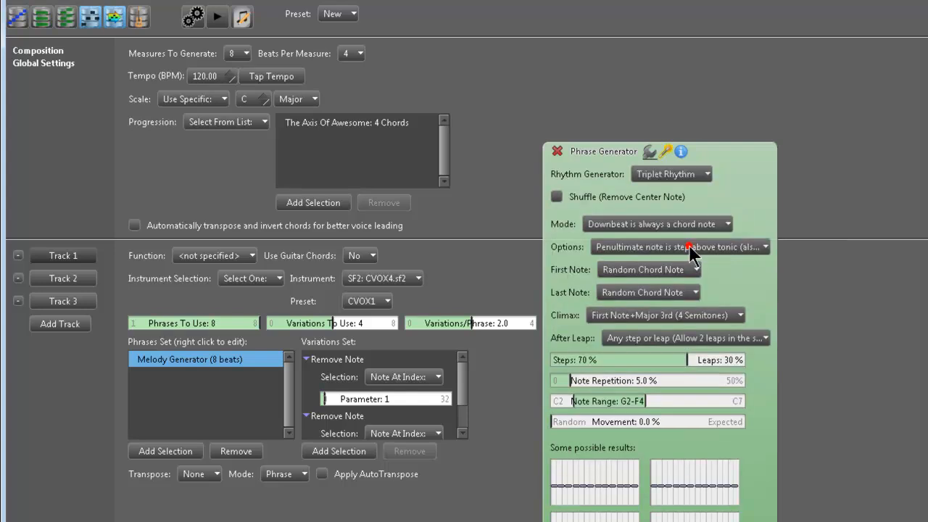
mouse_move(701, 236)
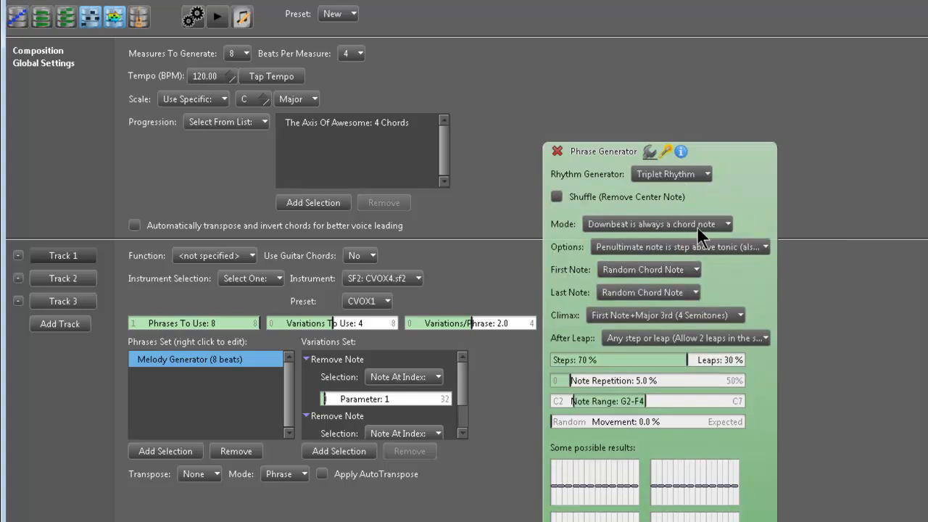
mouse_move(681, 337)
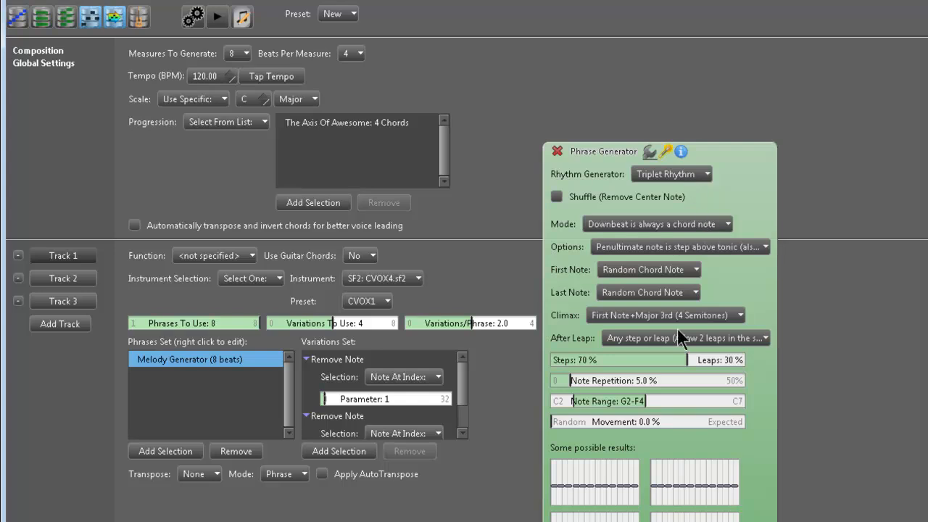
mouse_move(614, 198)
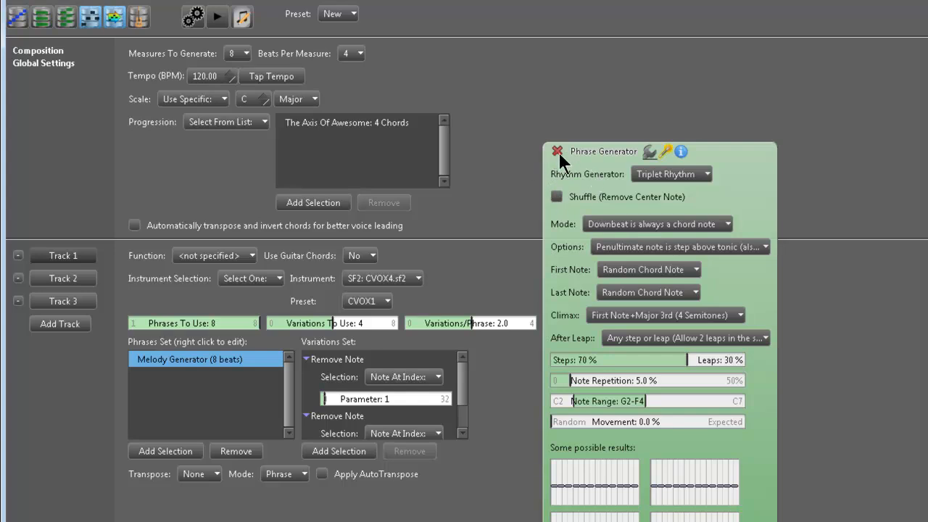
mouse_move(576, 149)
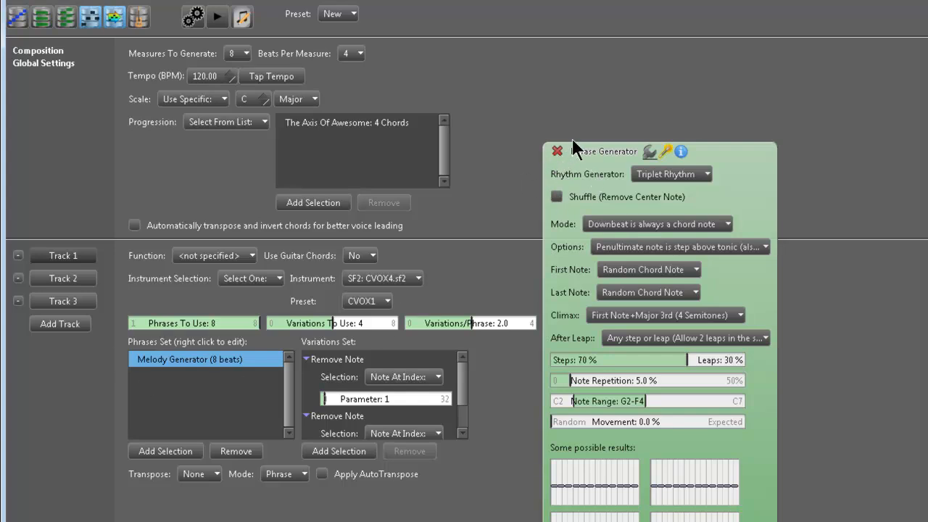
Step: Close the Melody Generator settings, rewind, and replay the arrangement to about 16 seconds
left_click(557, 151)
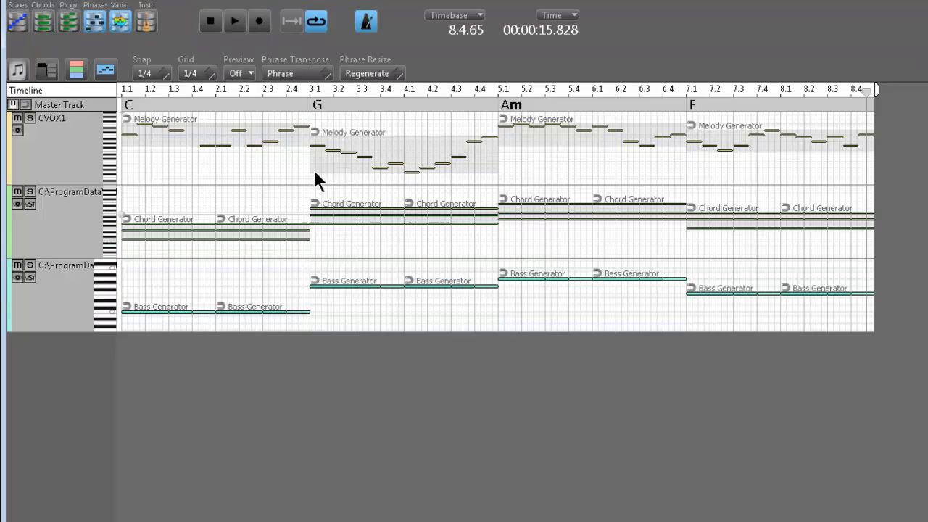
left_click(211, 21)
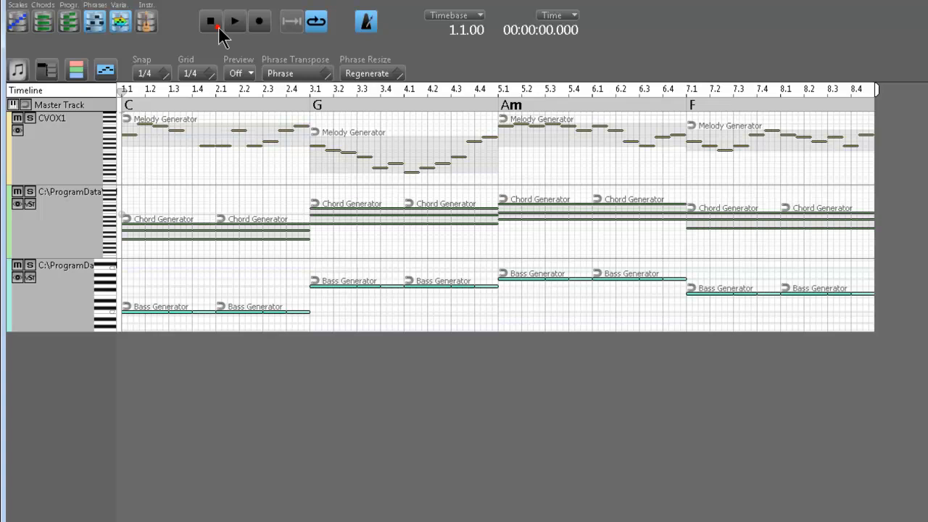
left_click(234, 21)
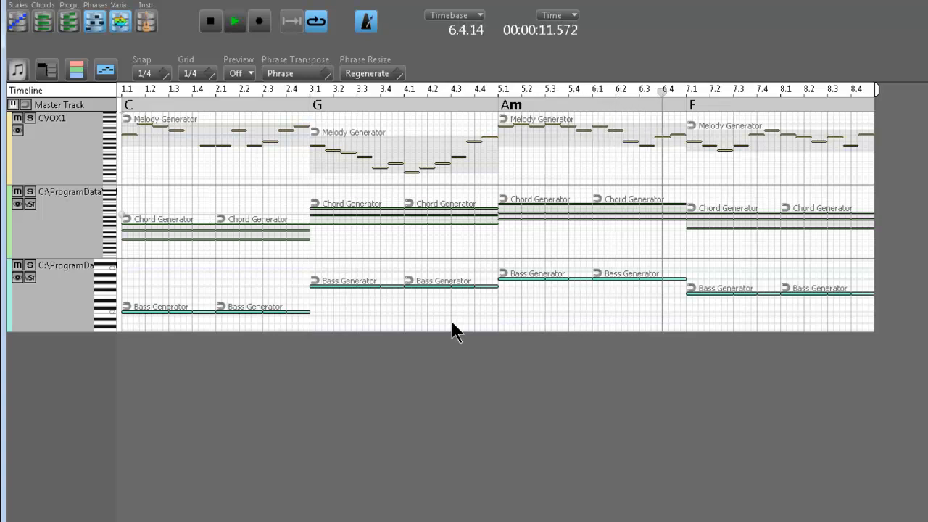
left_click(233, 21)
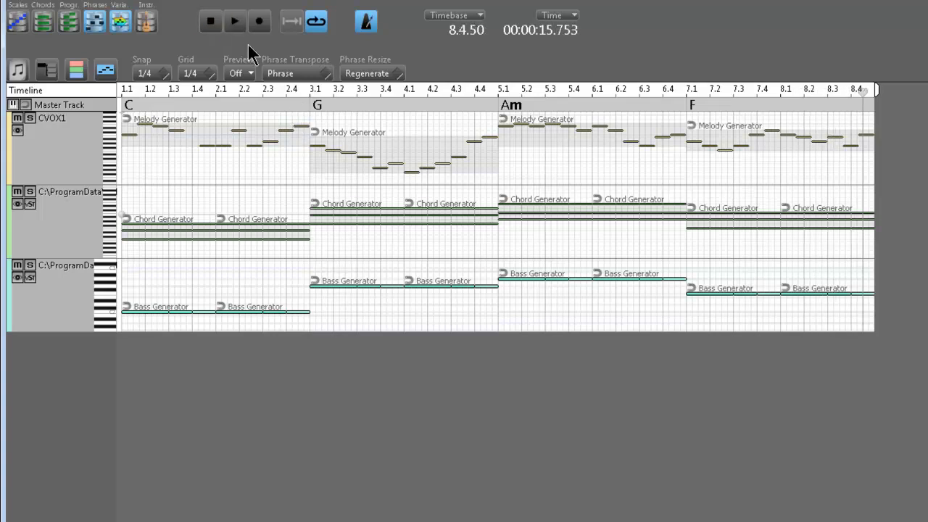
Step: Open the Melody Generator (8 beats) phrase settings from the composition setup page
left_click(366, 20)
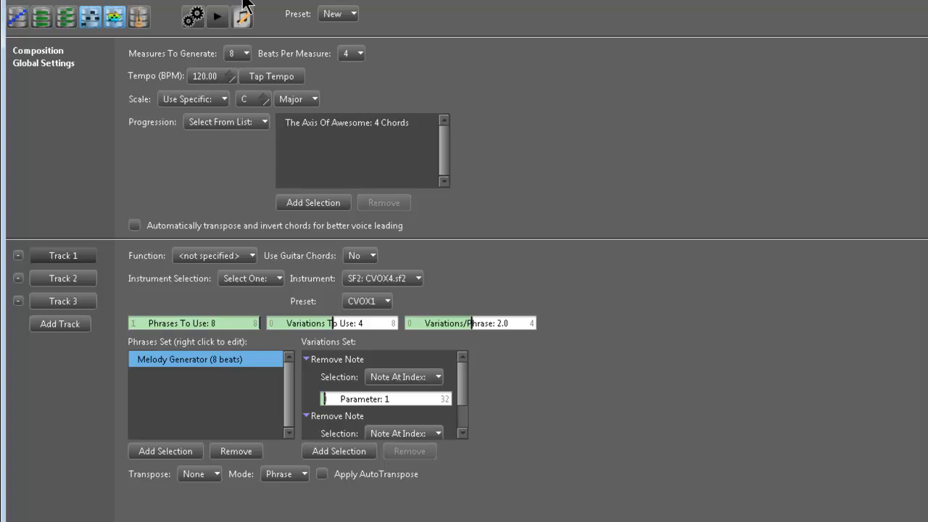
mouse_move(207, 360)
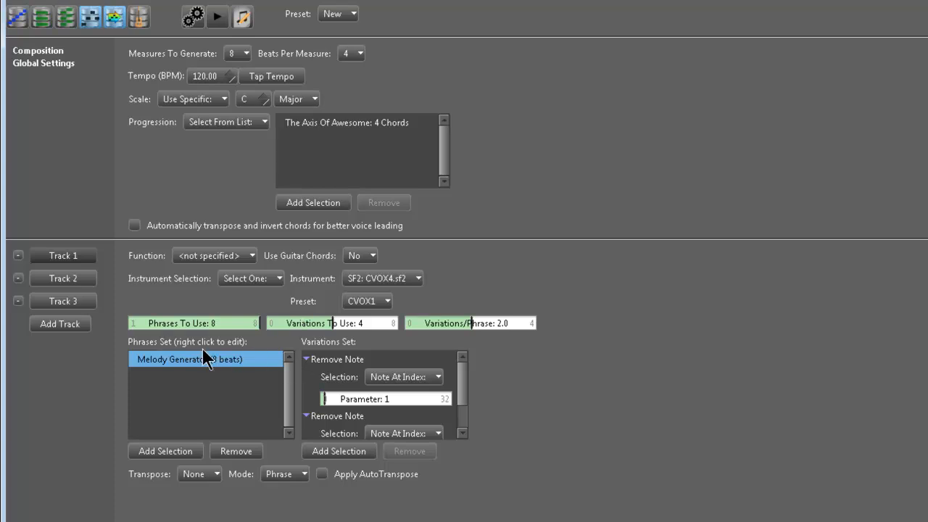
double_click(190, 359)
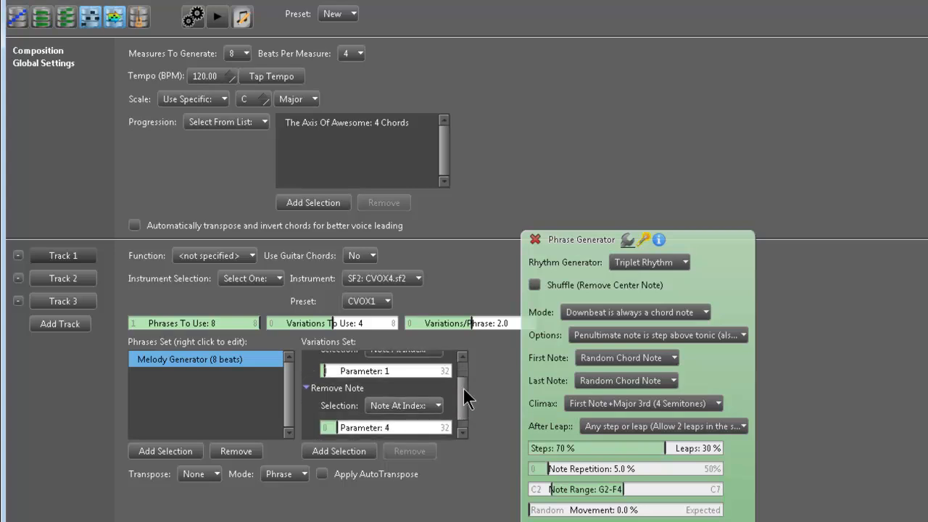
mouse_move(483, 402)
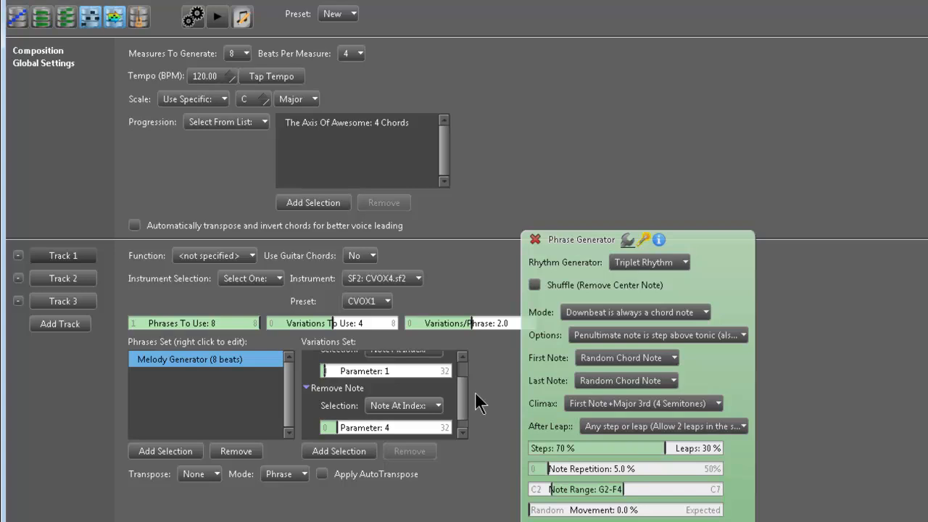
mouse_move(468, 403)
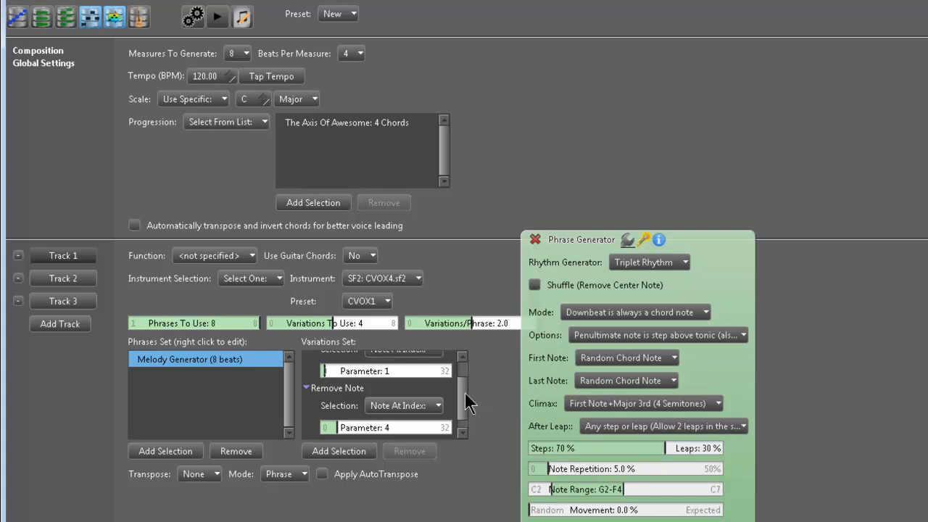
mouse_move(656, 460)
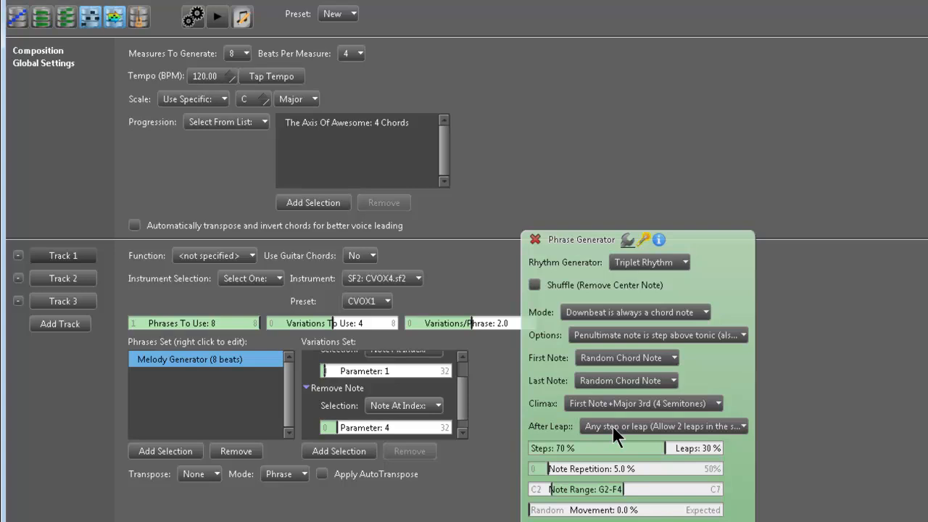
Step: Set the Rhythm Generator to Probabilistic Rhythm after briefly trying Subdivision
left_click(648, 262)
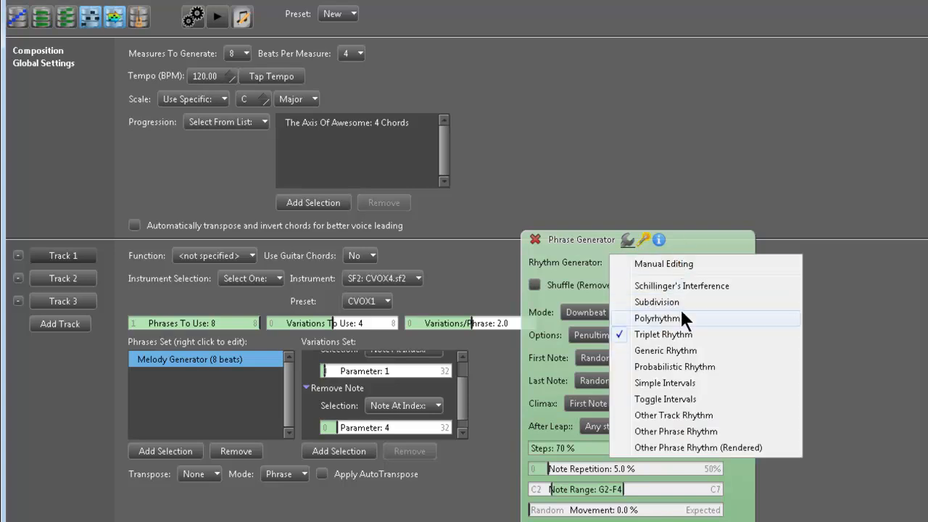
left_click(662, 334)
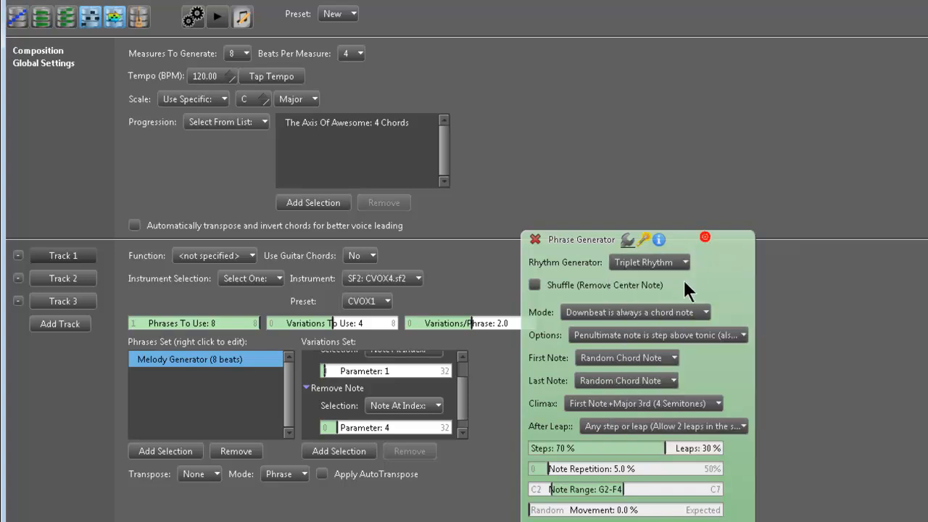
left_click(647, 262)
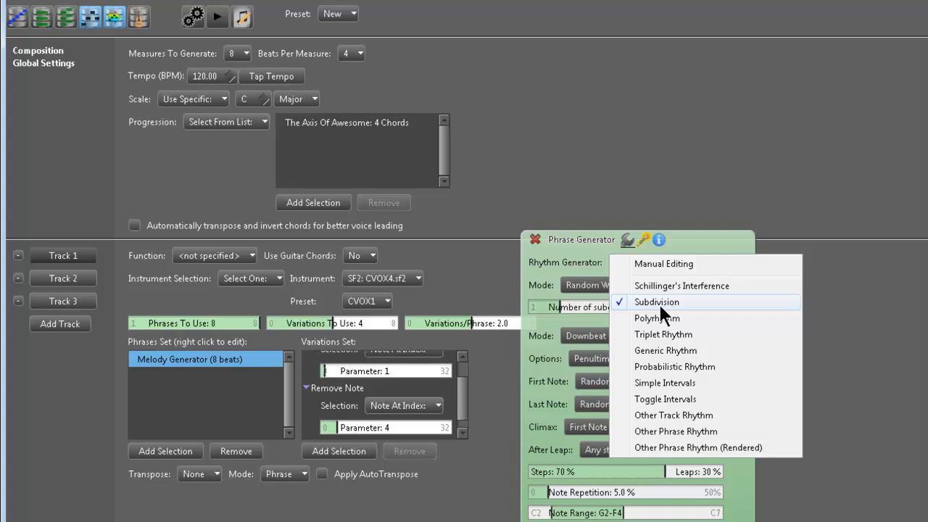
left_click(656, 301)
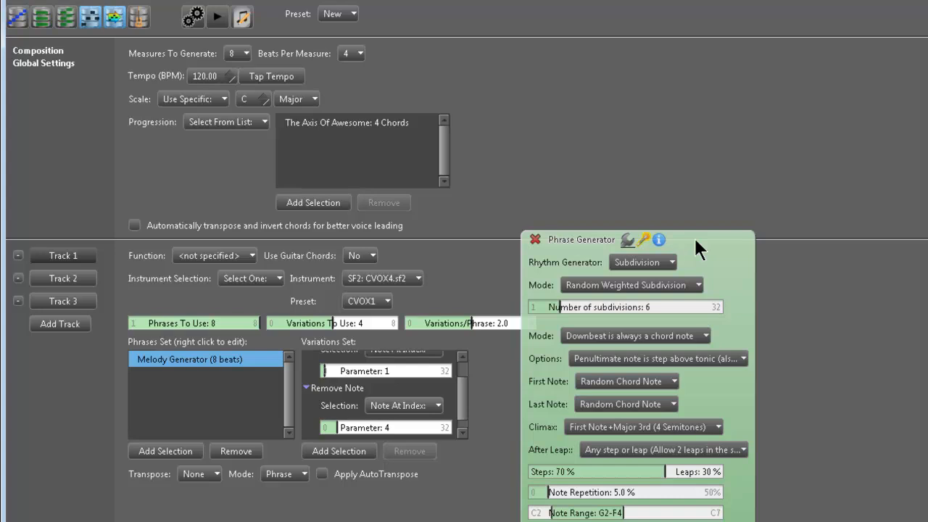
left_click(642, 262)
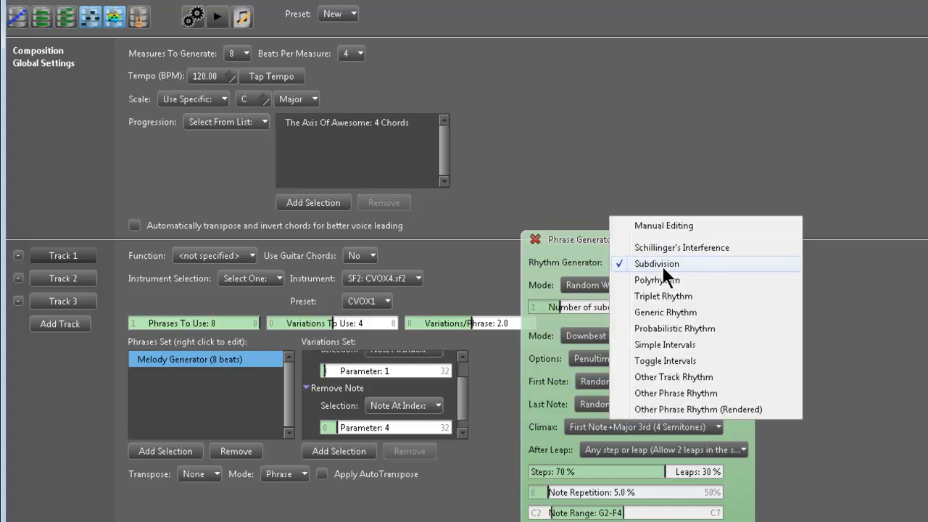
left_click(656, 264)
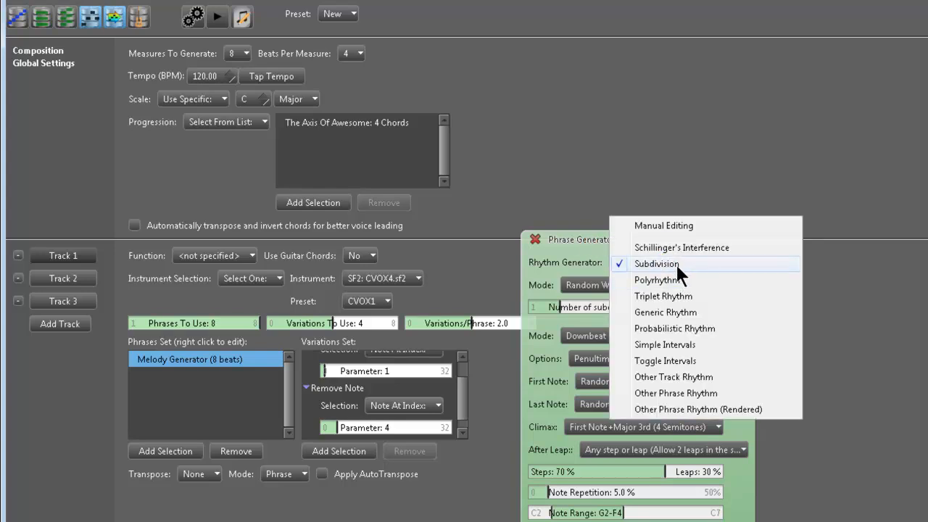
mouse_move(695, 312)
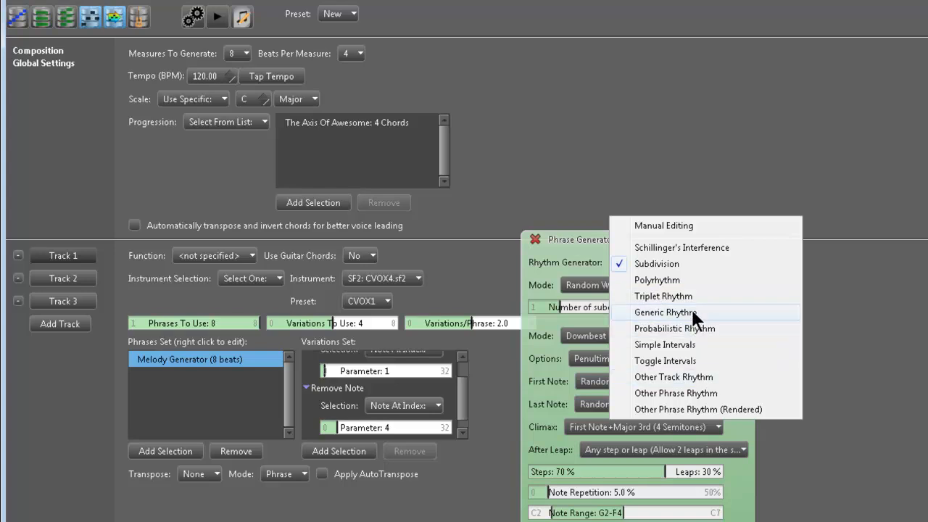
left_click(674, 328)
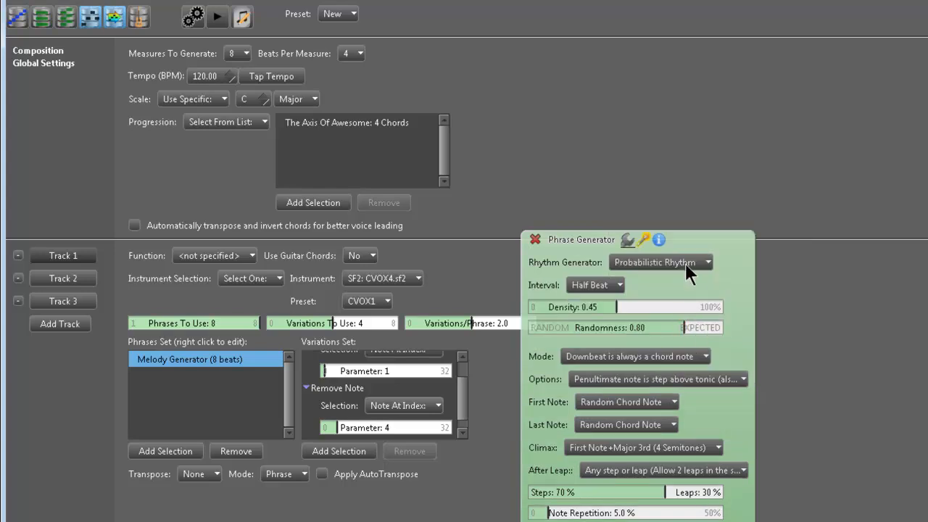
mouse_move(696, 290)
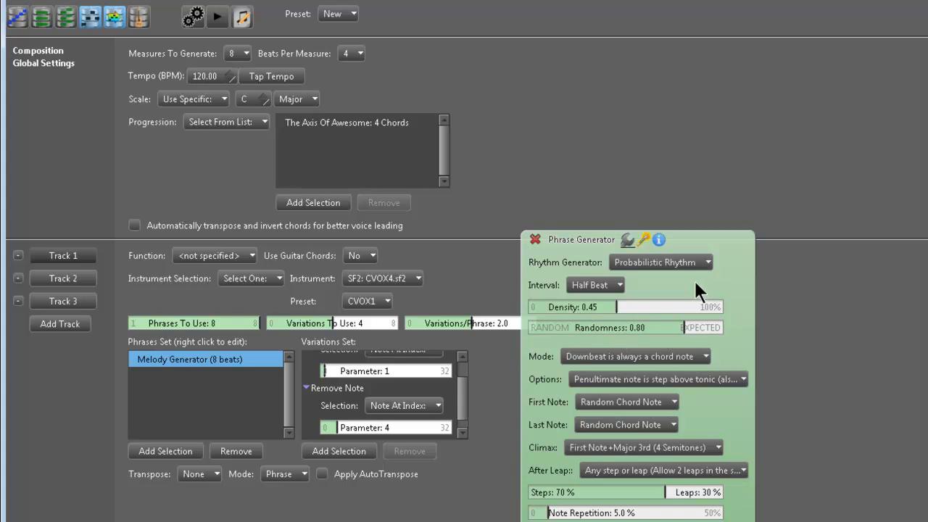
Step: Set the note Interval to Quarter Beat
left_click(594, 284)
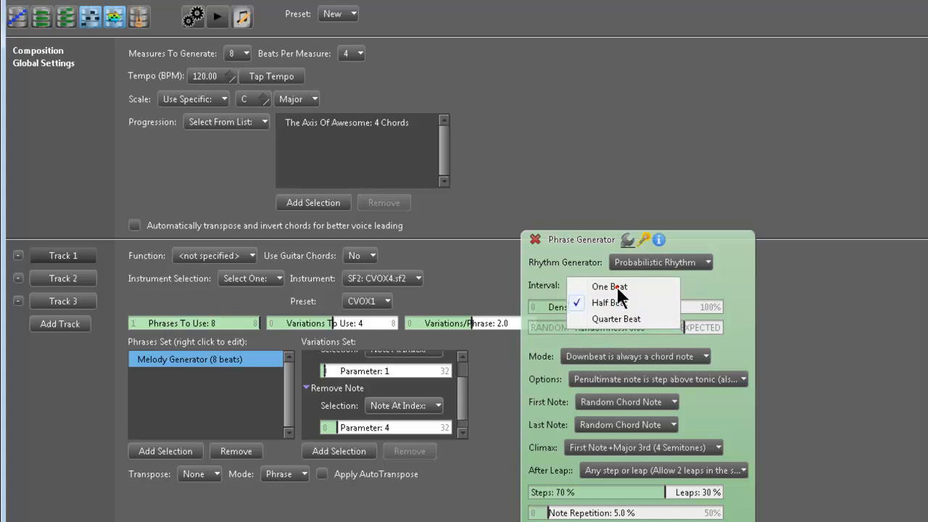
left_click(609, 303)
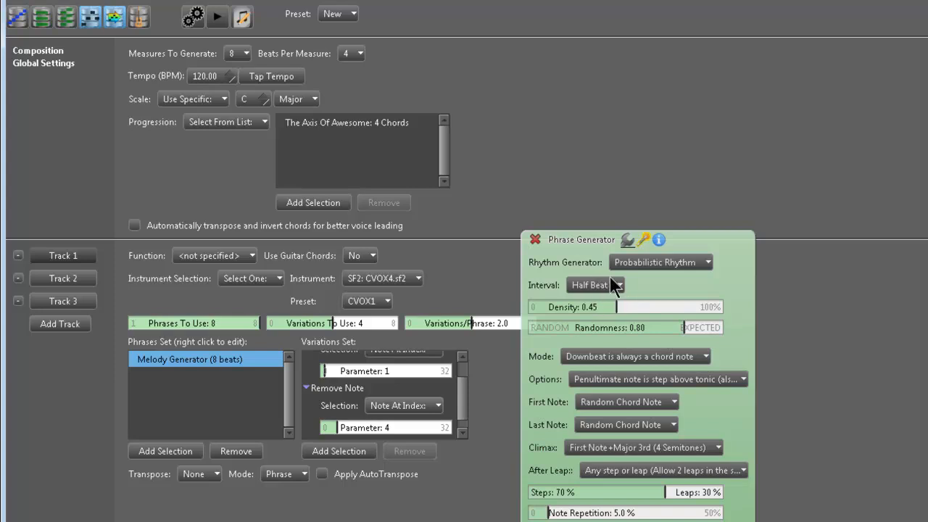
left_click(590, 284)
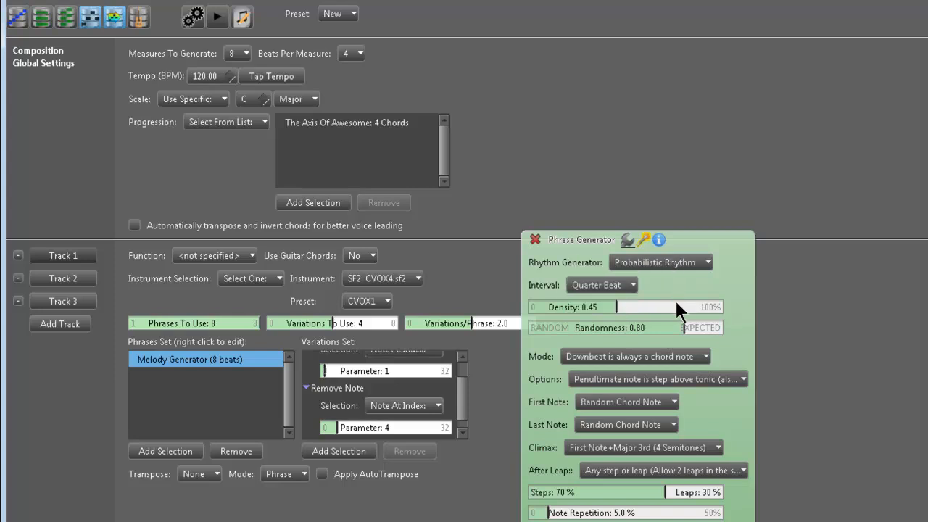
mouse_move(583, 265)
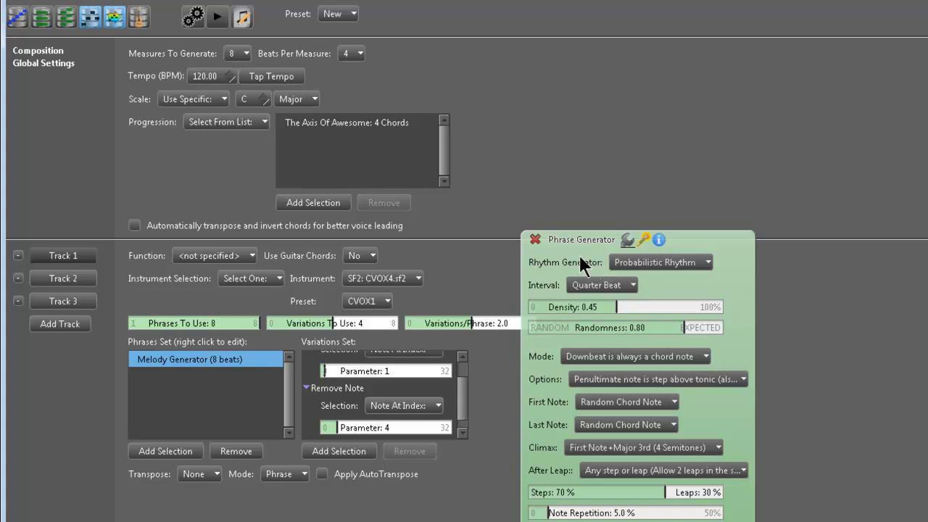
mouse_move(619, 303)
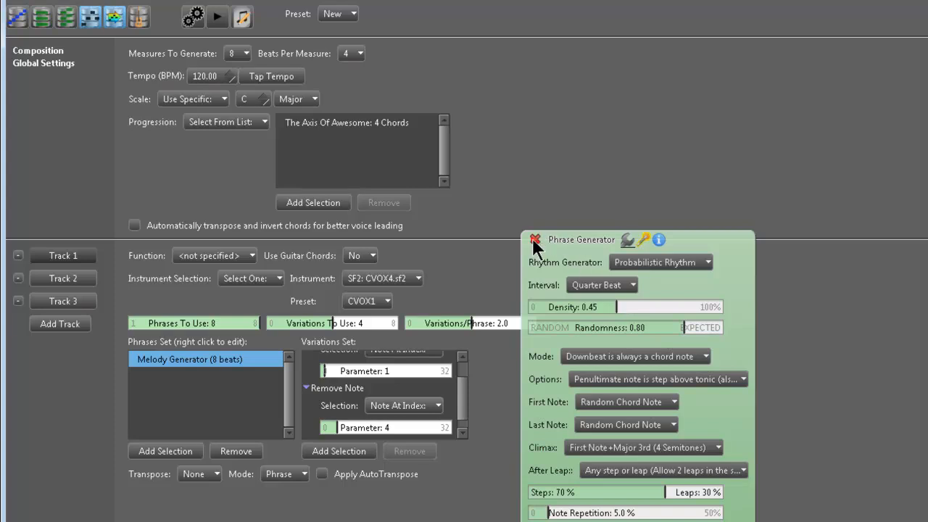
Step: Close the generator settings, rewind to the start and play the regenerated melody
left_click(535, 239)
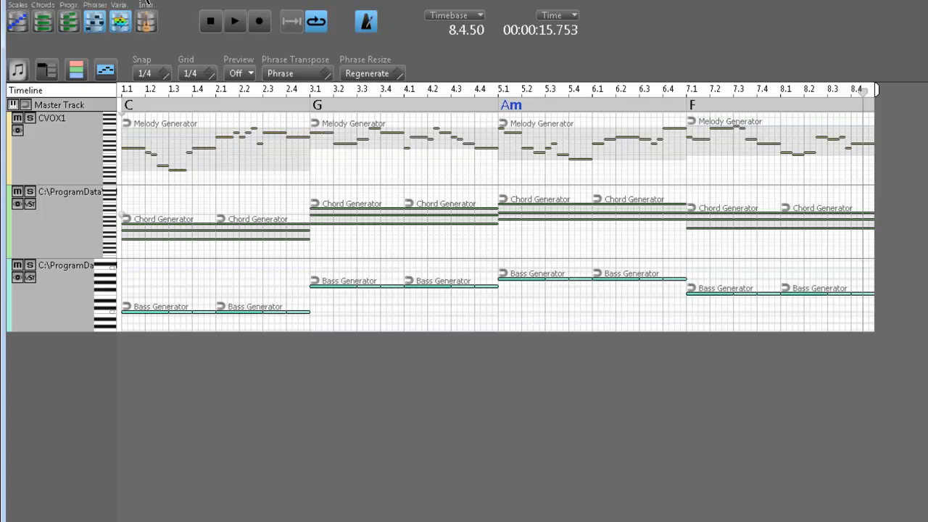
left_click(210, 21)
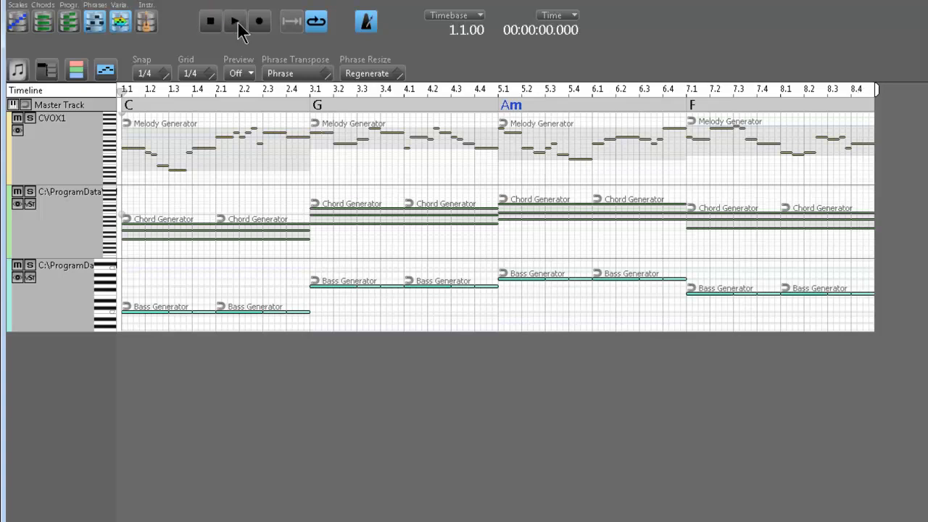
left_click(234, 21)
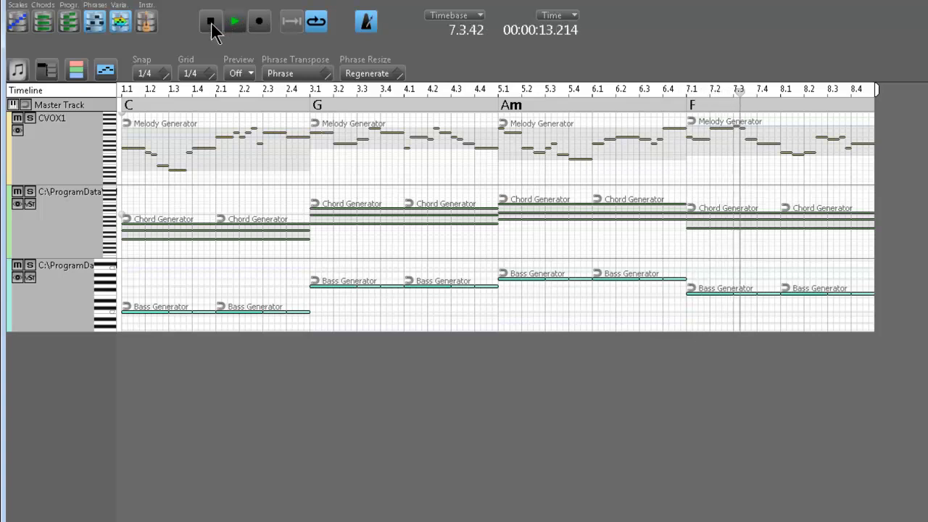
Step: Stop and restart playback of the melody, chord and bass tracks over C, G, Am, F
left_click(234, 21)
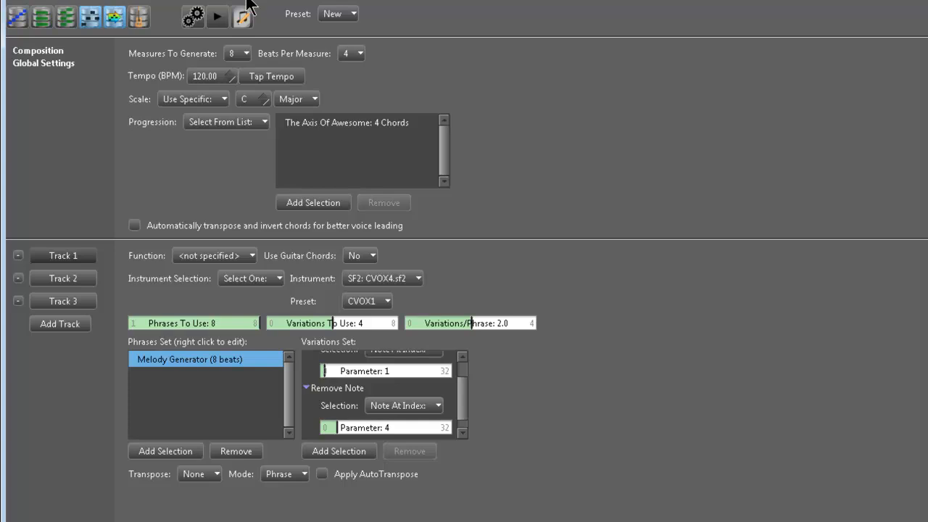
mouse_move(307, 141)
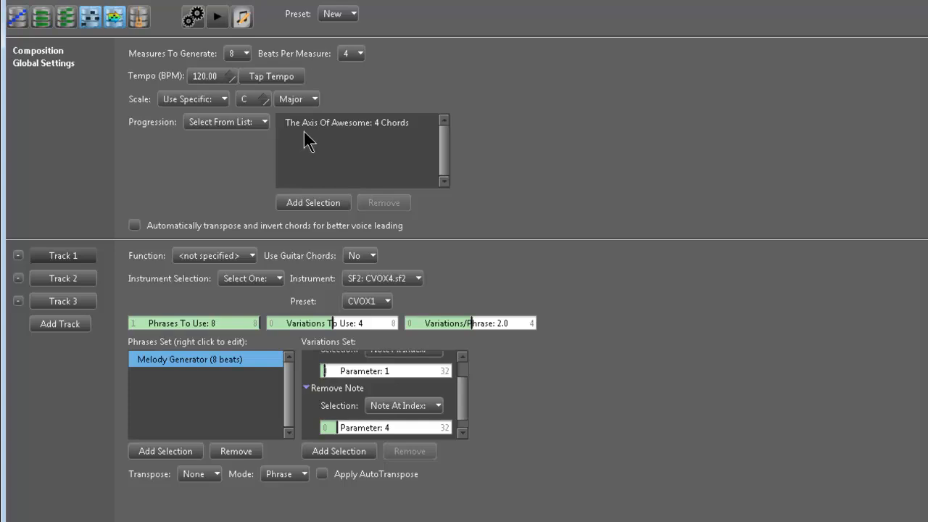
mouse_move(279, 58)
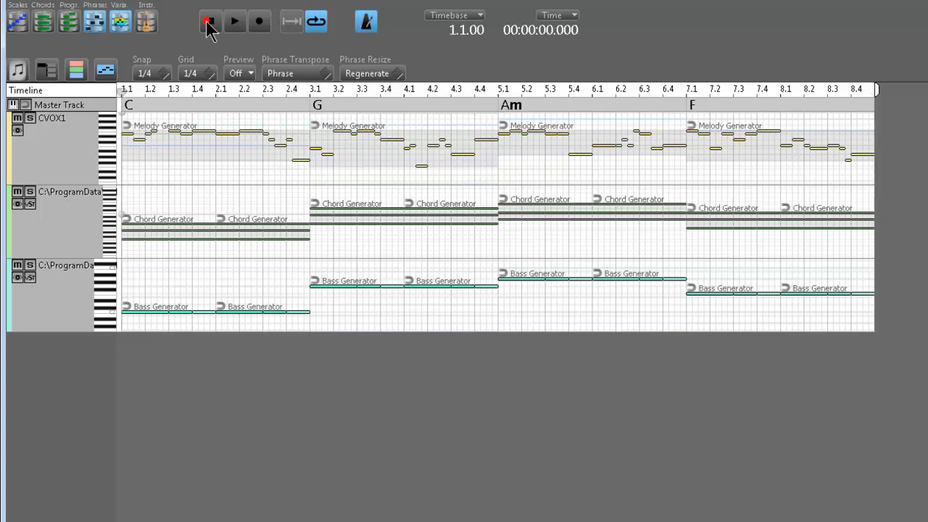
left_click(234, 21)
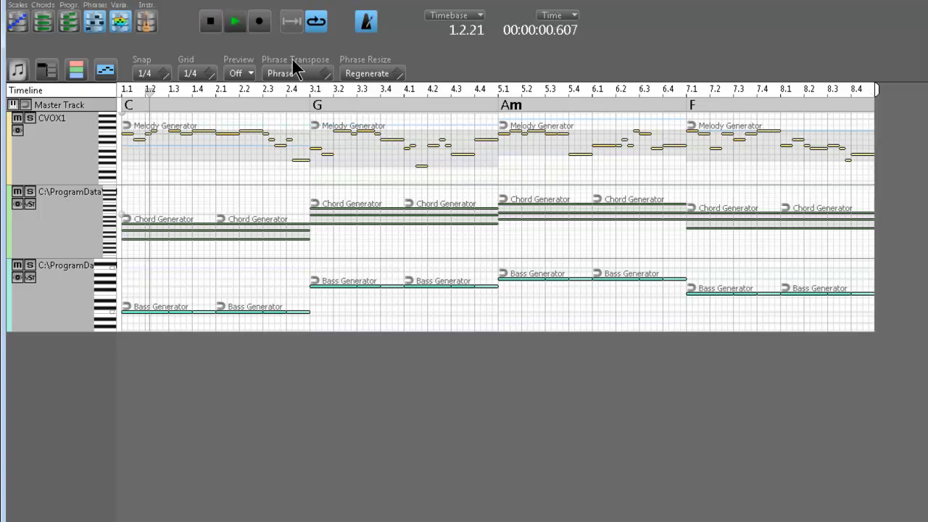
left_click(235, 20)
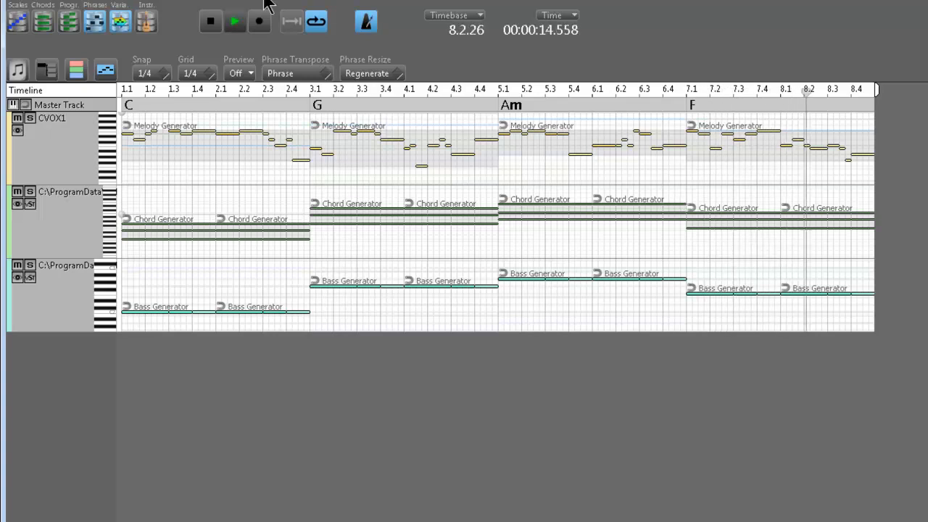
Step: Go back to the setup page: 8 measures, 120 BPM, C major, Axis of Awesome
left_click(211, 21)
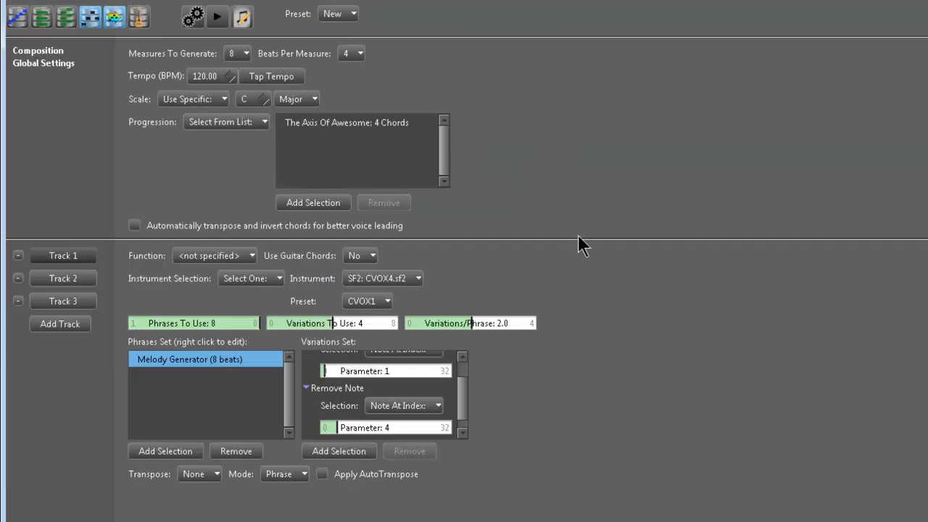
mouse_move(686, 372)
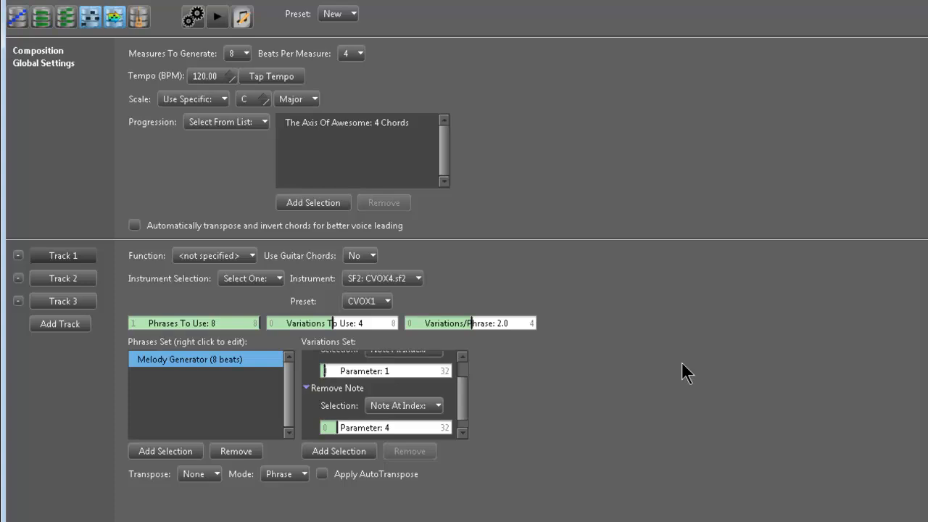
mouse_move(275, 283)
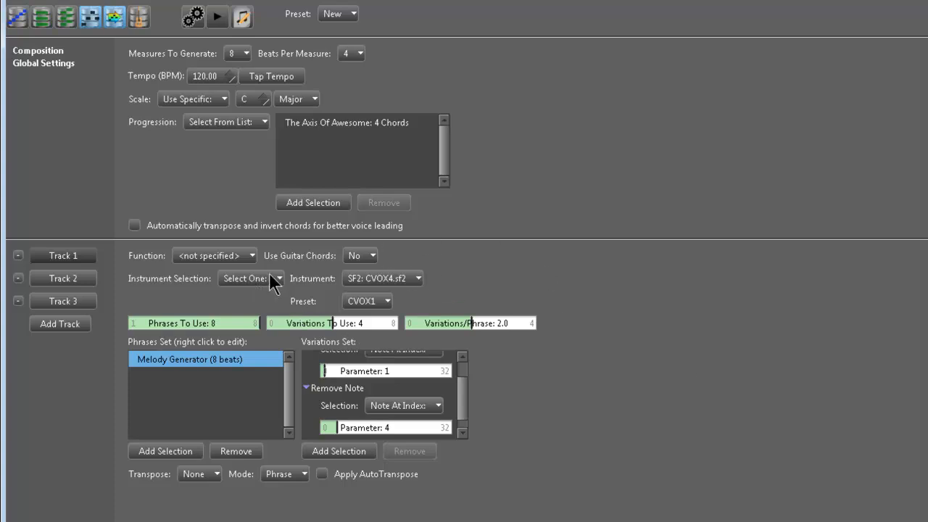
mouse_move(299, 286)
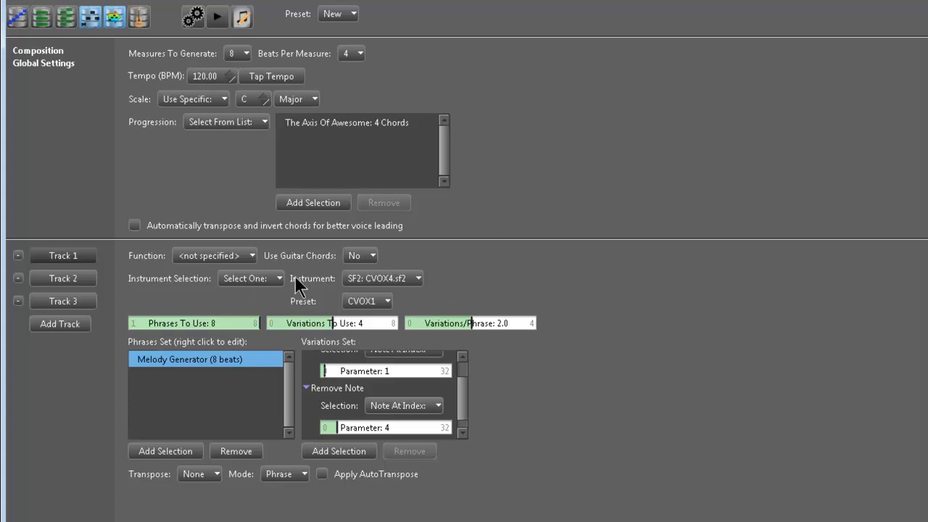
mouse_move(547, 259)
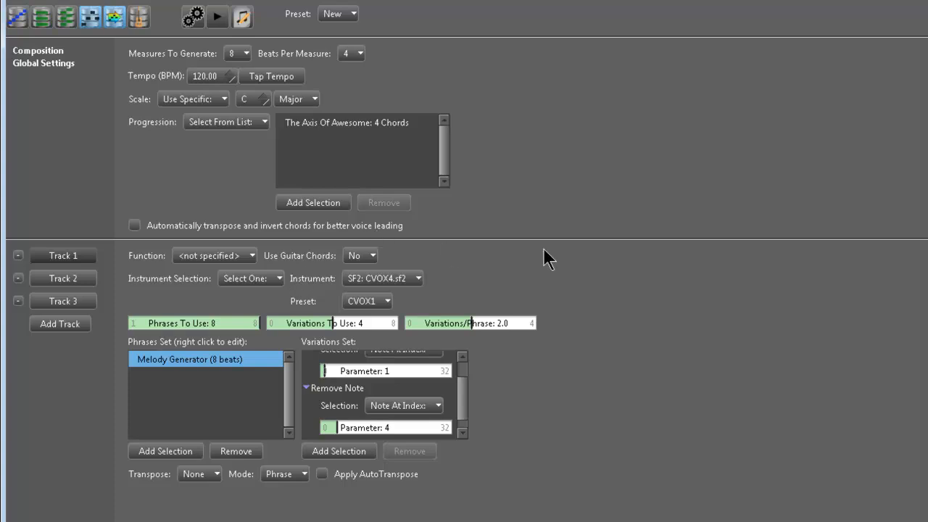
mouse_move(250, 4)
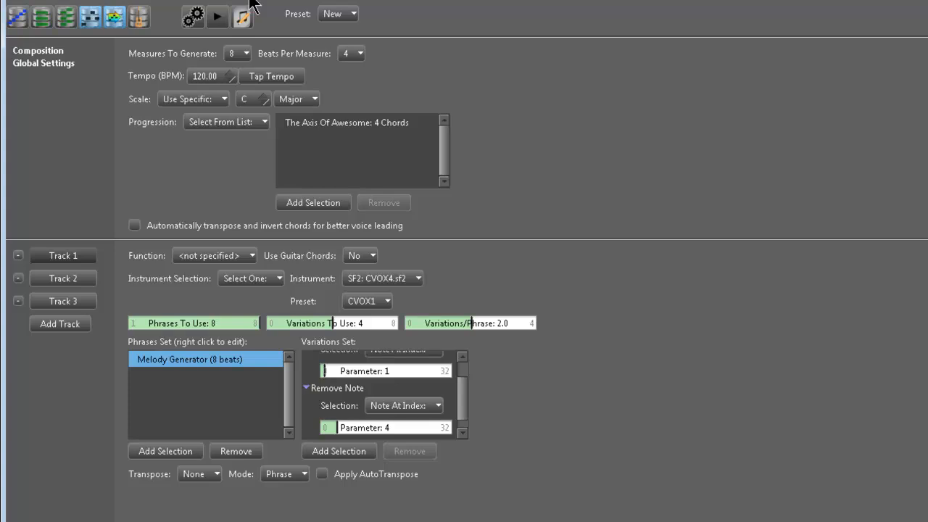
mouse_move(254, 7)
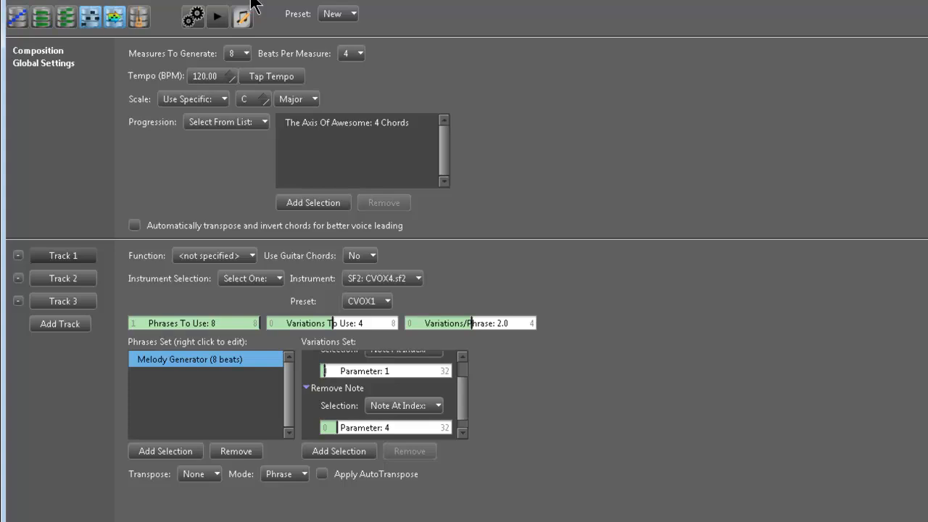
mouse_move(158, 215)
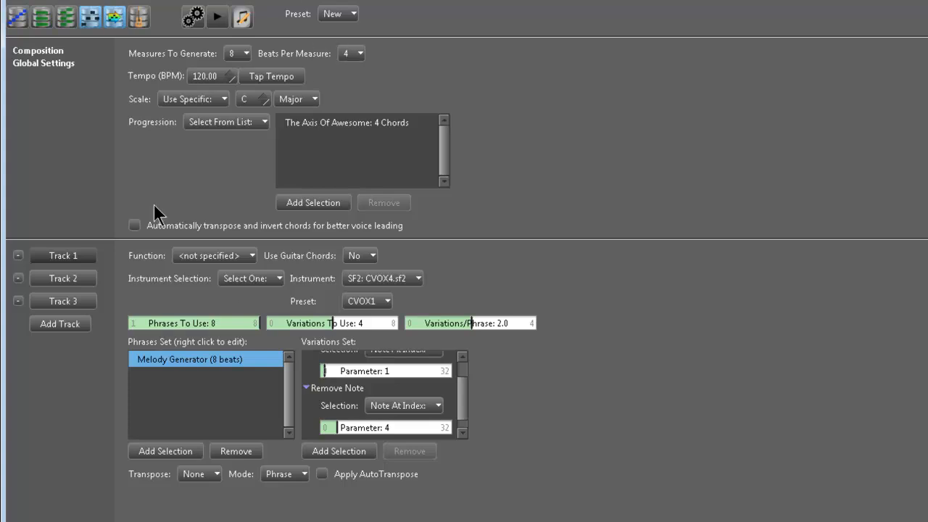
mouse_move(254, 359)
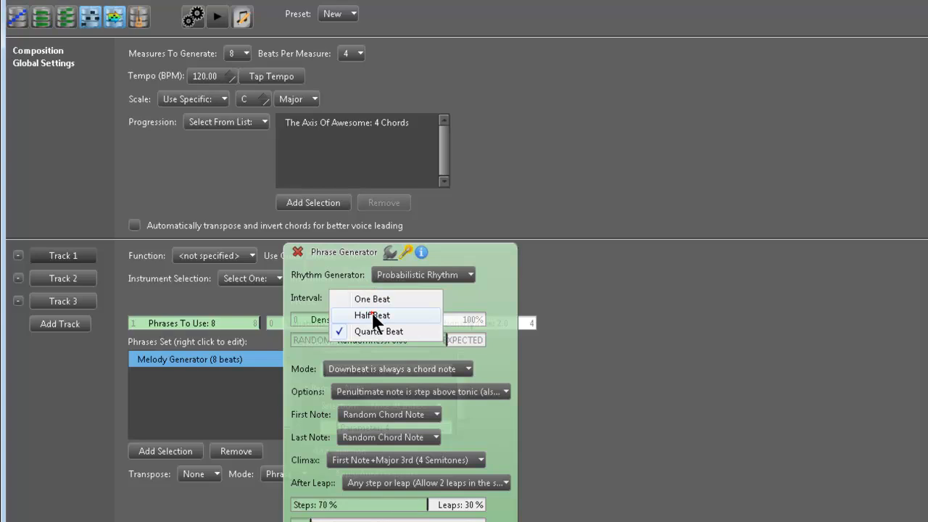
Step: Set the melody interval to Half Beat with density 0.62, then close the generator settings
left_click(372, 314)
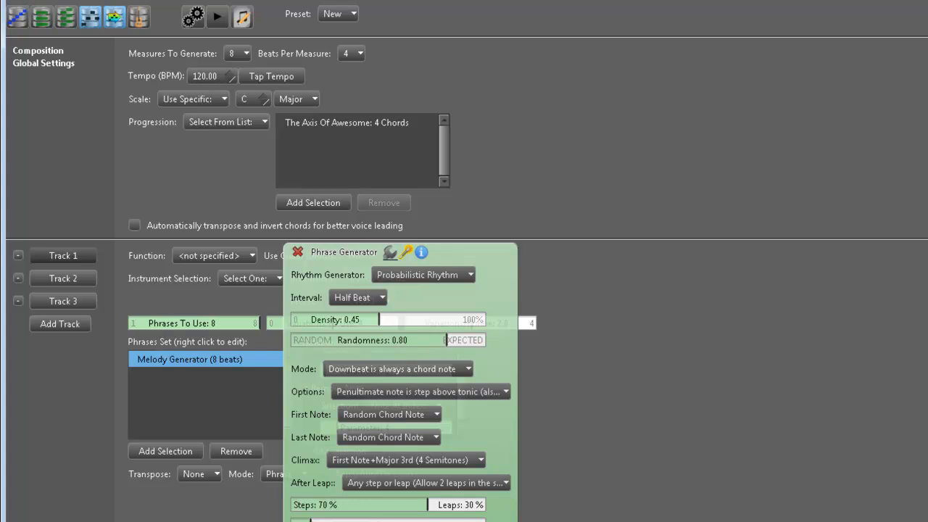
mouse_move(435, 440)
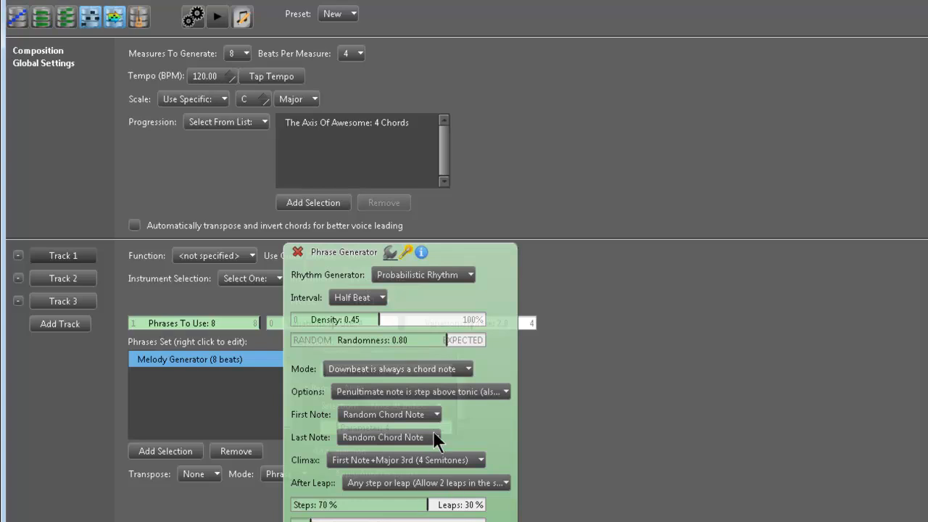
mouse_move(376, 323)
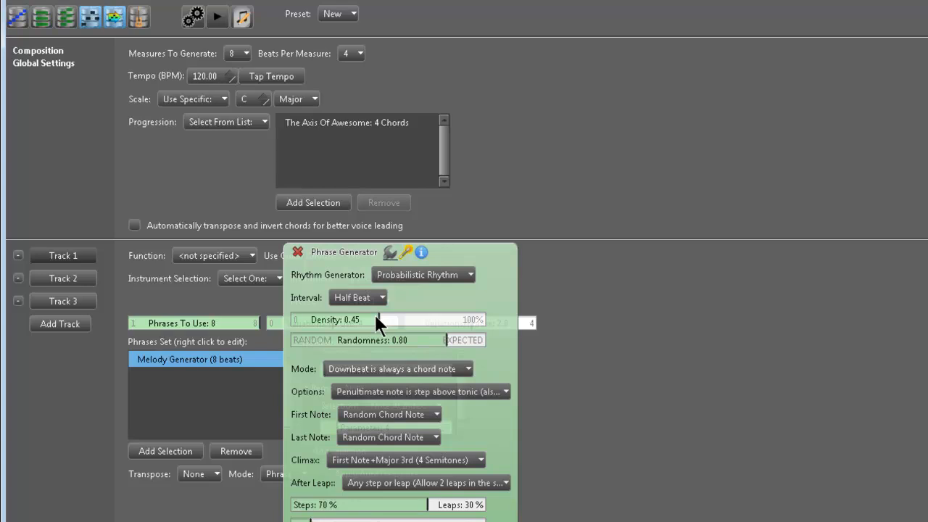
left_click_drag(377, 320, 413, 320)
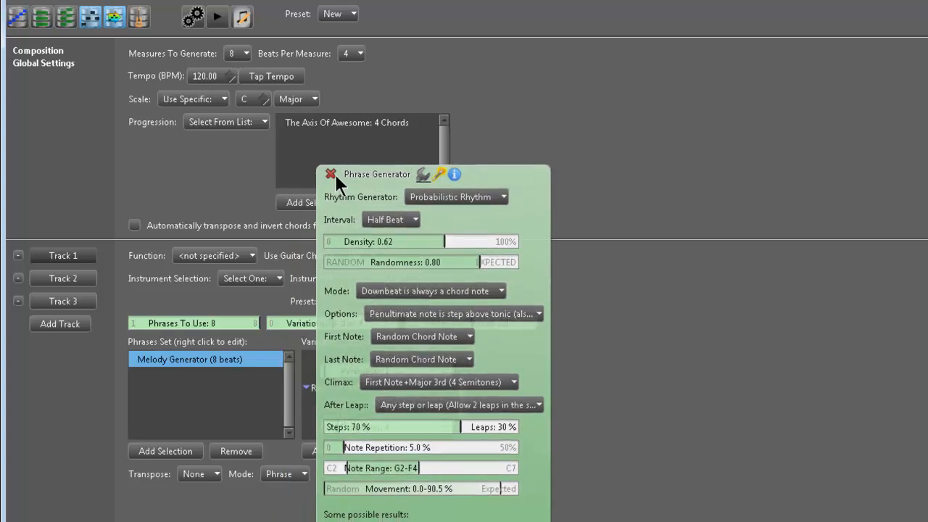
left_click(330, 174)
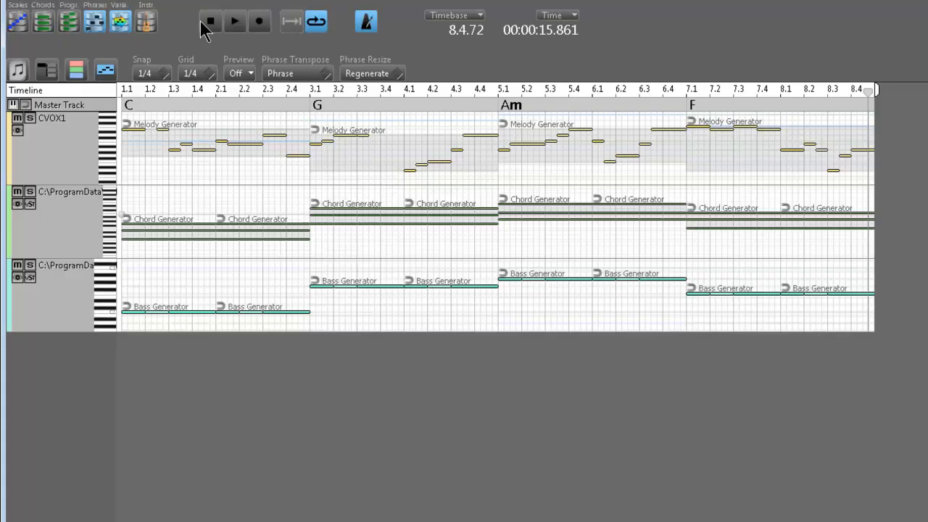
Step: Play the half-beat melody through to about 16 seconds, then regenerate a different melody
left_click(234, 21)
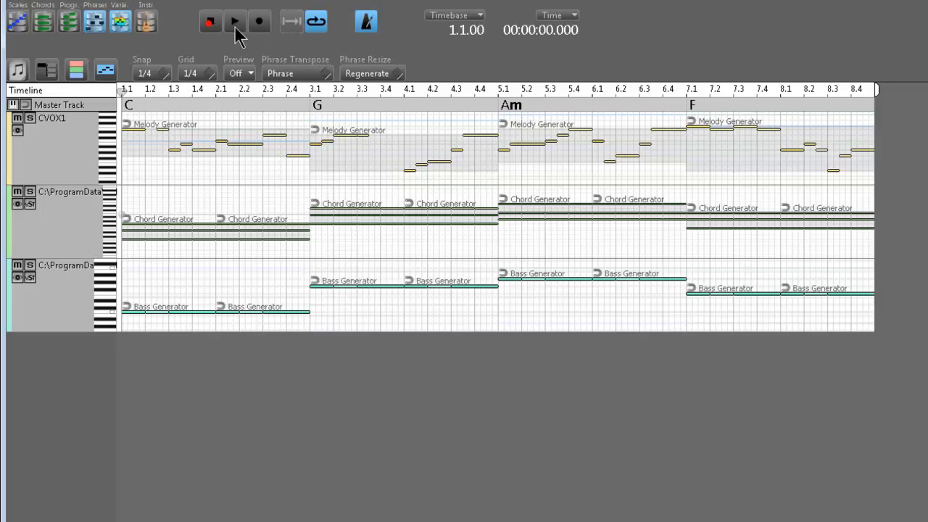
left_click(234, 21)
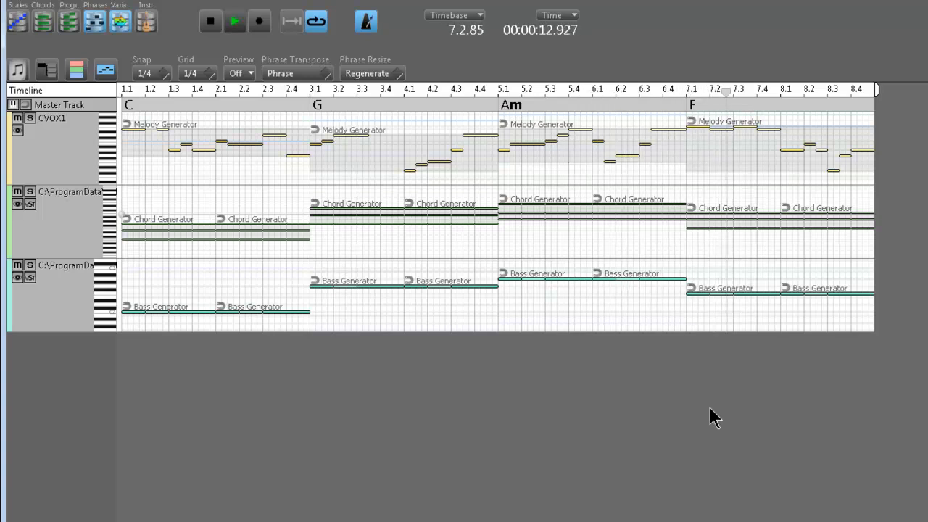
left_click(234, 21)
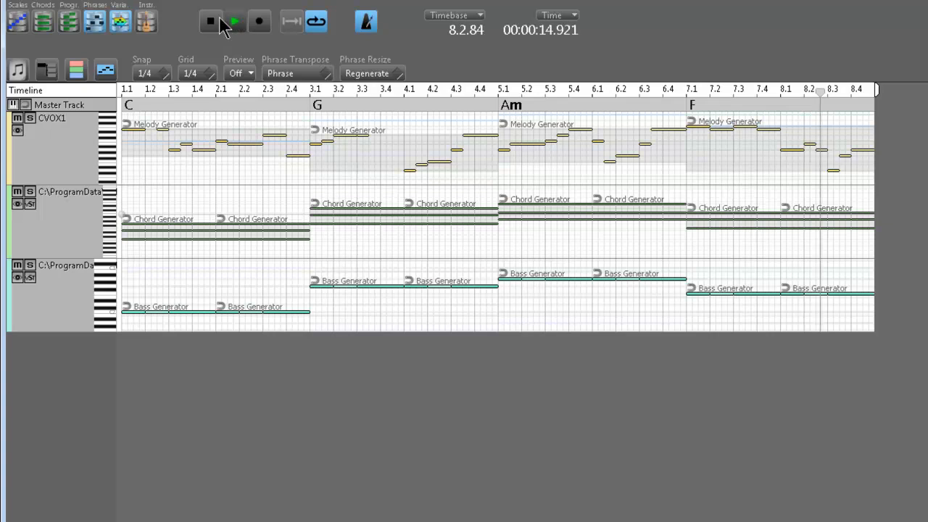
left_click(234, 21)
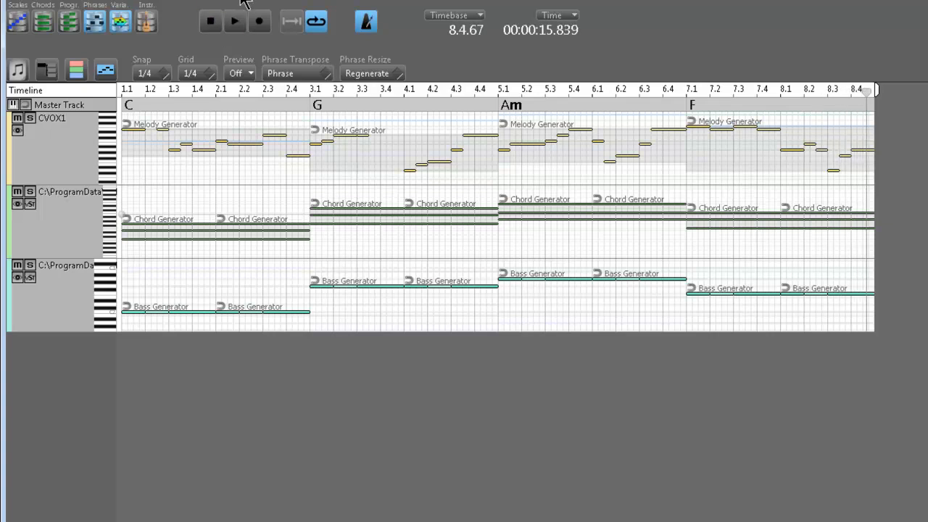
left_click(211, 21)
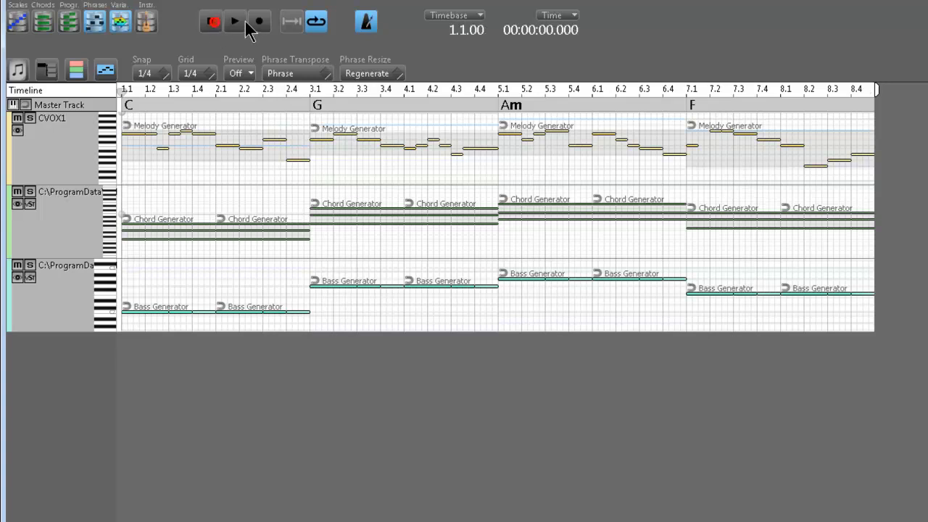
left_click(234, 22)
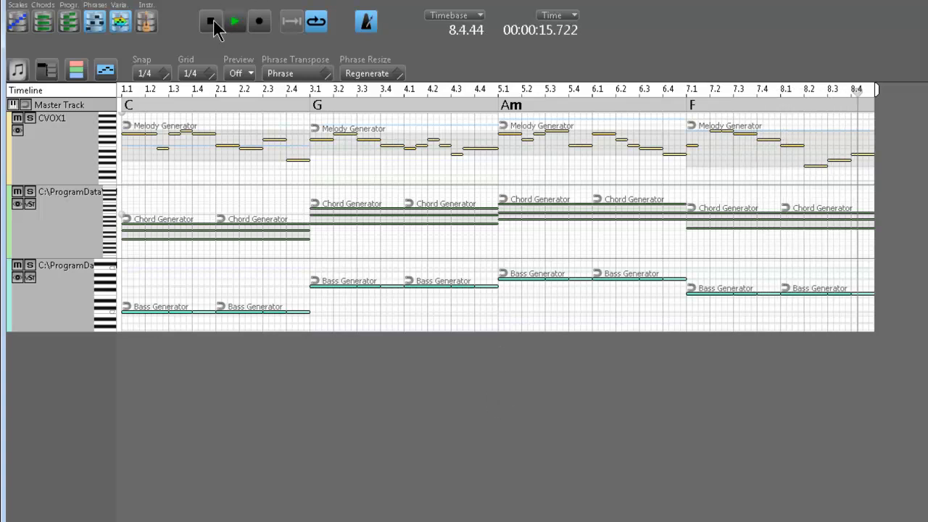
left_click(211, 21)
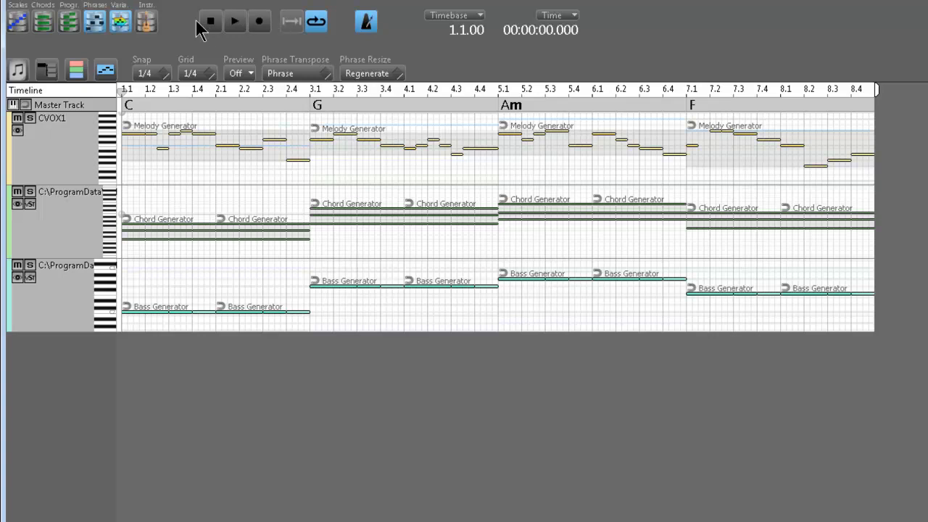
Step: Regenerate another melody over the same chords and bass, then play it
left_click(209, 21)
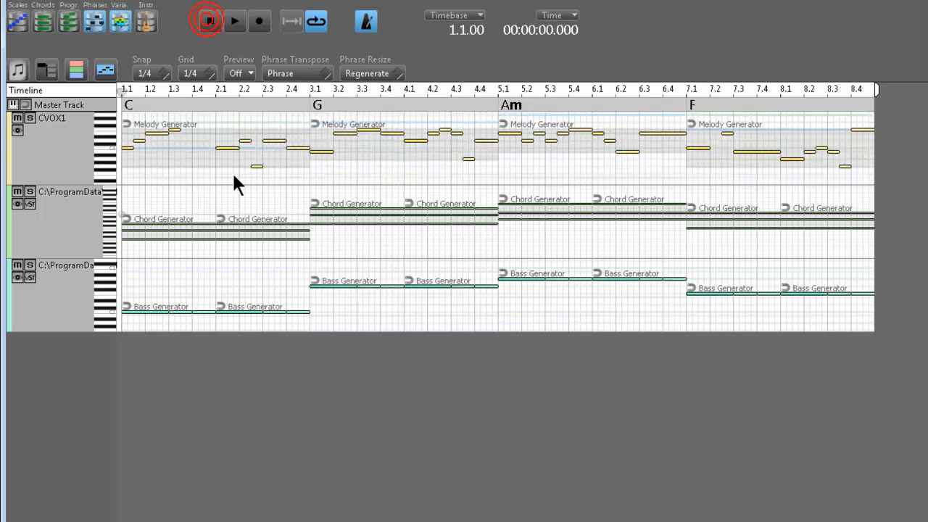
left_click(211, 21)
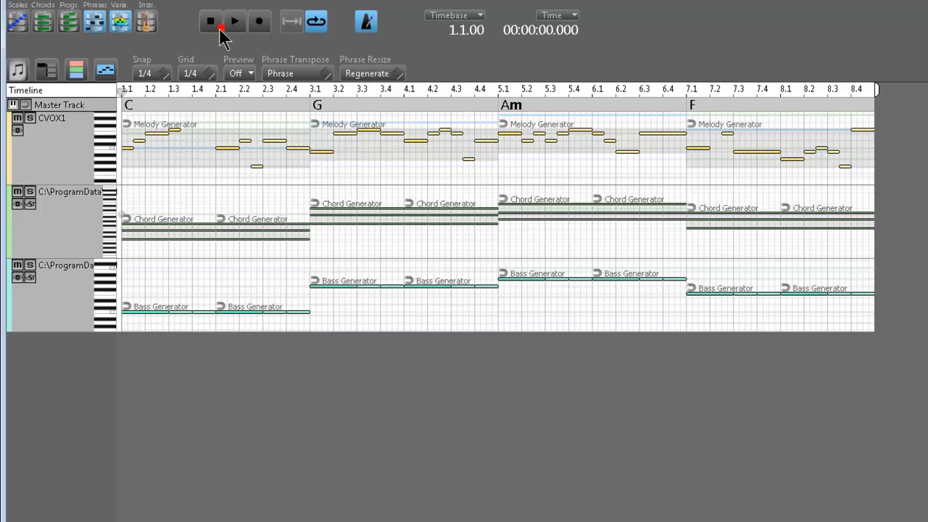
left_click(234, 21)
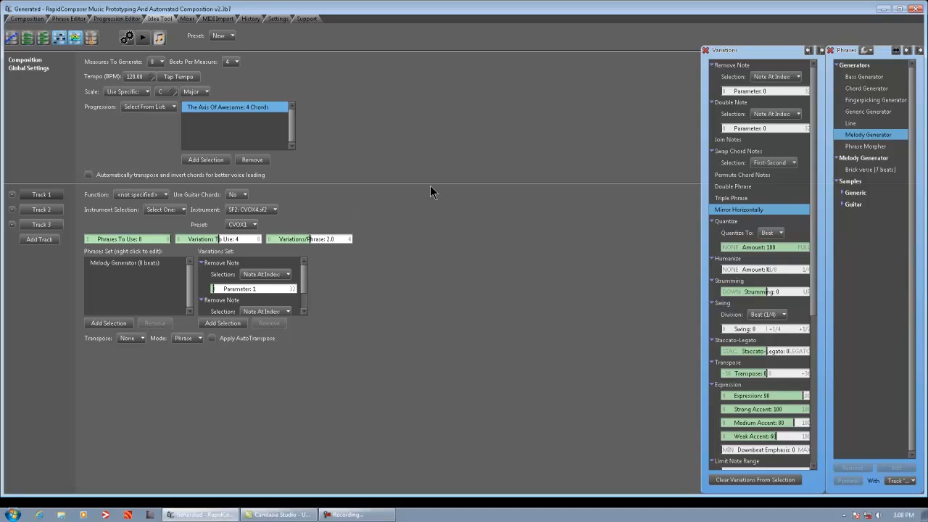
mouse_move(406, 136)
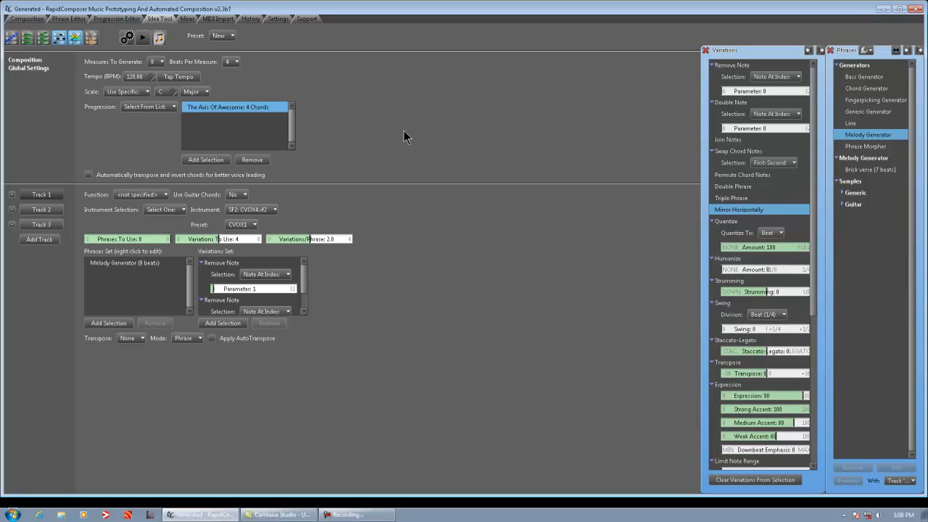
mouse_move(873, 18)
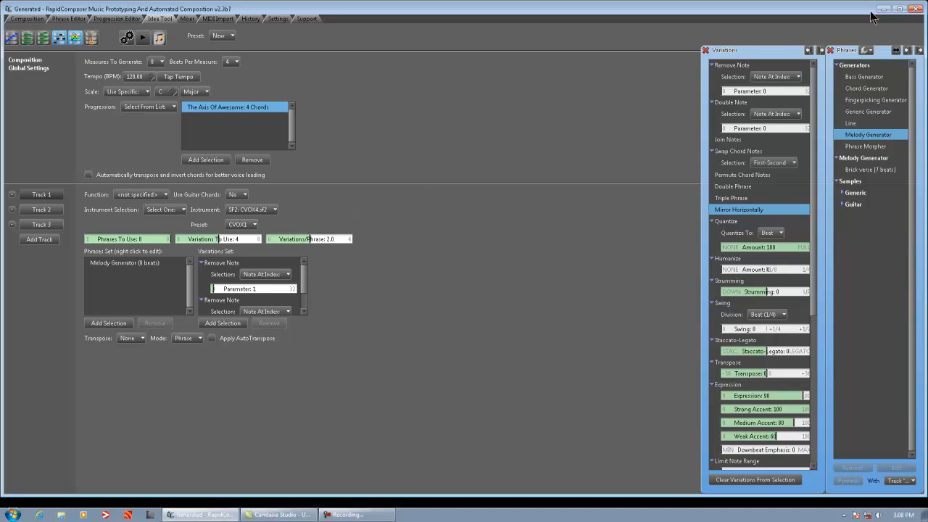